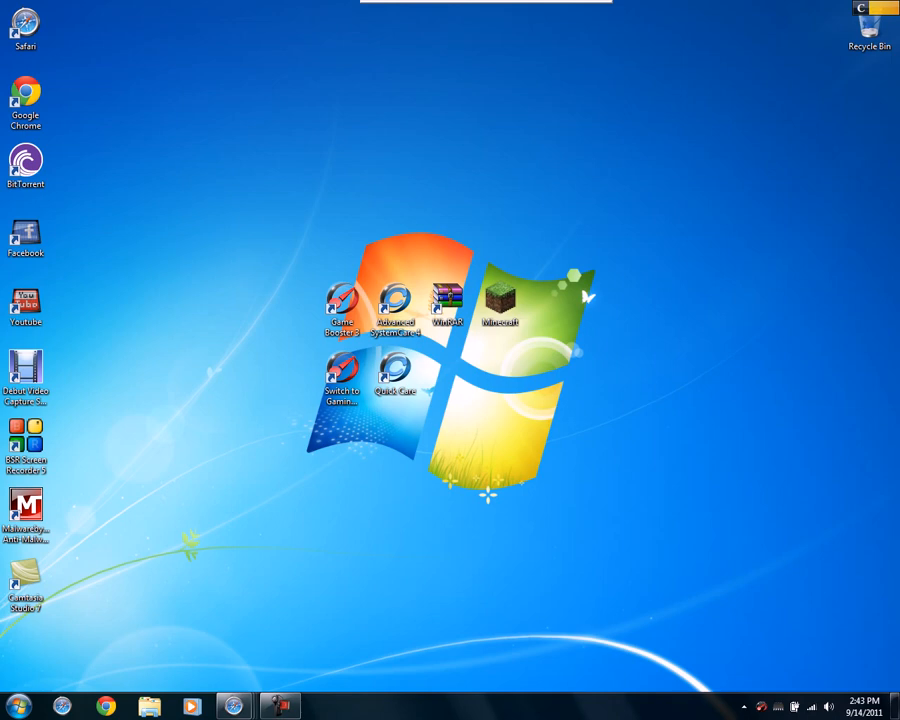
Open Control Panel from Start and search for 'java' to show the Java entry
{"action": "left_click", "coordinate": [17, 706]}
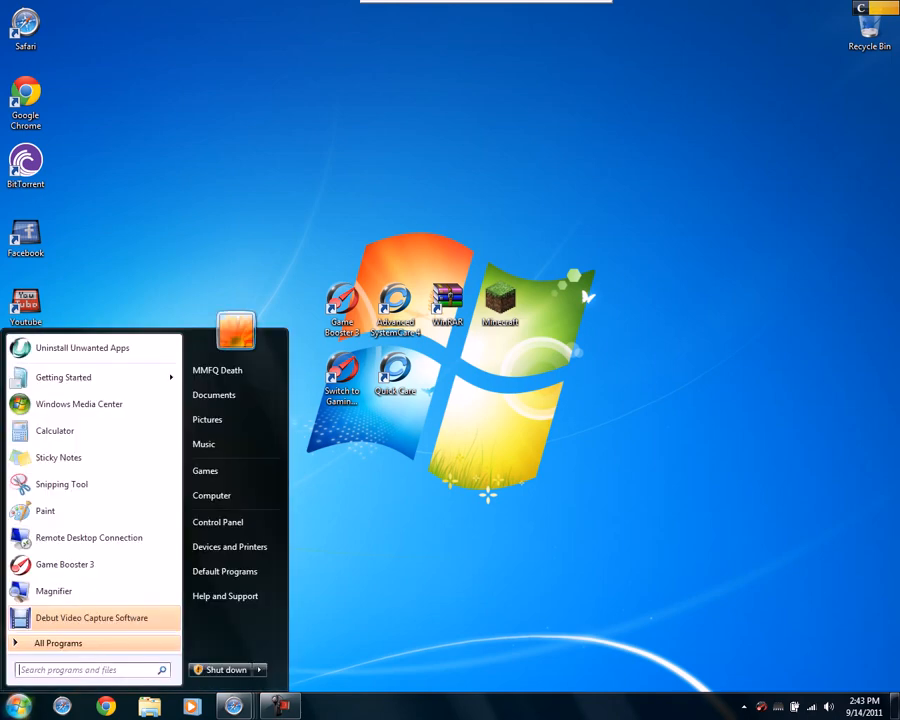
{"action": "left_click", "coordinate": [217, 521]}
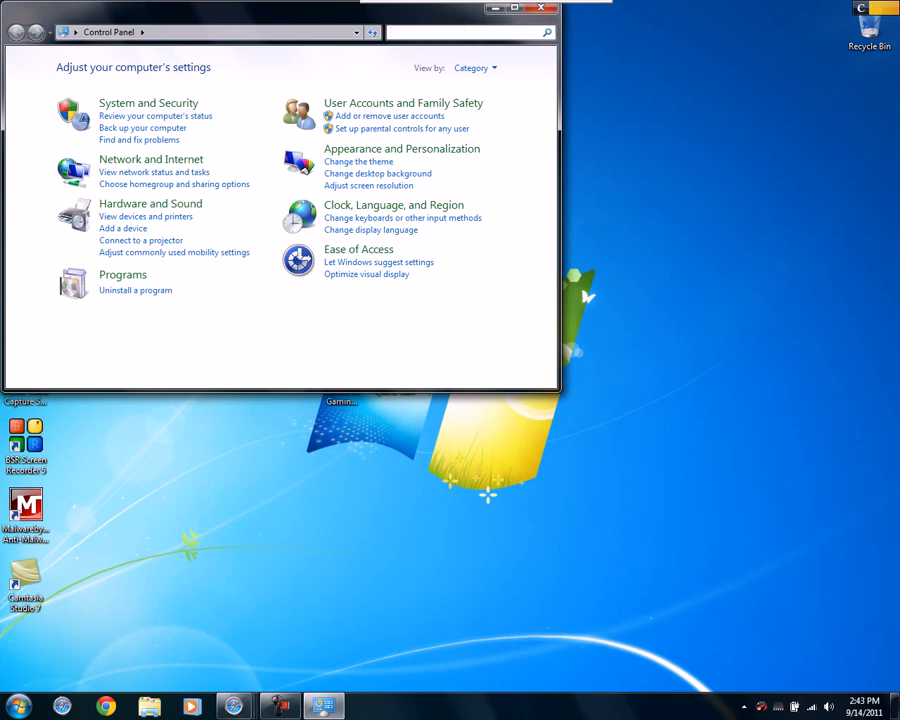
{"action": "type", "text": "java"}
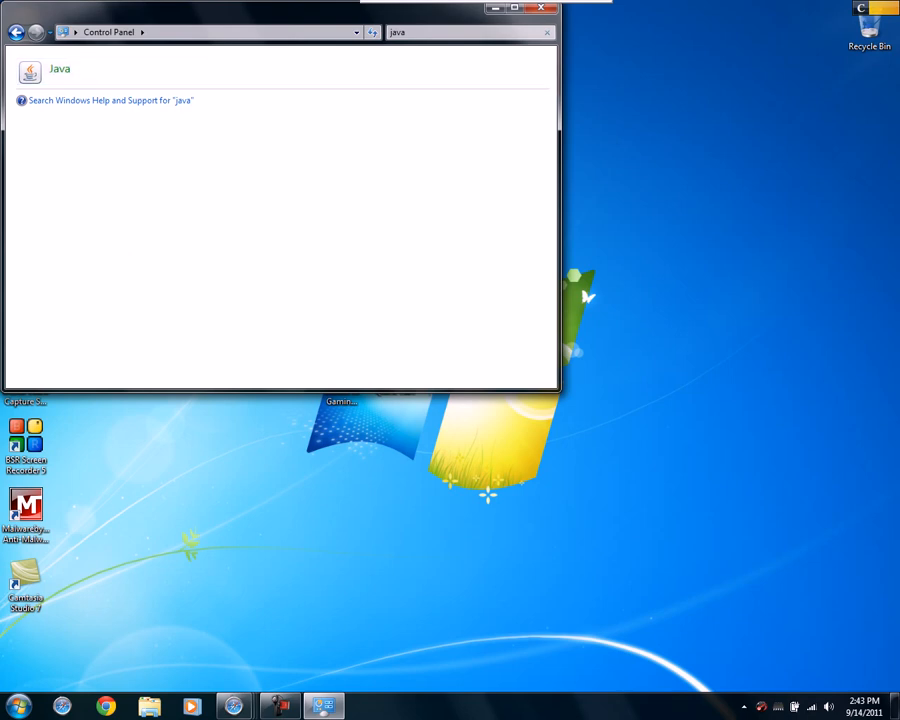
Open Java Control Panel and view the installed 1.6.0_27 runtime and its -Xmx2048 parameter
{"action": "double_click", "coordinate": [30, 72]}
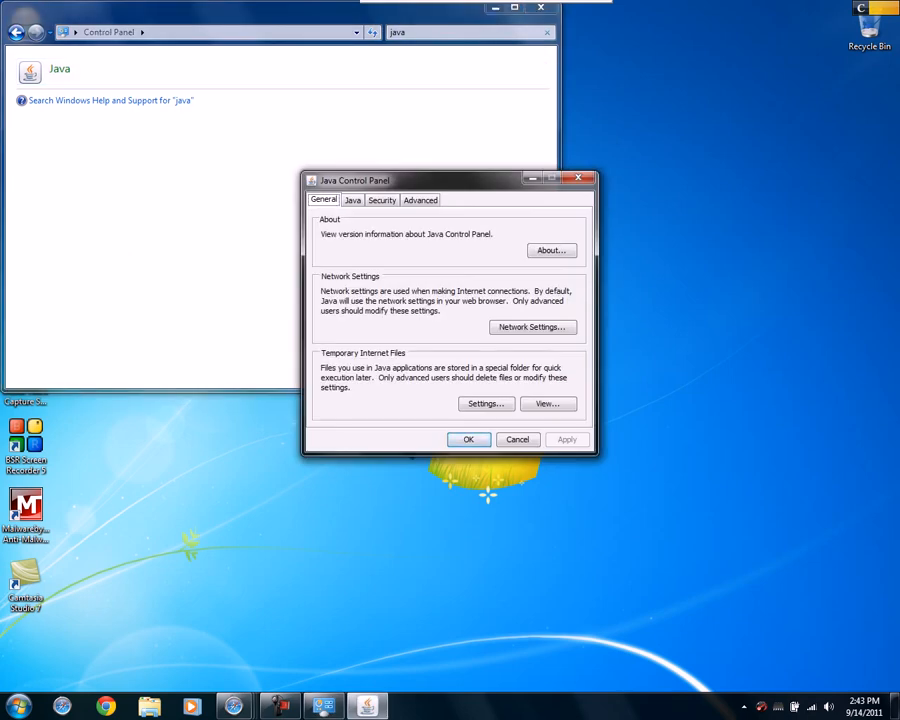
{"action": "left_click", "coordinate": [352, 199]}
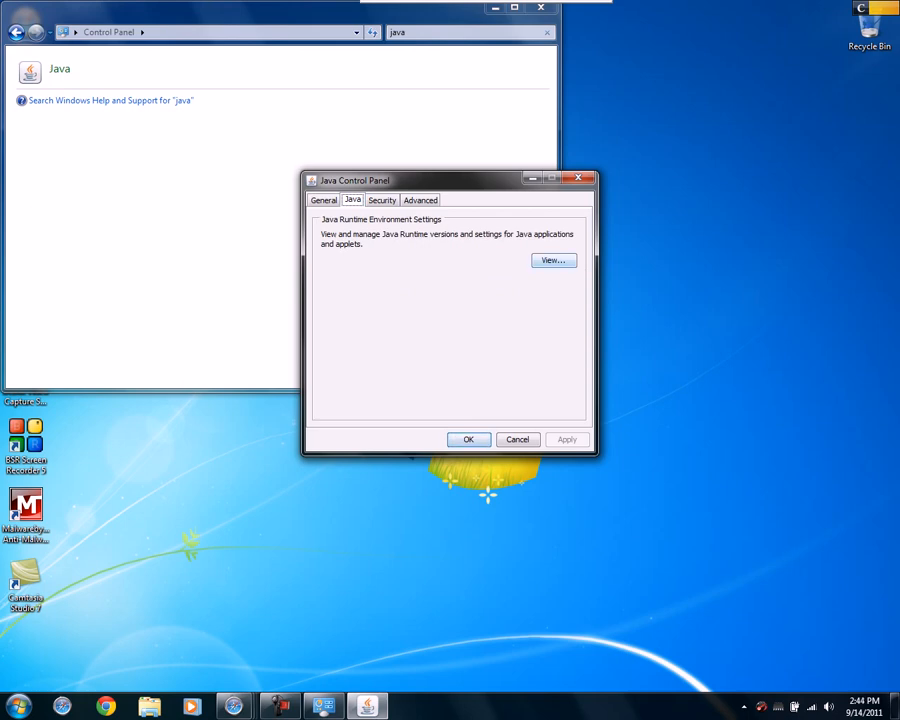
{"action": "left_click", "coordinate": [553, 260]}
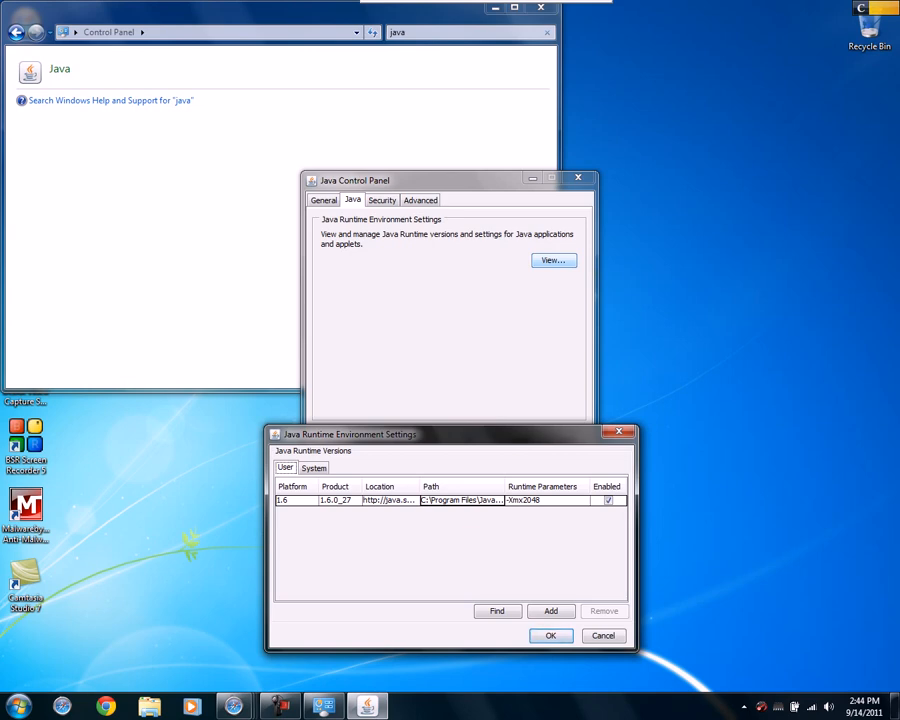
Change the 1.6.0_27 runtime parameter to -Xmx2048m, save it, and recheck the runtime list
{"action": "left_click_drag", "start_coordinate": [350, 434], "coordinate": [365, 262]}
{"action": "type", "text": "m"}
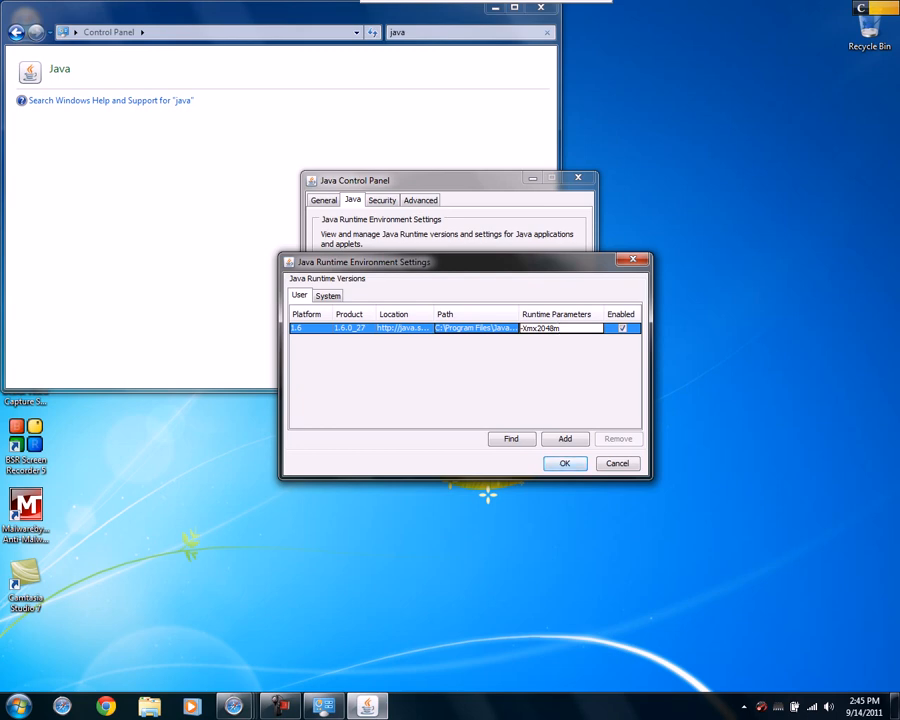
{"action": "left_click", "coordinate": [565, 463]}
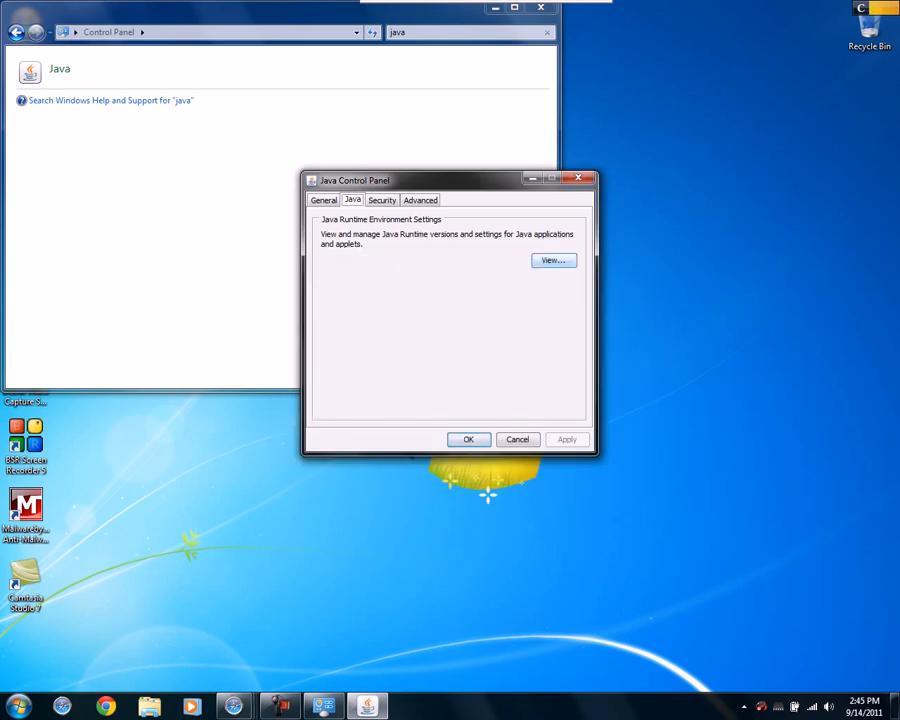
{"action": "left_click", "coordinate": [553, 260]}
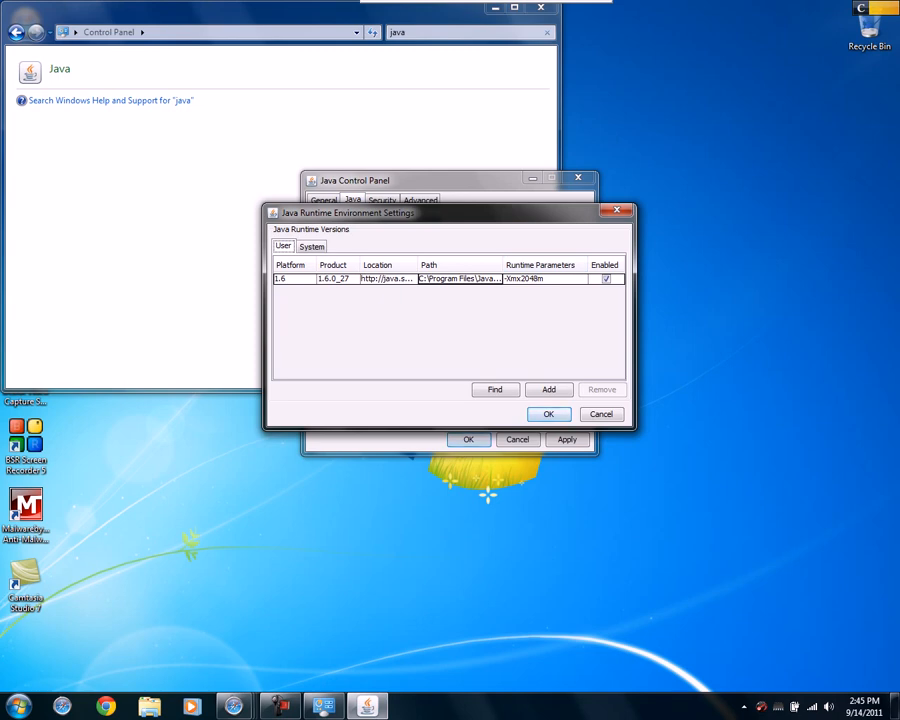
{"action": "left_click", "coordinate": [548, 414]}
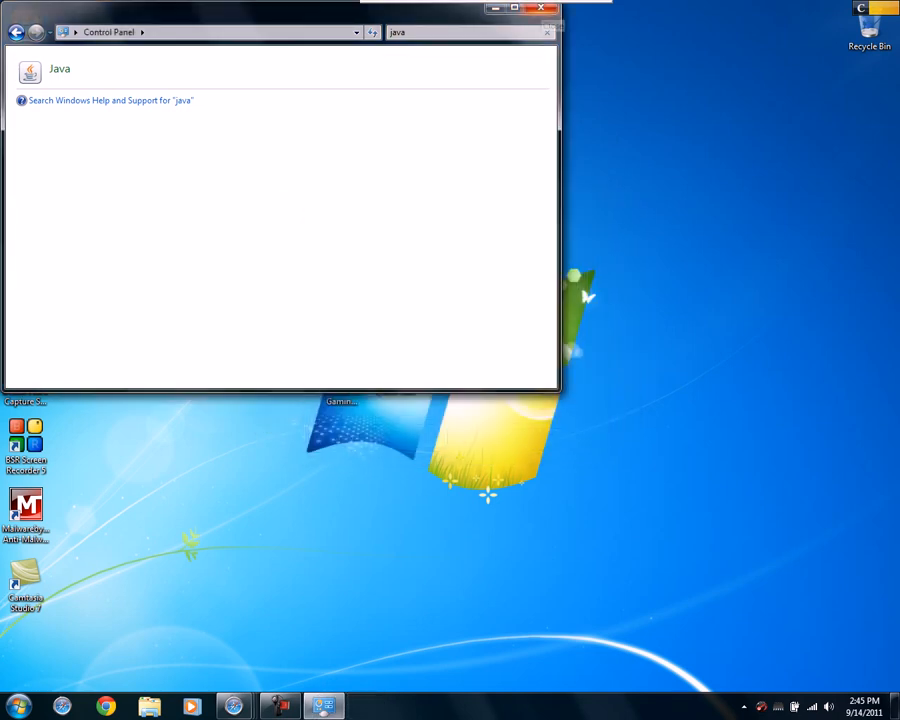
Close Java Control Panel, then switch Turbo Boost from ON to OFF in Advanced SystemCare
{"action": "left_click", "coordinate": [547, 9]}
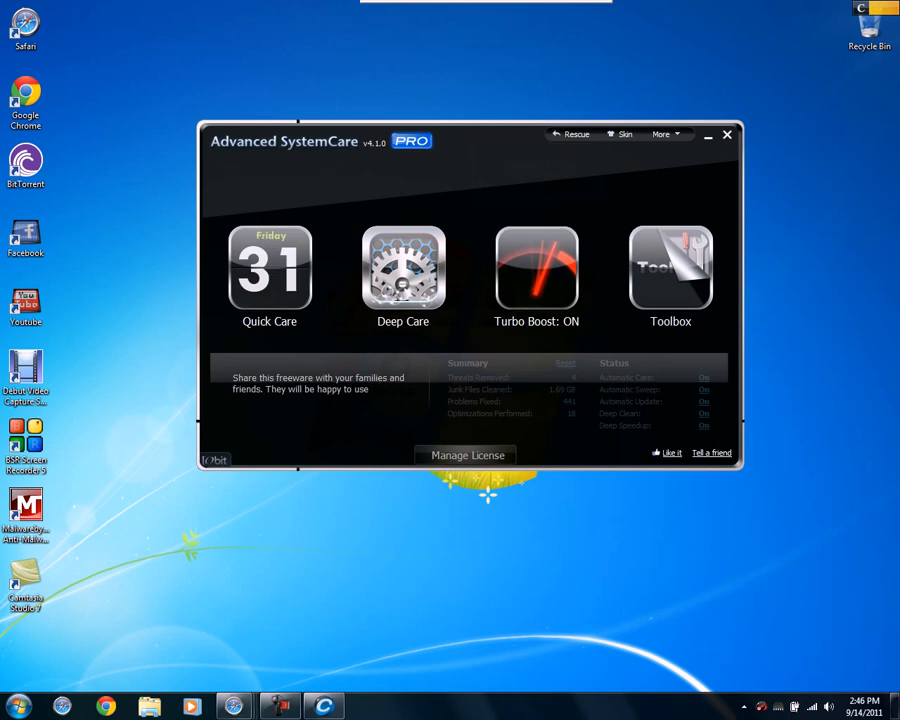
{"action": "mouse_move", "coordinate": [670, 265]}
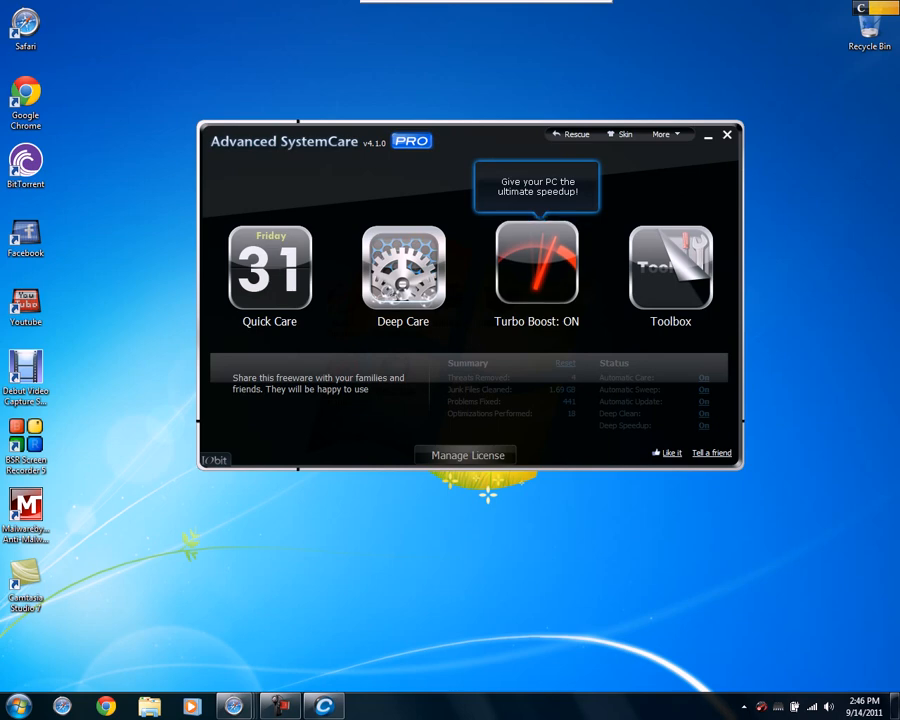
{"action": "left_click", "coordinate": [536, 264]}
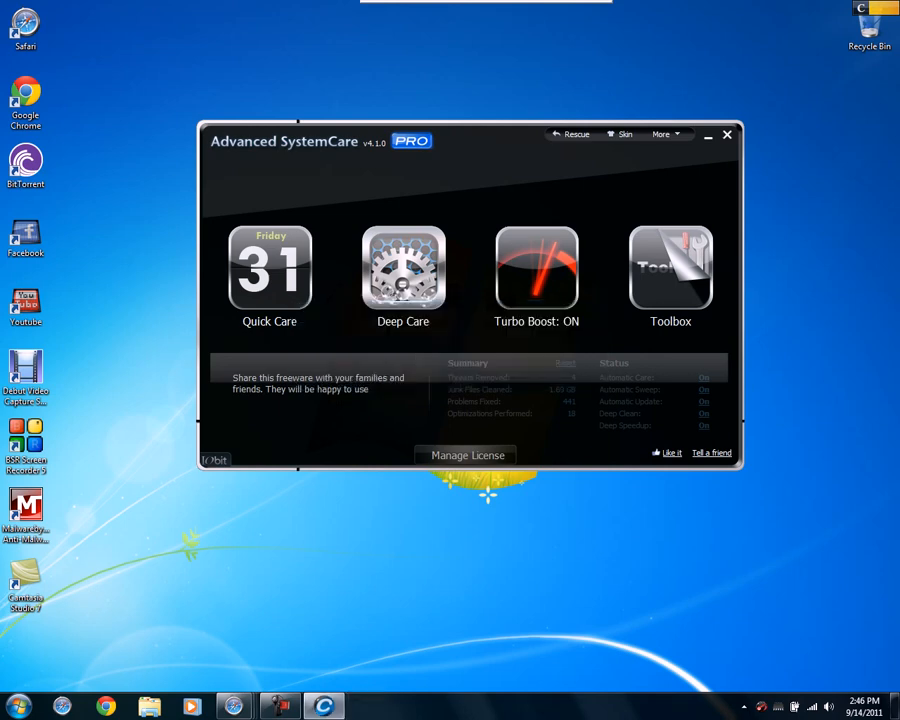
{"action": "left_click", "coordinate": [537, 267]}
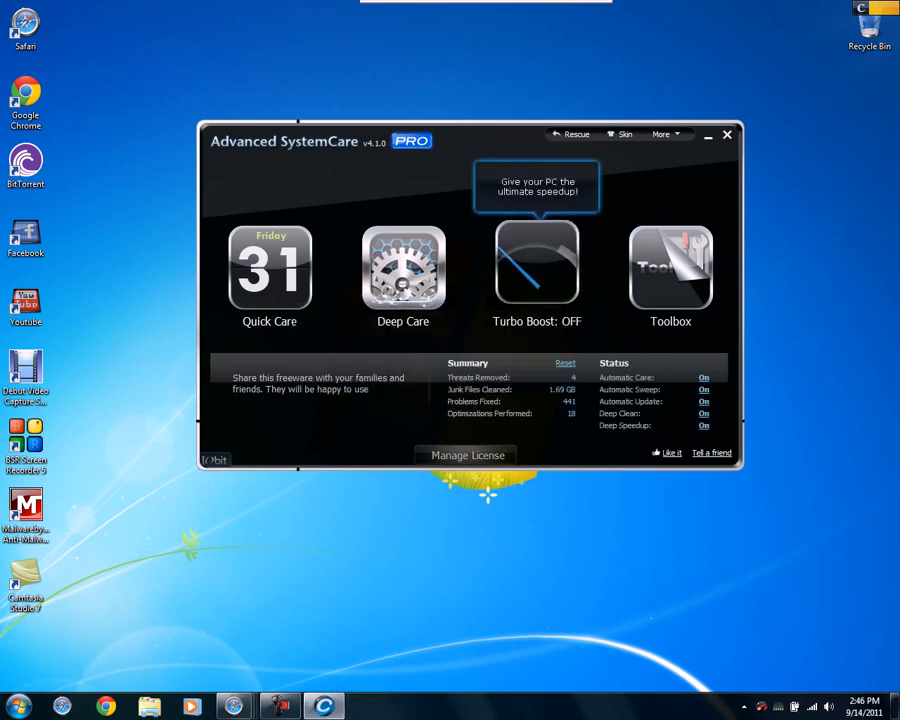
{"action": "mouse_move", "coordinate": [489, 494]}
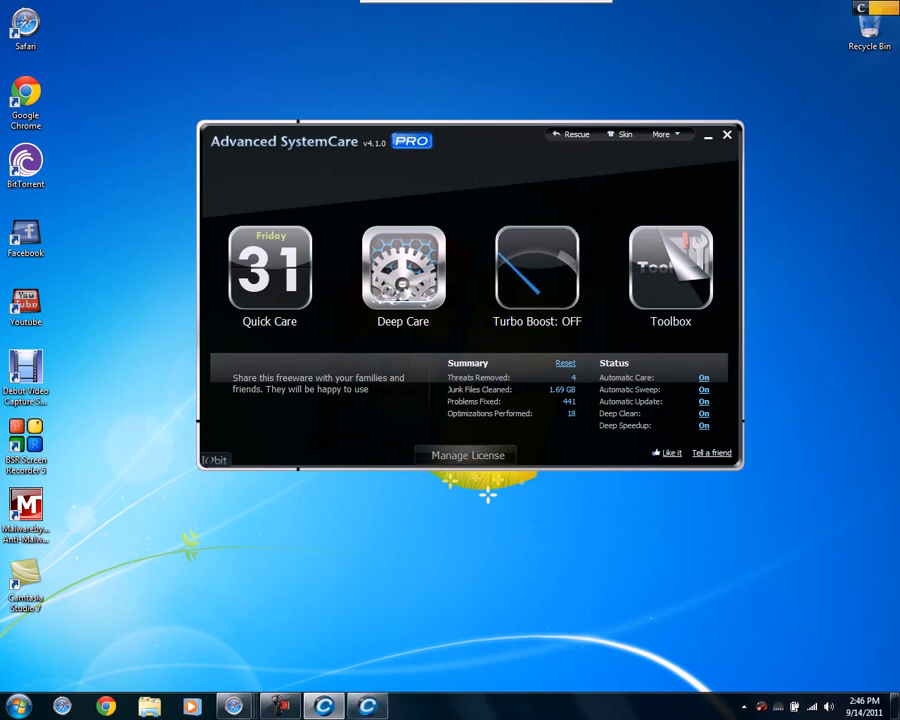
Boost the PC with Turbo Boost, releasing 23MB of memory, and dismiss the results
{"action": "left_click", "coordinate": [537, 267]}
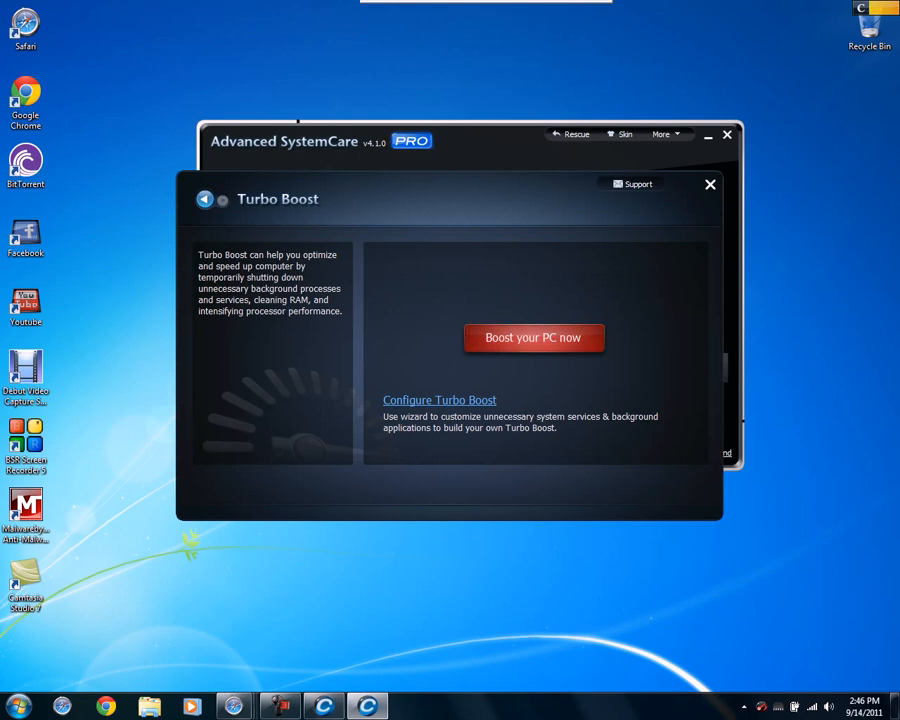
{"action": "left_click", "coordinate": [534, 337]}
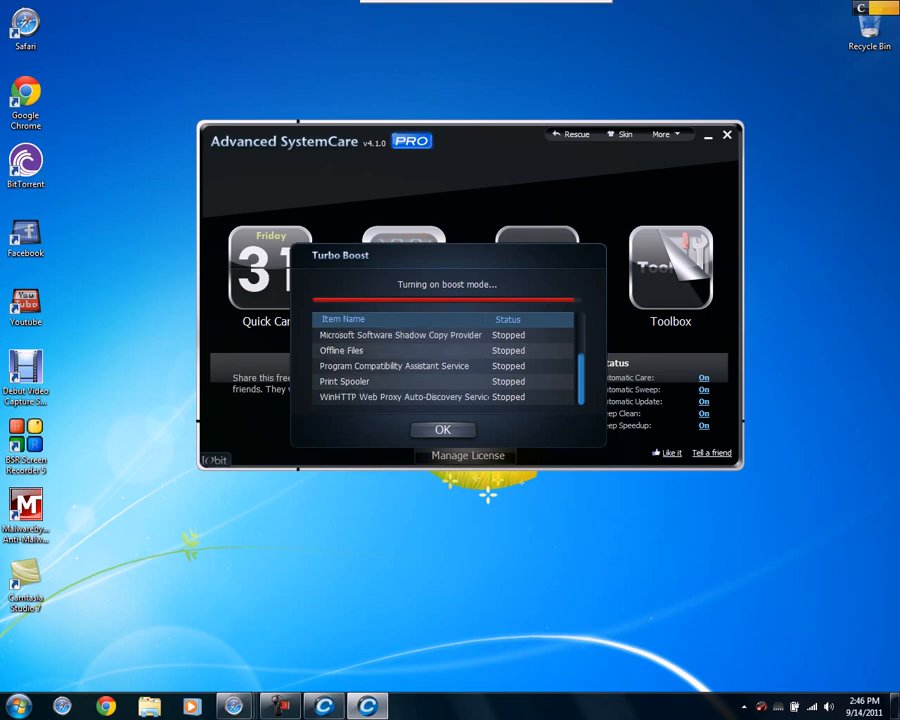
{"action": "scroll", "scroll_direction": "down", "scroll_amount": 3}
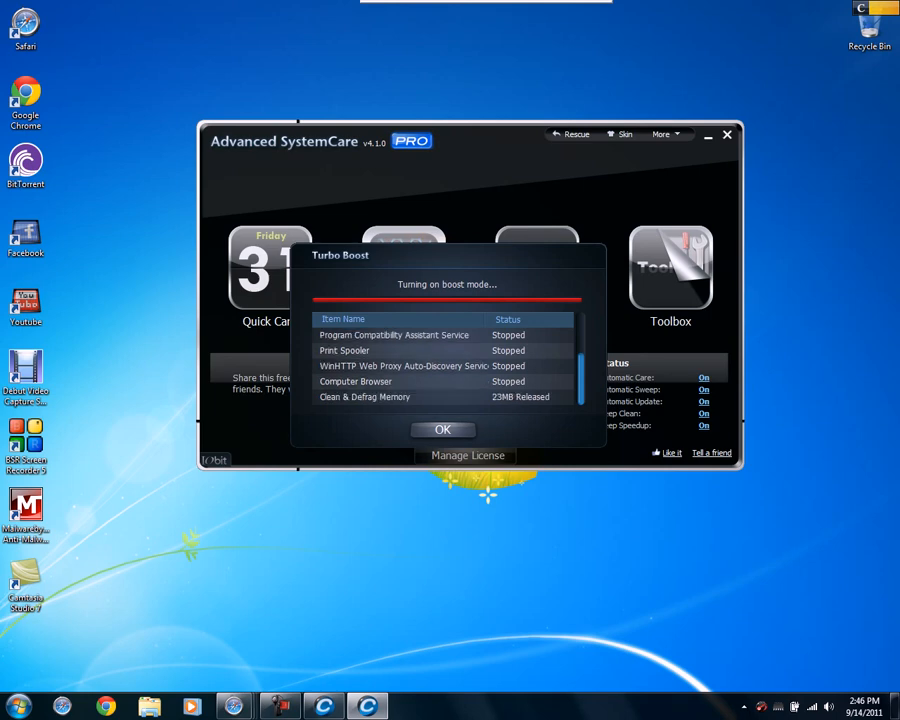
{"action": "left_click", "coordinate": [443, 429]}
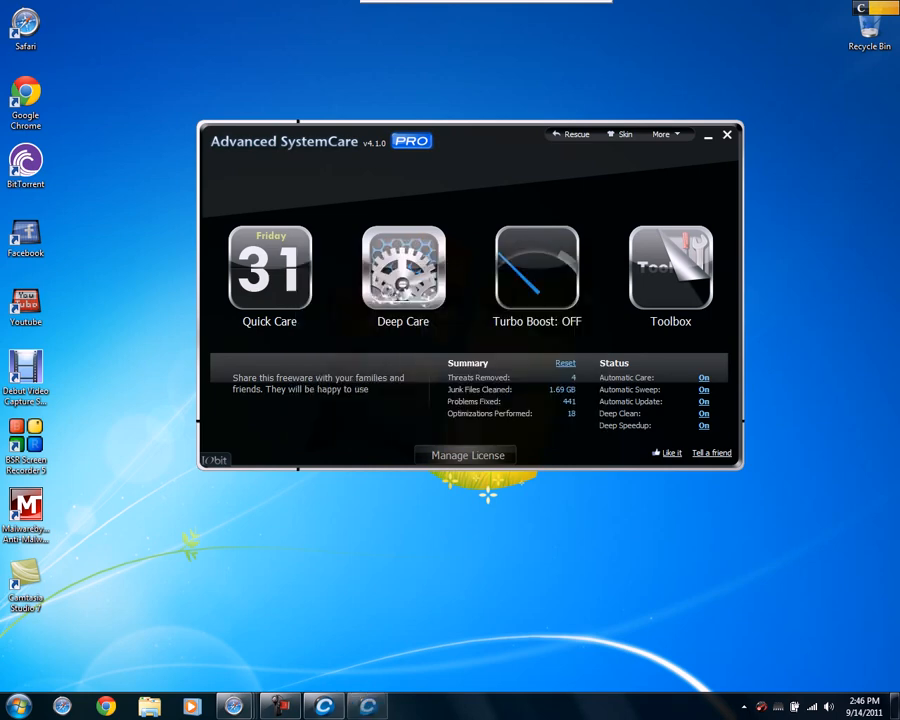
Turn Turbo Boost back ON and open the Toolbox listing Smart RAM
{"action": "left_click", "coordinate": [537, 270]}
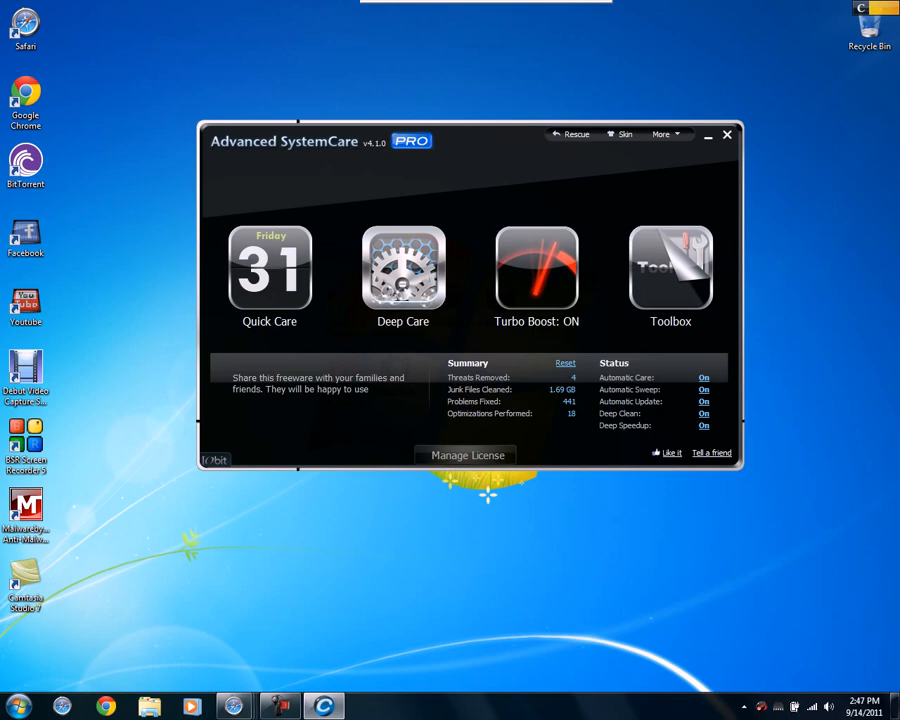
{"action": "mouse_move", "coordinate": [269, 265]}
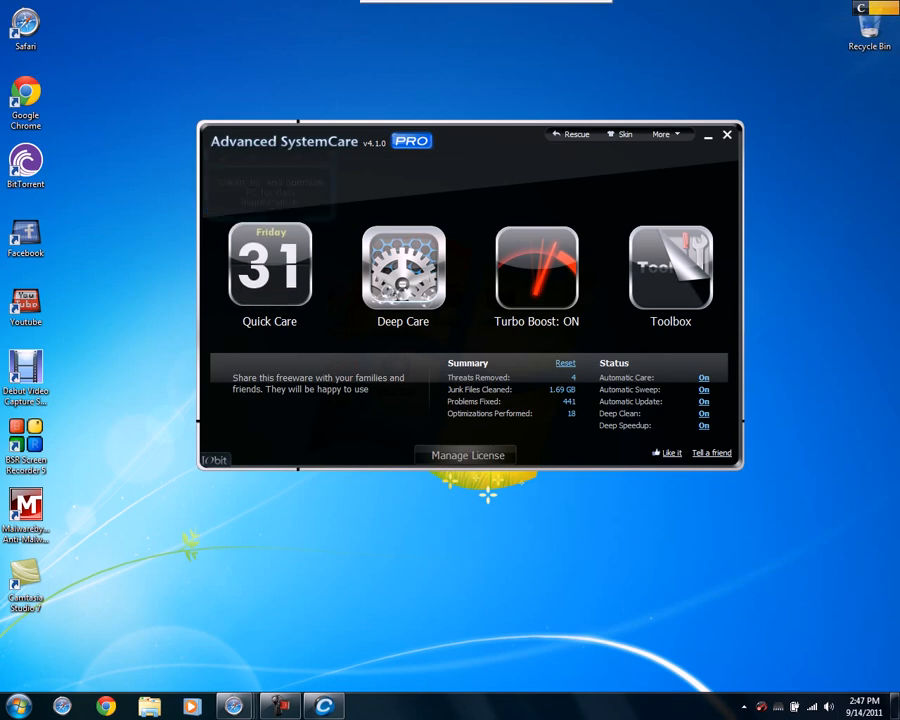
{"action": "mouse_move", "coordinate": [269, 265]}
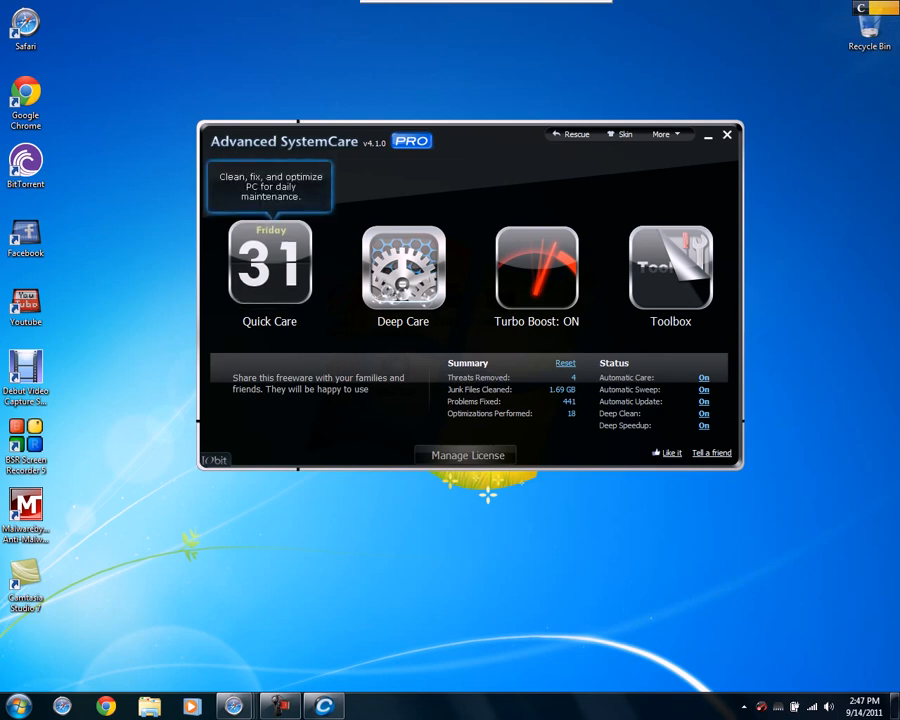
{"action": "mouse_move", "coordinate": [403, 267]}
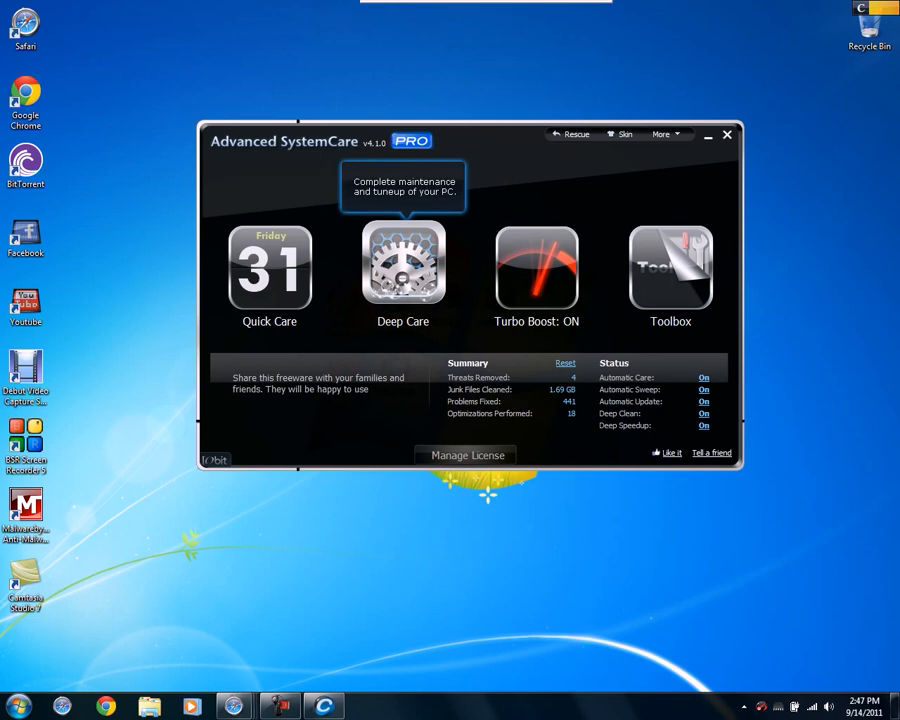
{"action": "mouse_move", "coordinate": [670, 265]}
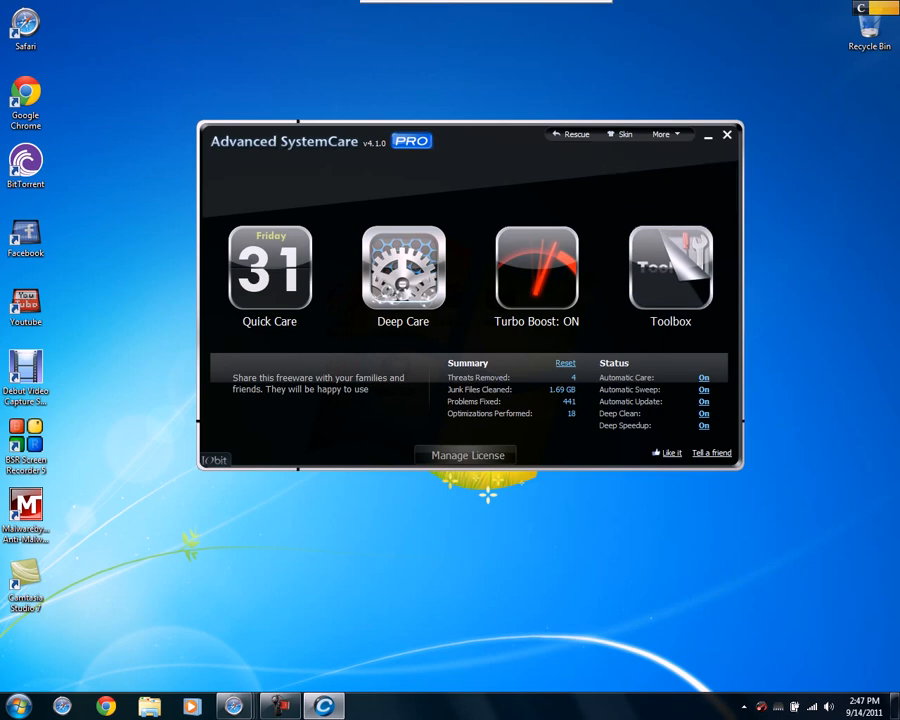
{"action": "left_click", "coordinate": [670, 268]}
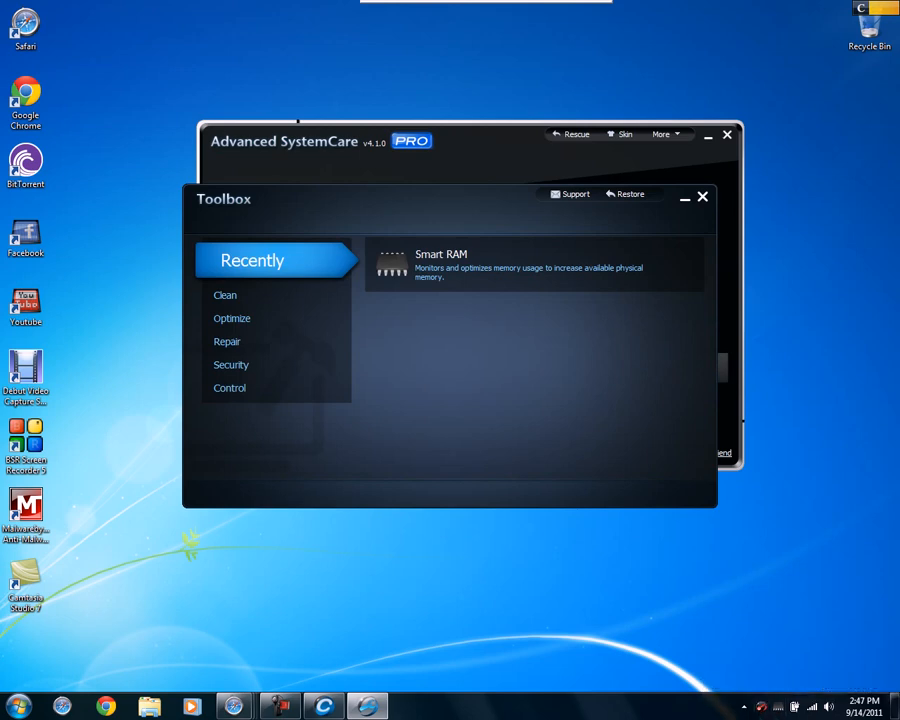
Launch Smart RAM, run Go! five times to free 182.24 MB, then close it
{"action": "left_click", "coordinate": [440, 265]}
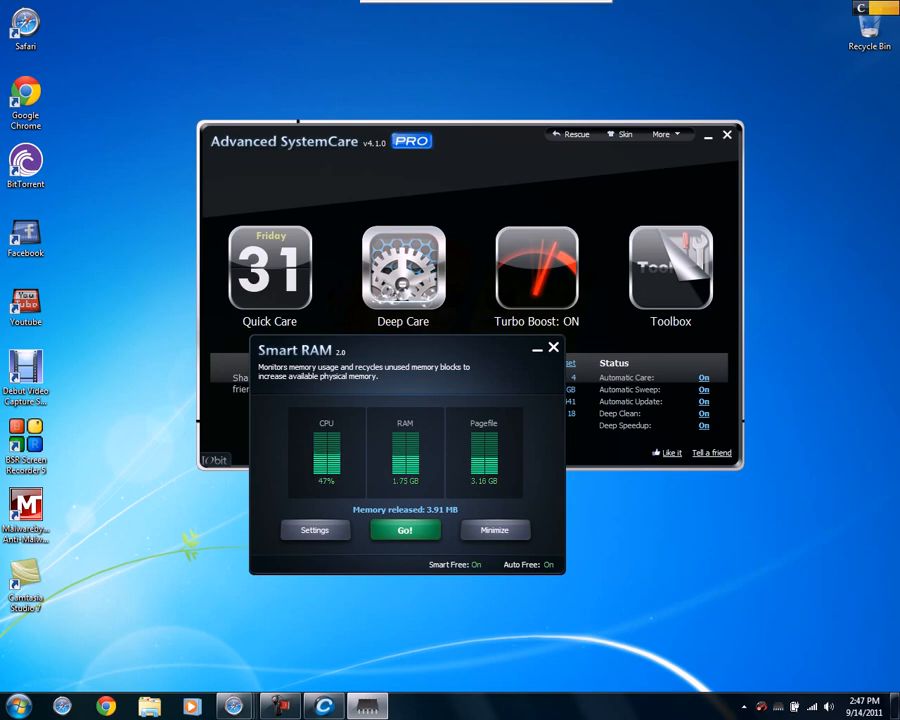
{"action": "left_click", "coordinate": [404, 530]}
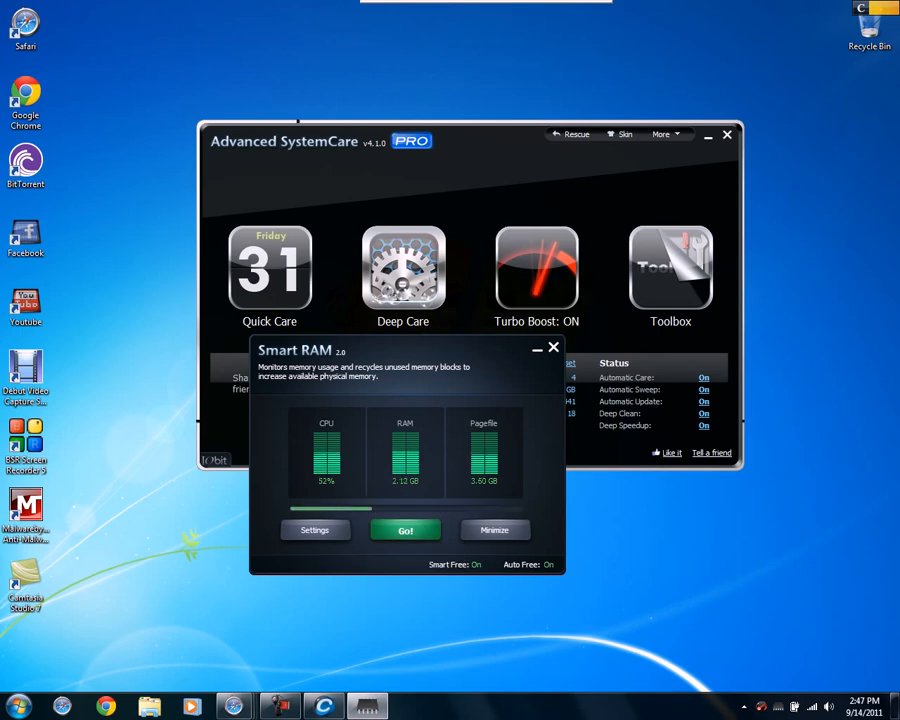
{"action": "left_click", "coordinate": [405, 530]}
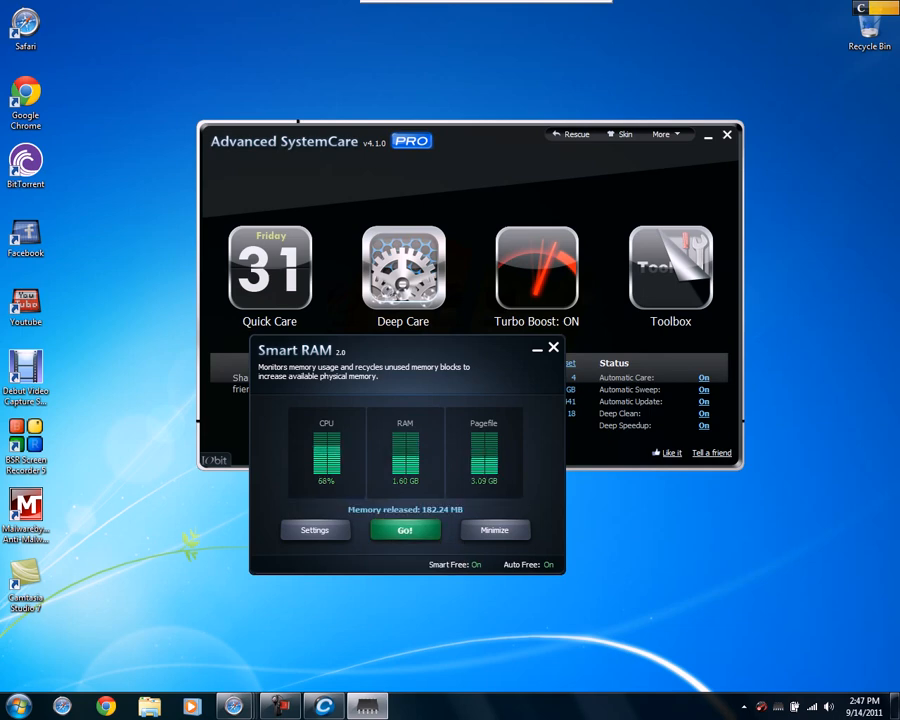
{"action": "left_click", "coordinate": [405, 530]}
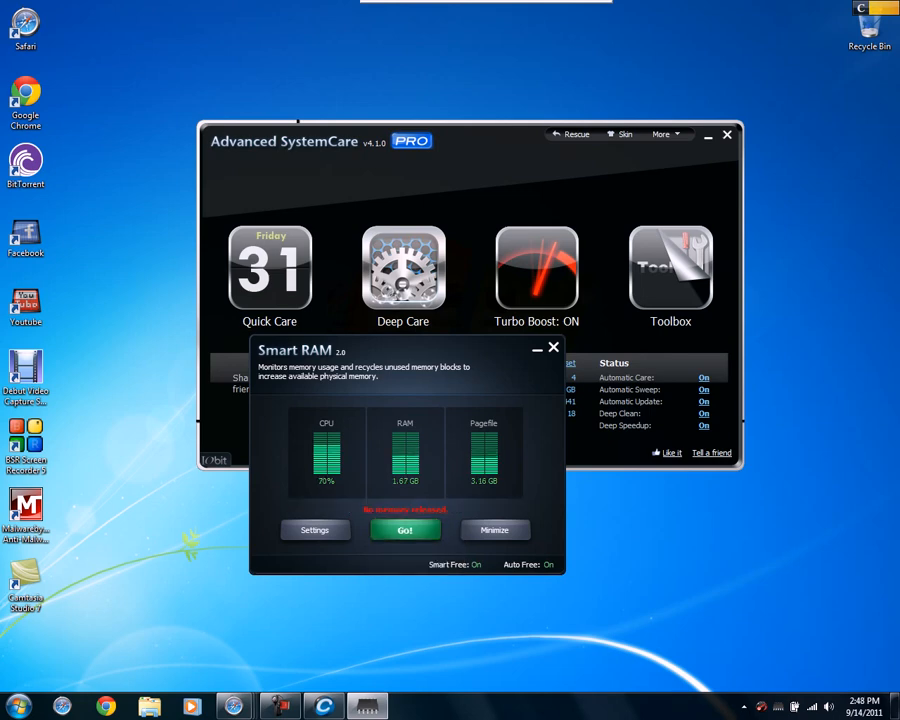
{"action": "left_click", "coordinate": [404, 530]}
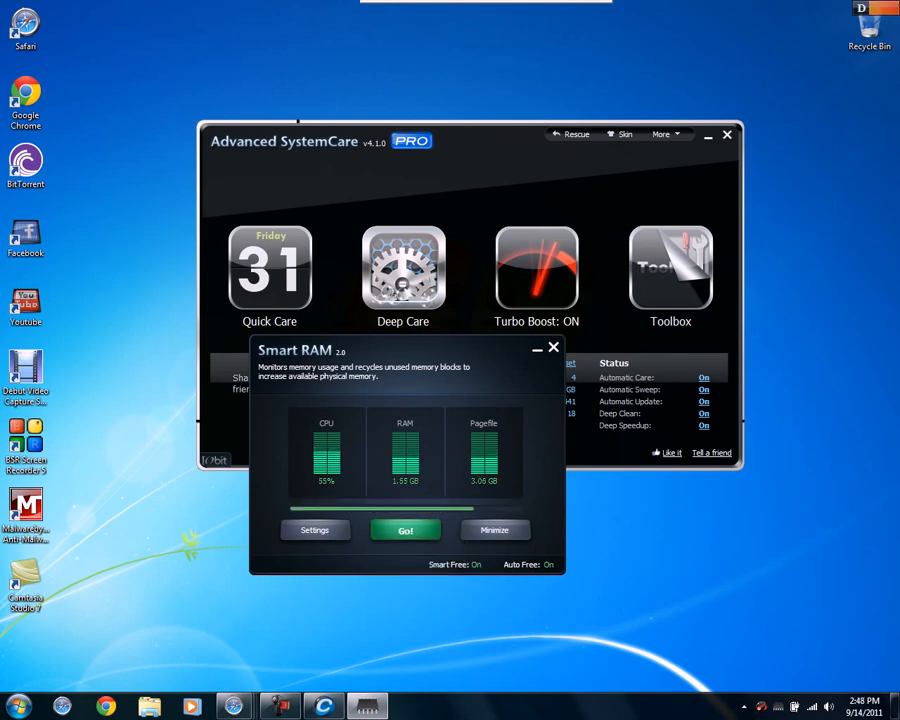
{"action": "left_click", "coordinate": [405, 530]}
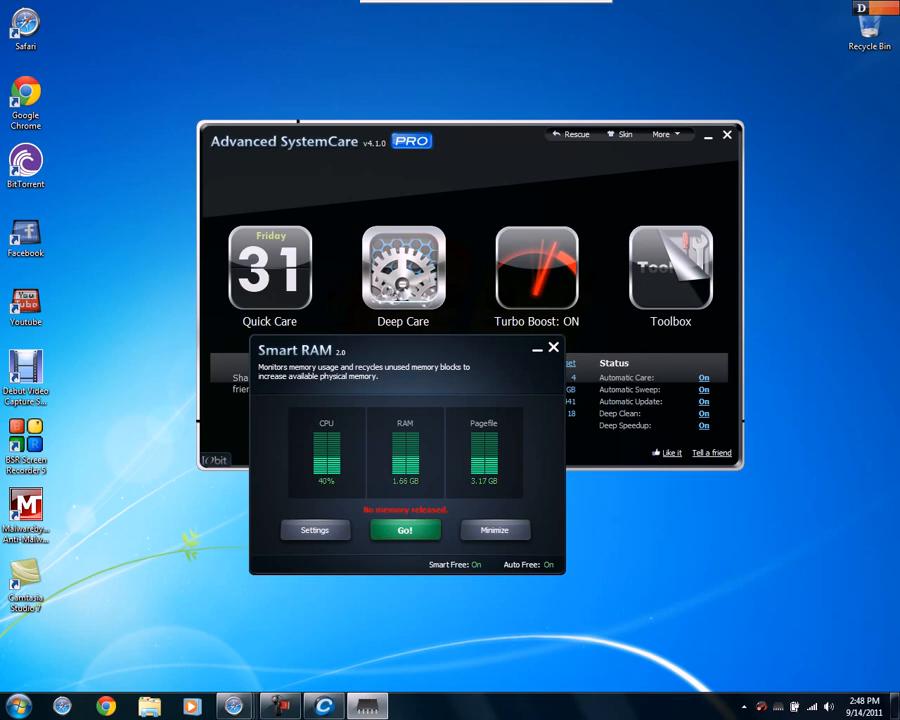
{"action": "left_click", "coordinate": [553, 347]}
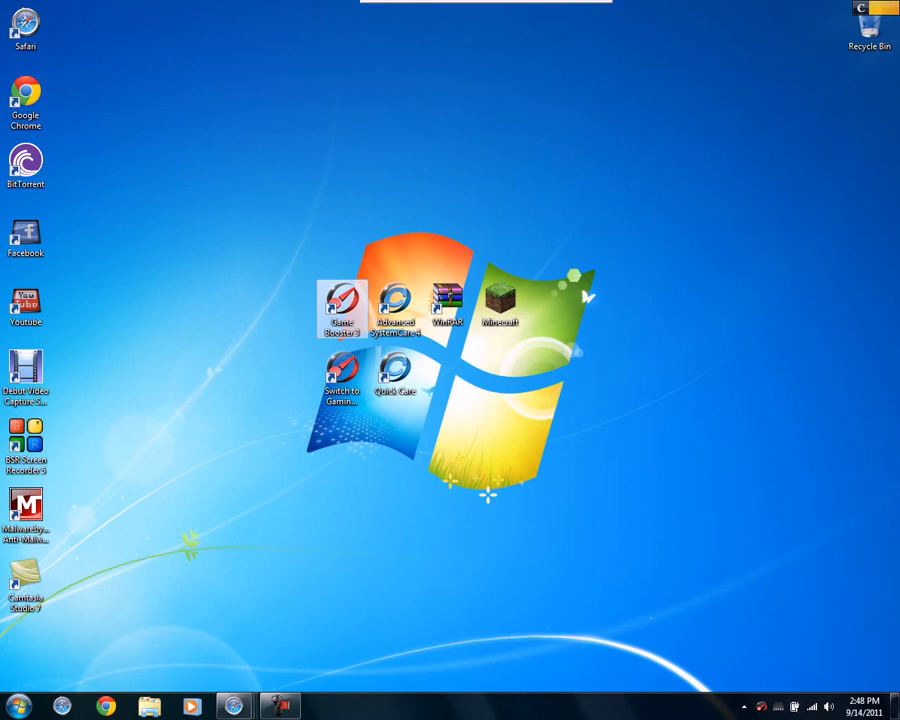
{"action": "double_click", "coordinate": [342, 307]}
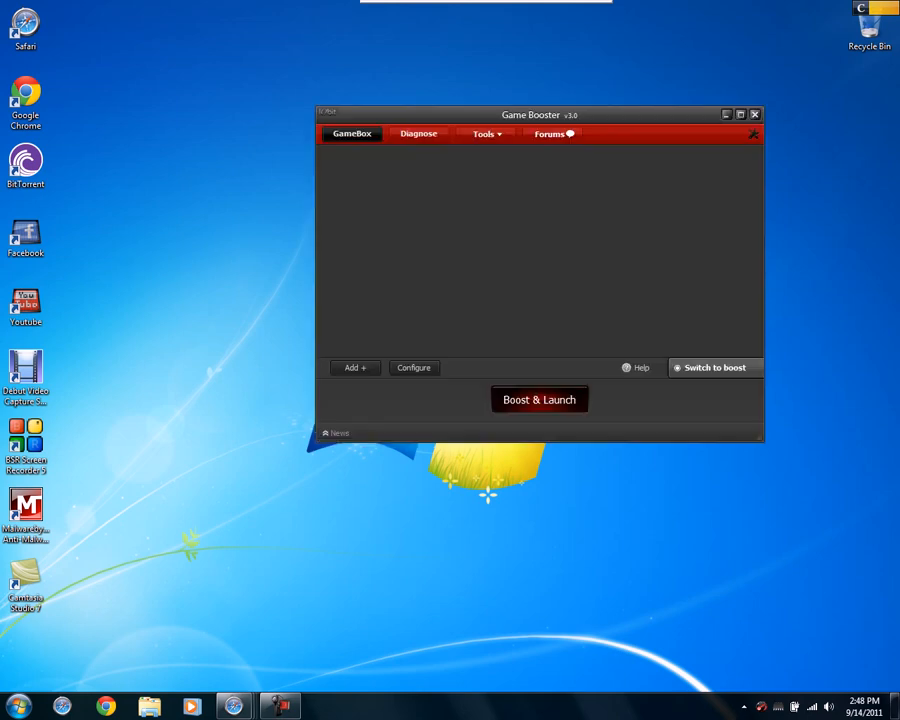
{"action": "left_click", "coordinate": [539, 399]}
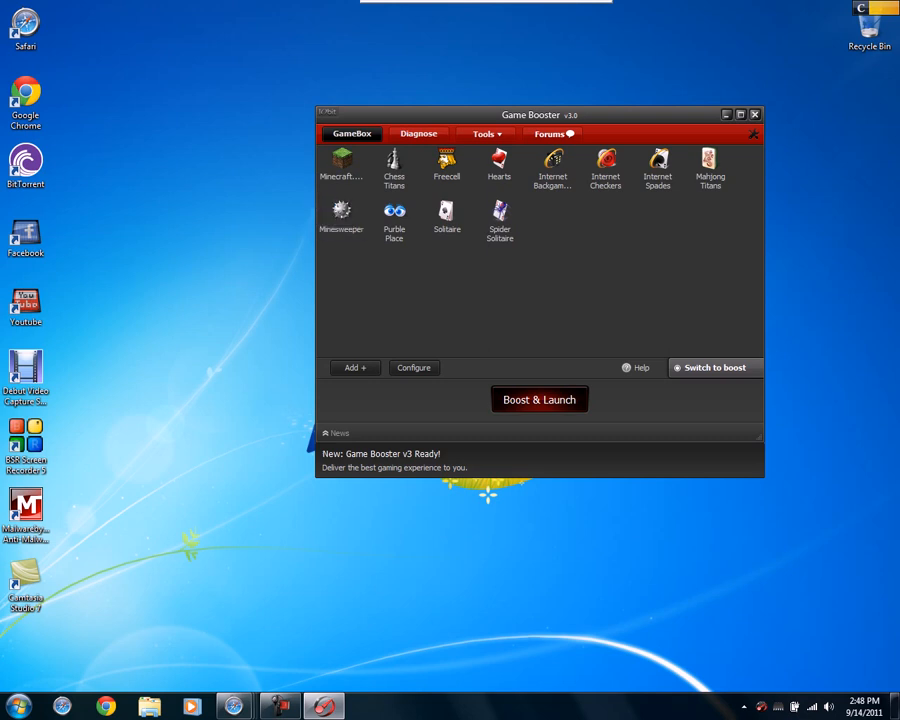
{"action": "left_click", "coordinate": [342, 165]}
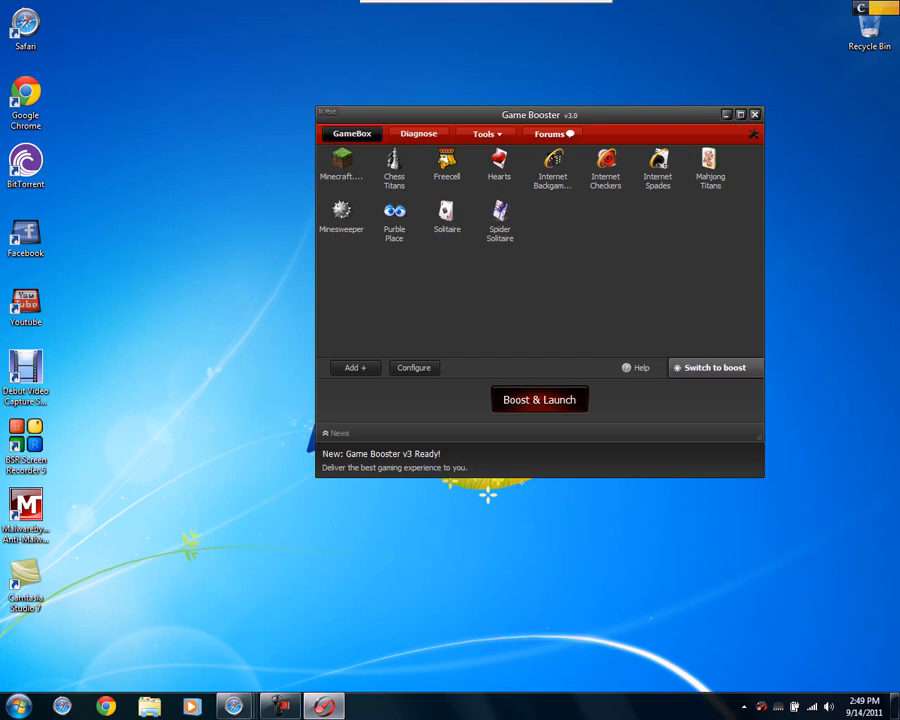
{"action": "left_click", "coordinate": [341, 163]}
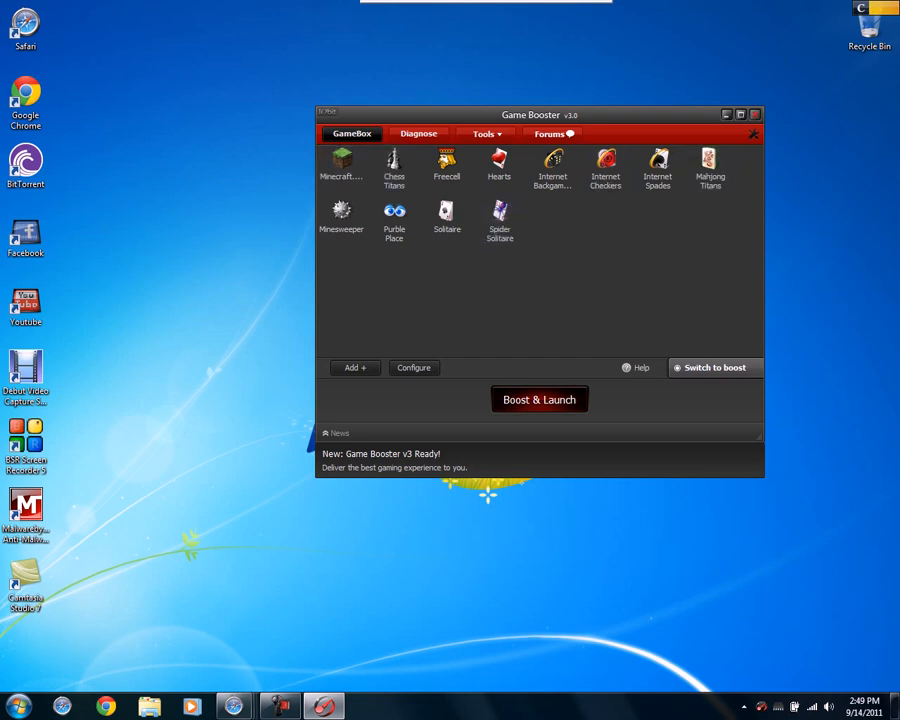
{"action": "left_click", "coordinate": [755, 113]}
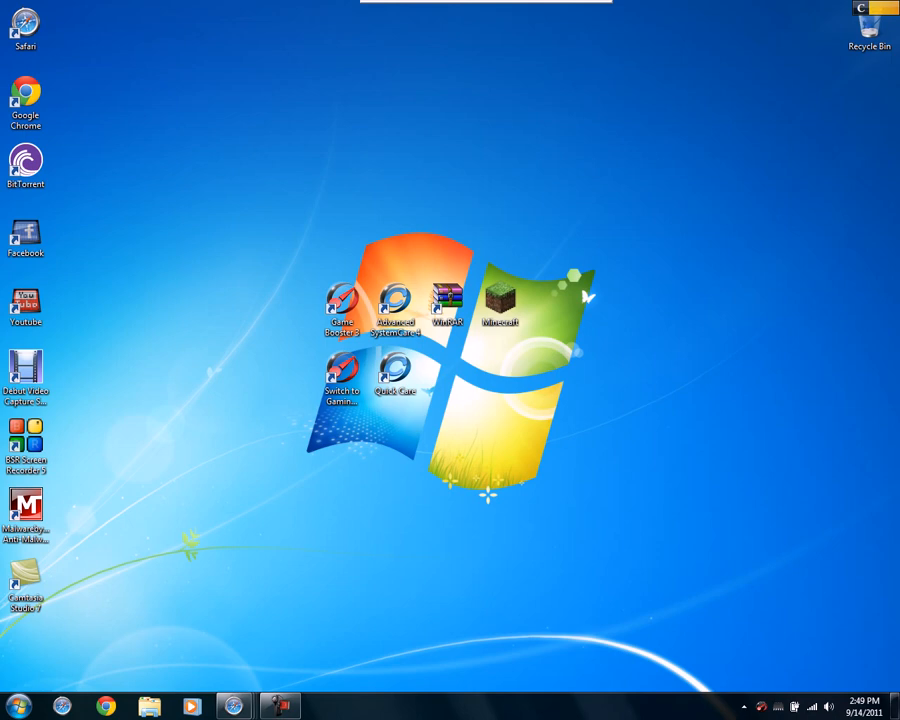
{"action": "left_click", "coordinate": [16, 706]}
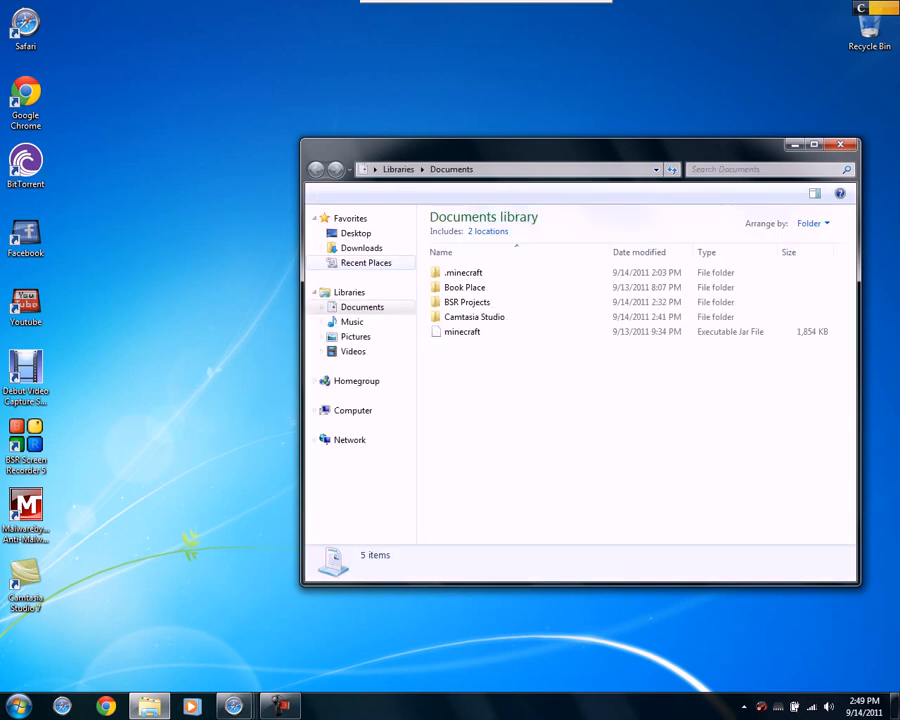
Open Windows Explorer's Downloads folder showing the OptiFine_1.7.3 zip archives
{"action": "left_click", "coordinate": [360, 247]}
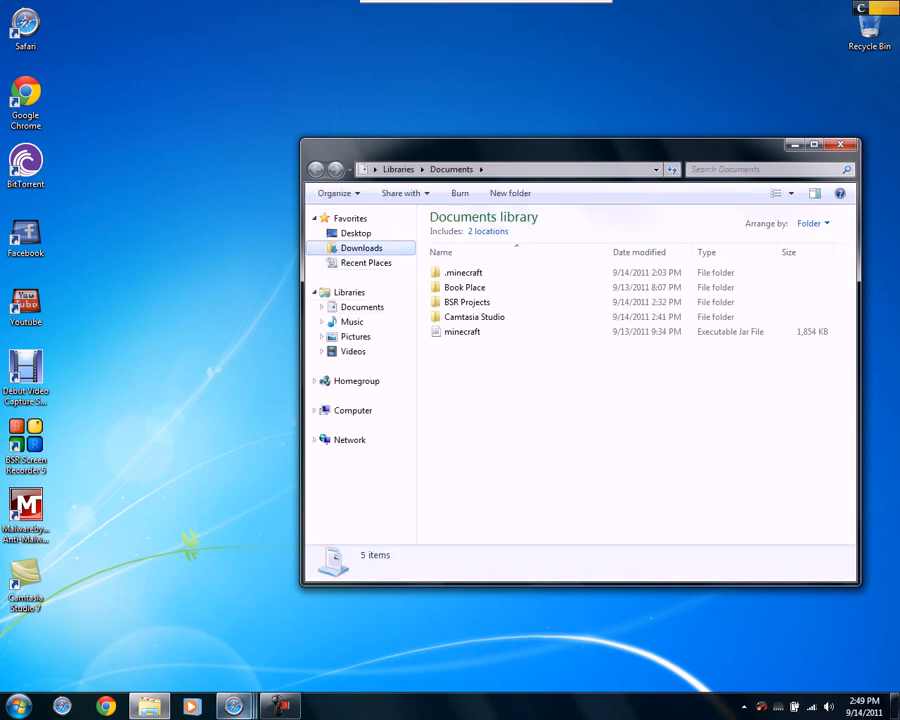
{"action": "left_click", "coordinate": [360, 247]}
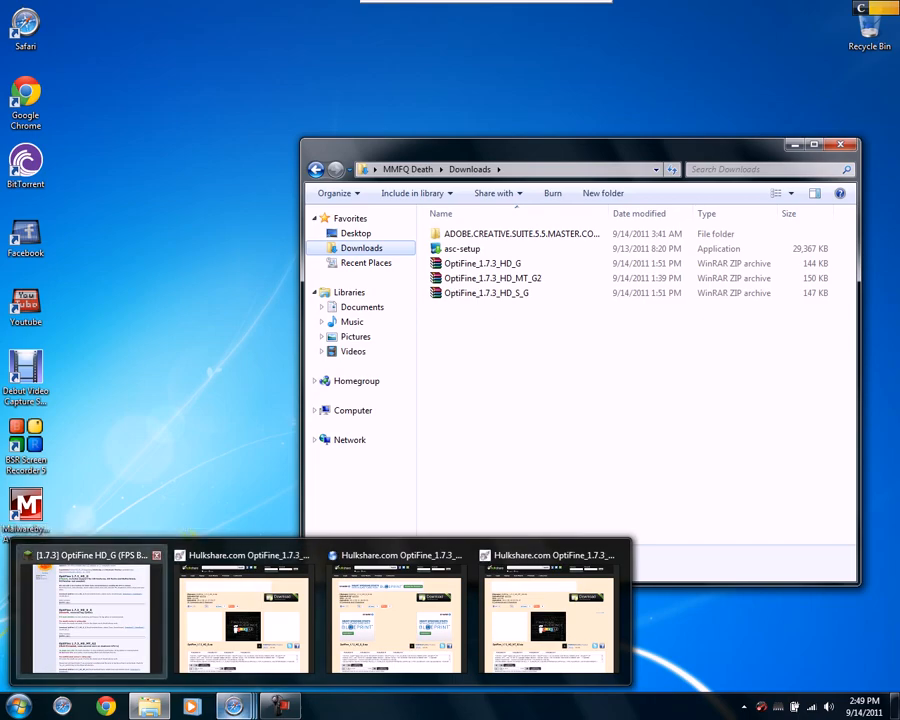
Switch to the Safari OptiFine thread and scroll through its HD_G, HD_S_G and MT_G2 sections
{"action": "left_click", "coordinate": [88, 615]}
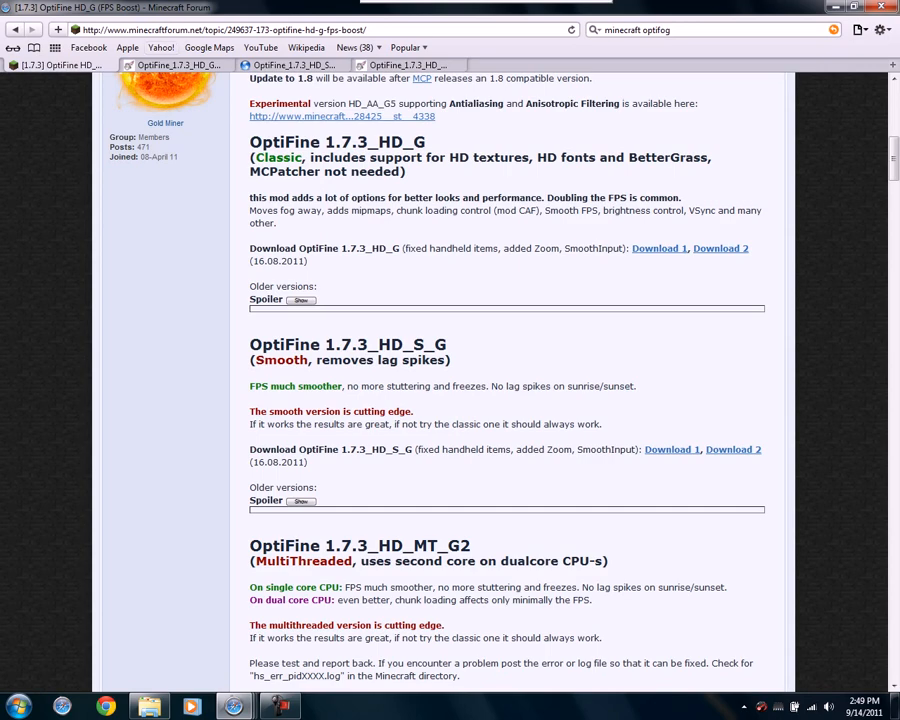
{"action": "scroll", "scroll_direction": "up", "scroll_amount": 3}
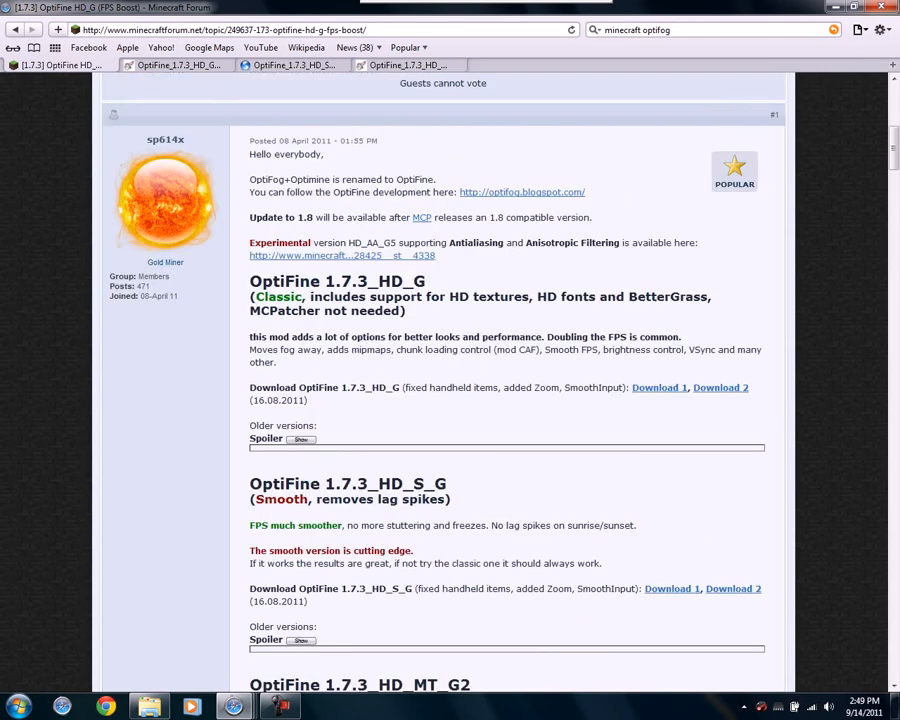
{"action": "scroll", "scroll_direction": "up", "scroll_amount": 3}
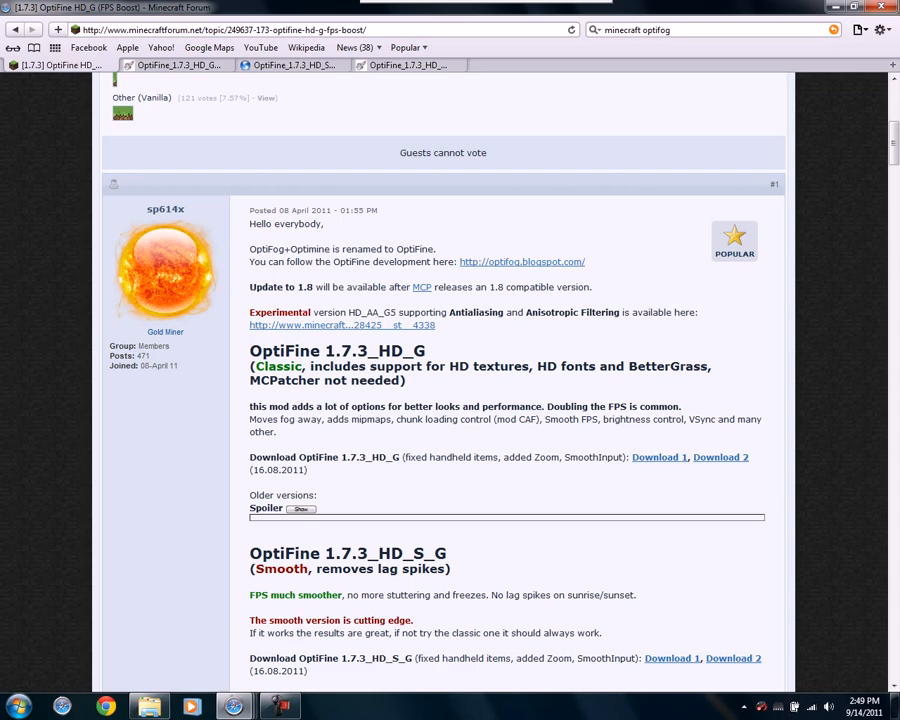
{"action": "scroll", "scroll_direction": "down", "scroll_amount": 3}
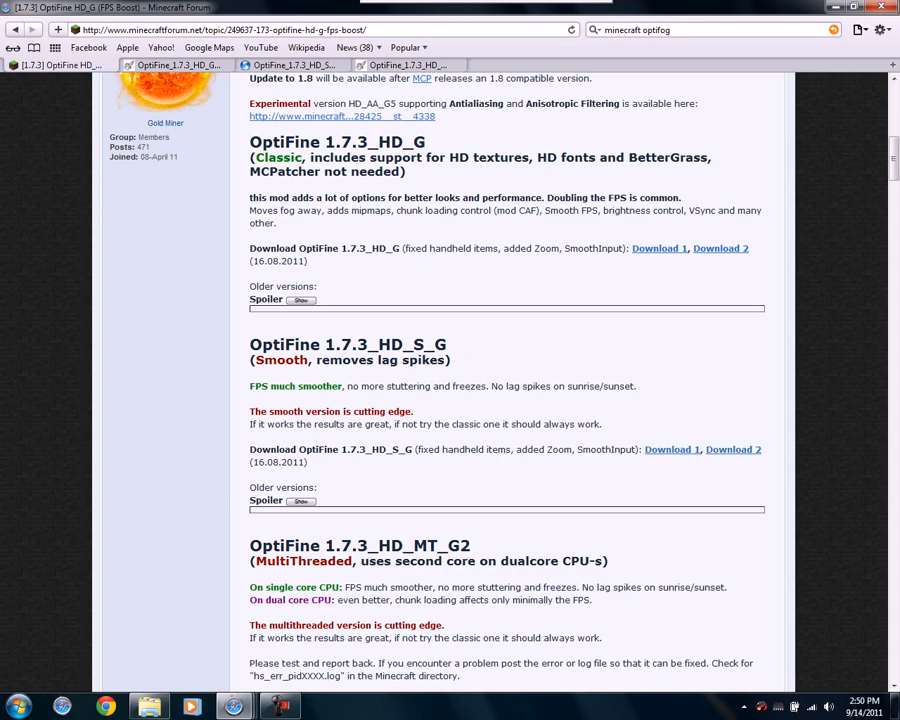
{"action": "scroll", "scroll_direction": "down", "scroll_amount": 3}
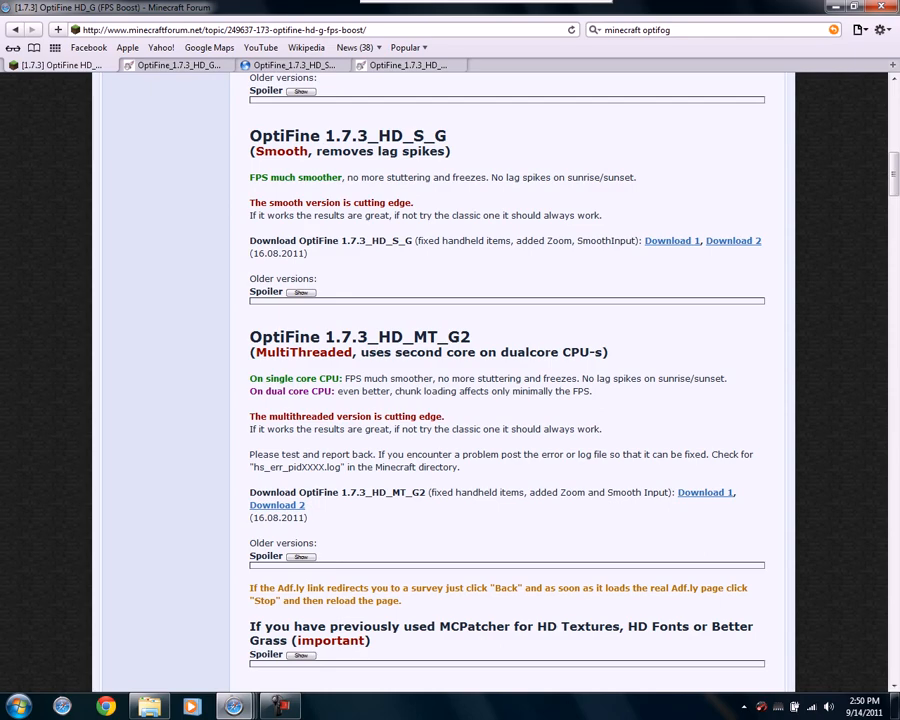
{"action": "scroll", "scroll_direction": "up", "scroll_amount": 3}
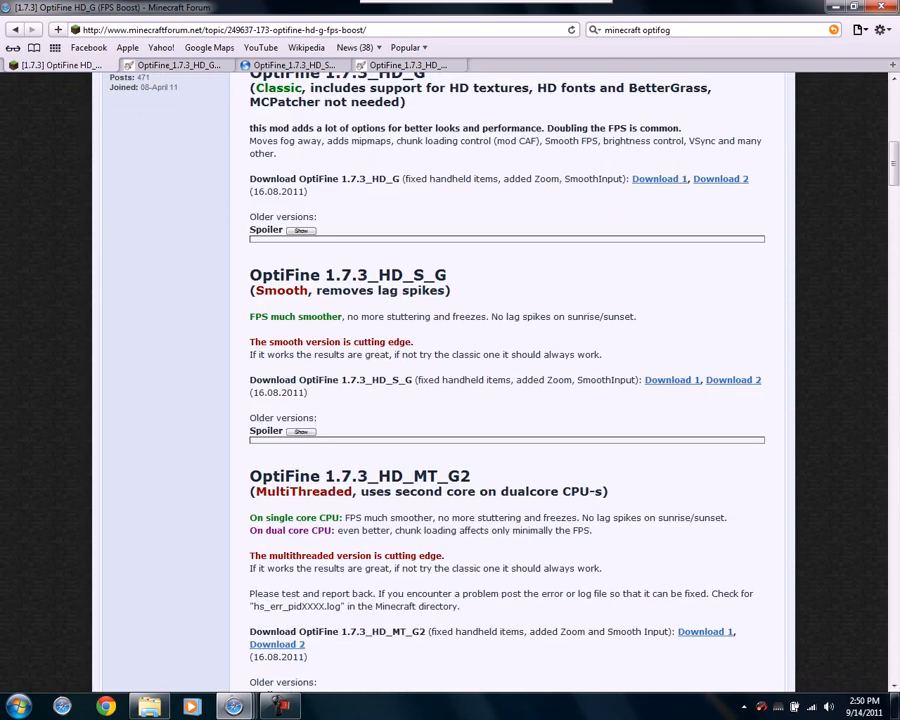
{"action": "scroll", "scroll_direction": "up", "scroll_amount": 3}
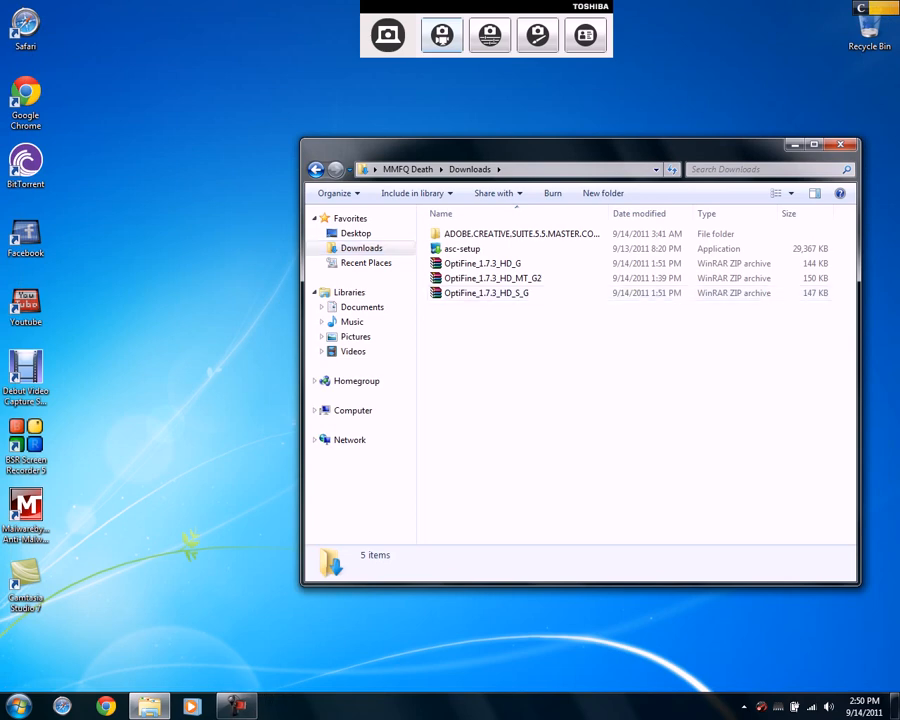
Drag-select the three OptiFine 1.7.3 zip archives in Downloads, totaling 439 KB
{"action": "left_click_drag", "start_coordinate": [490, 263], "coordinate": [490, 300]}
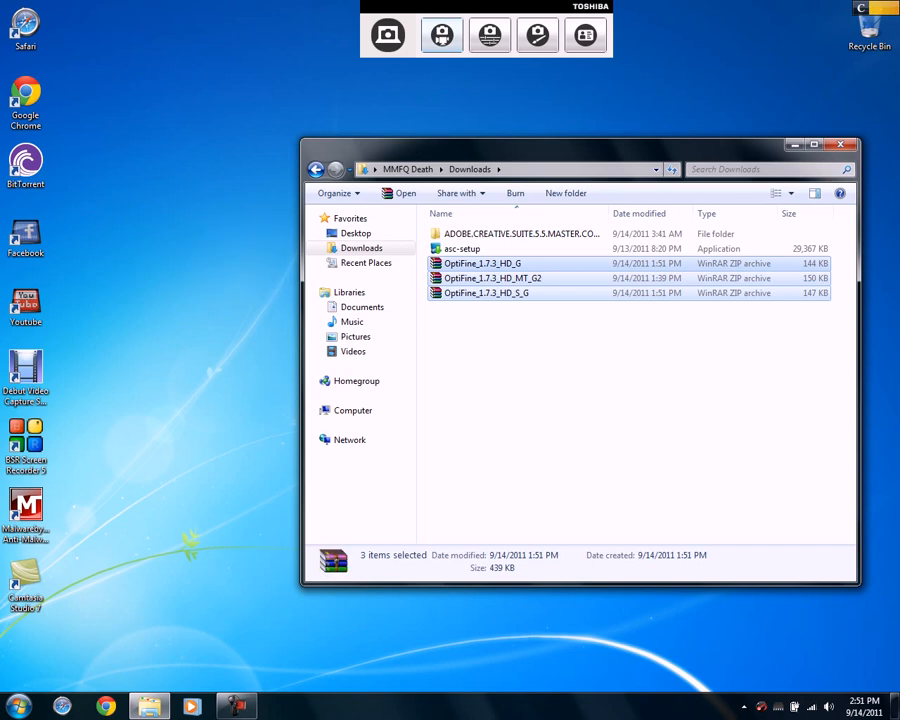
{"action": "mouse_move", "coordinate": [840, 144]}
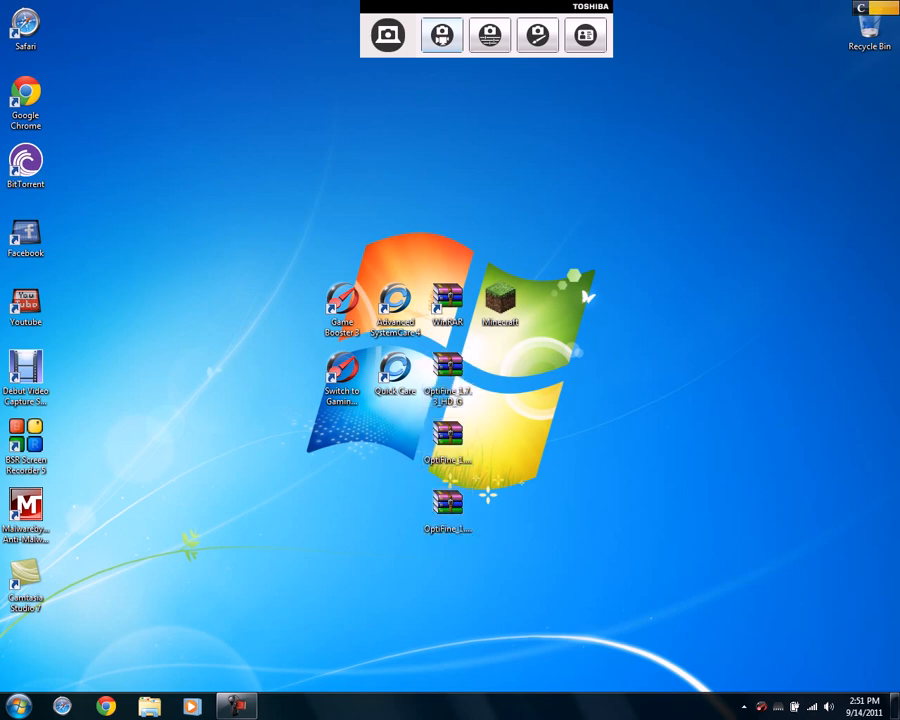
{"action": "mouse_move", "coordinate": [15, 705]}
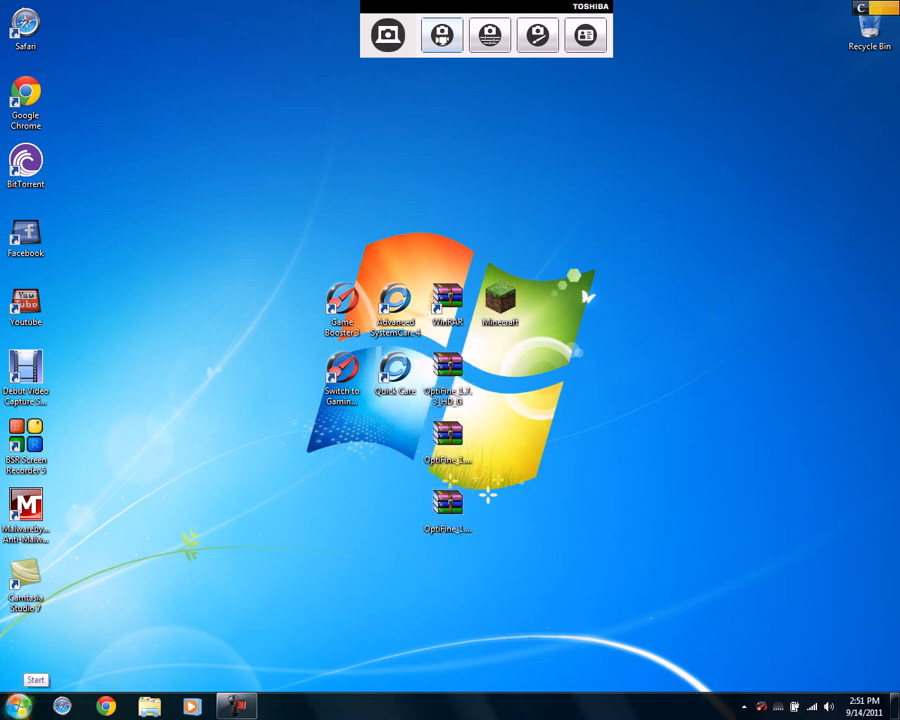
{"action": "left_click", "coordinate": [16, 706]}
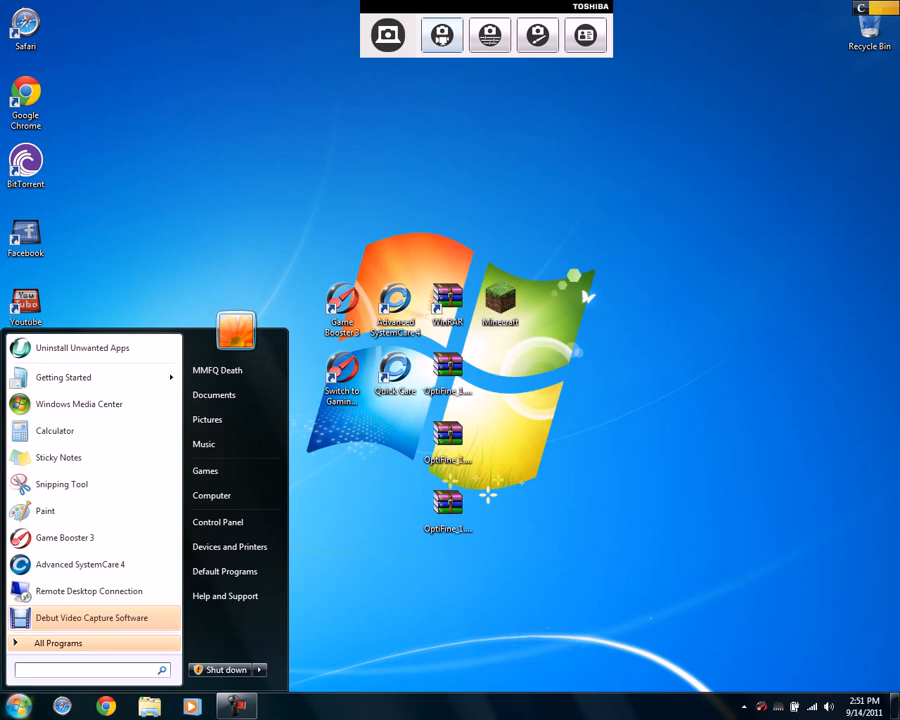
{"action": "type", "text": "&"}
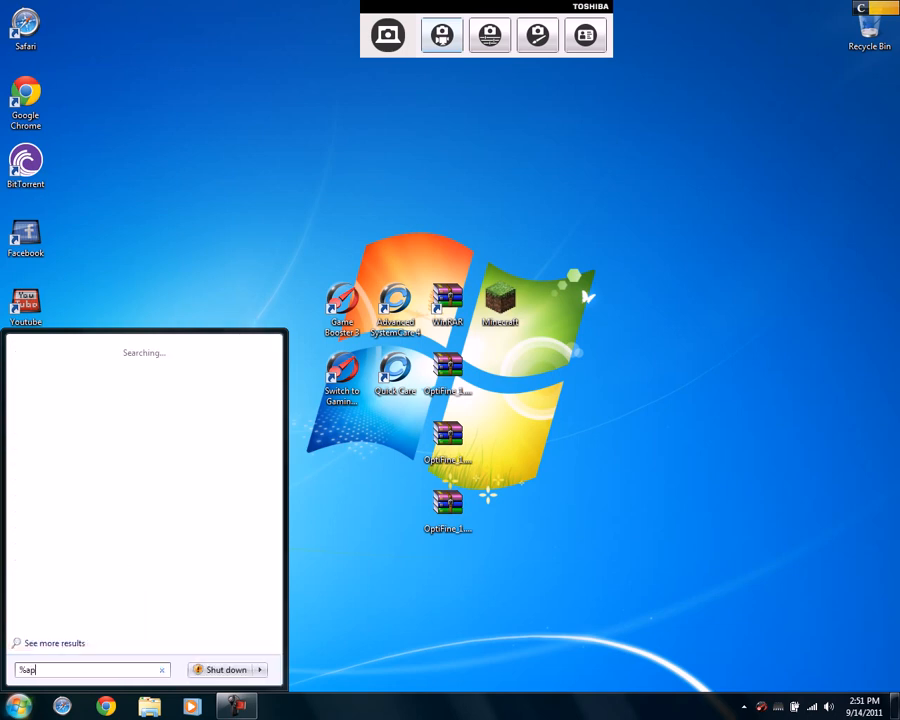
{"action": "type", "text": "pdata%"}
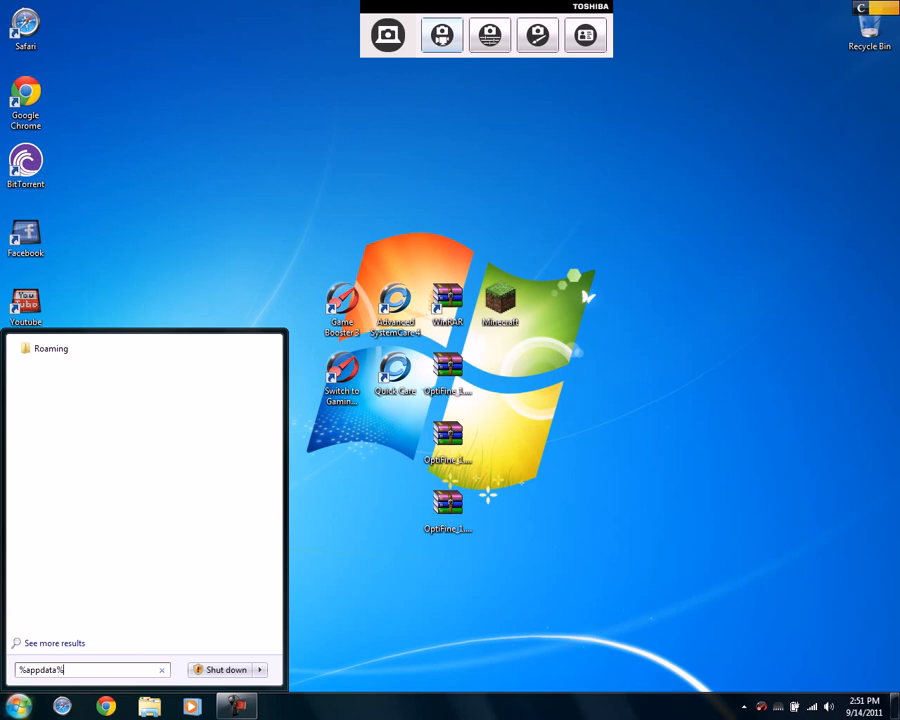
{"action": "key", "text": "Return"}
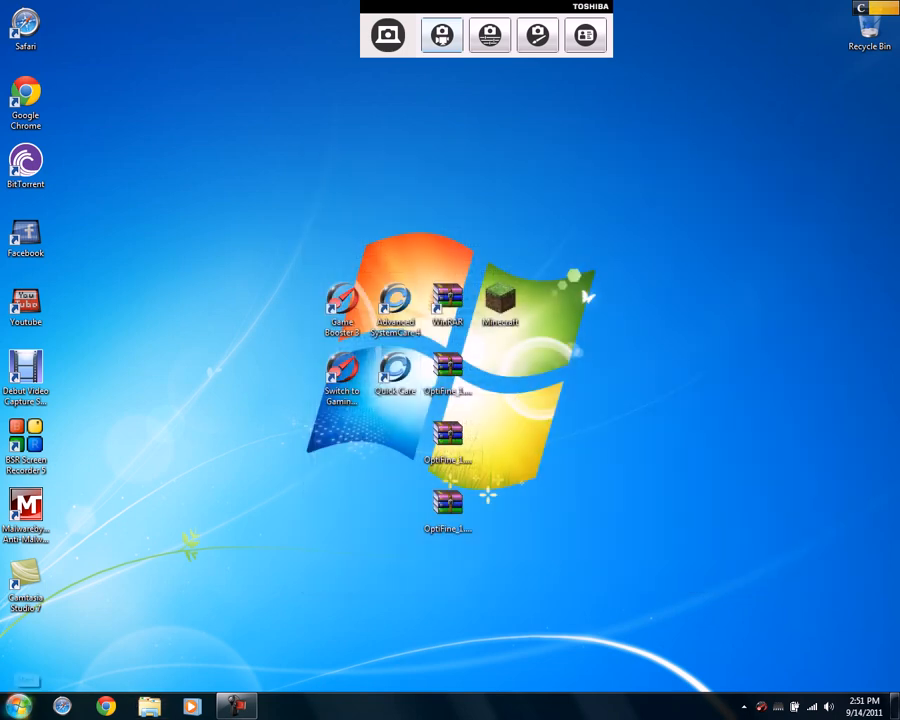
{"action": "left_click", "coordinate": [18, 706]}
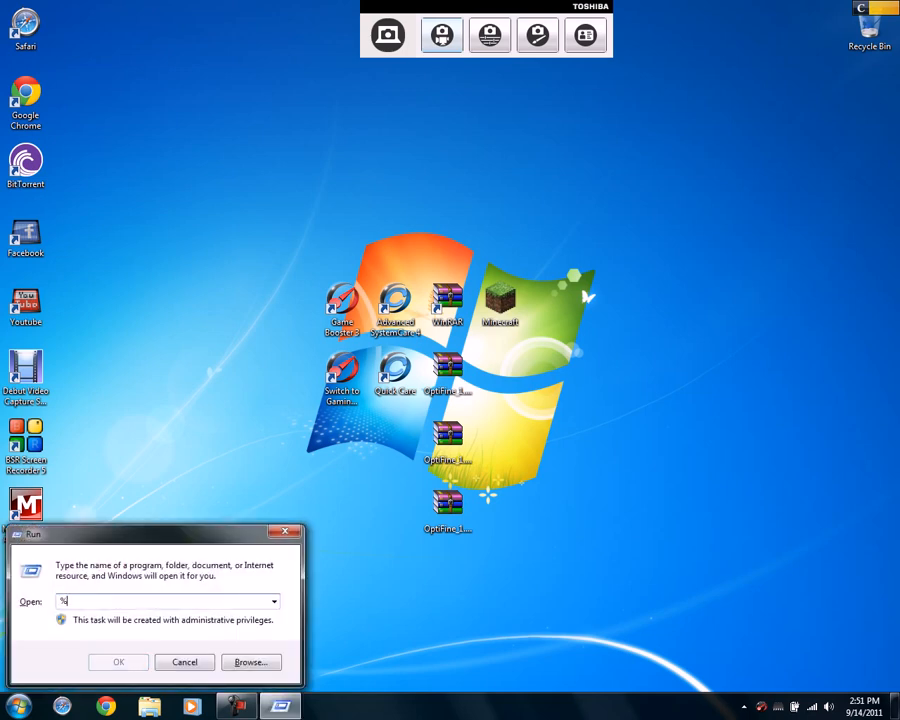
{"action": "type", "text": "%appdata"}
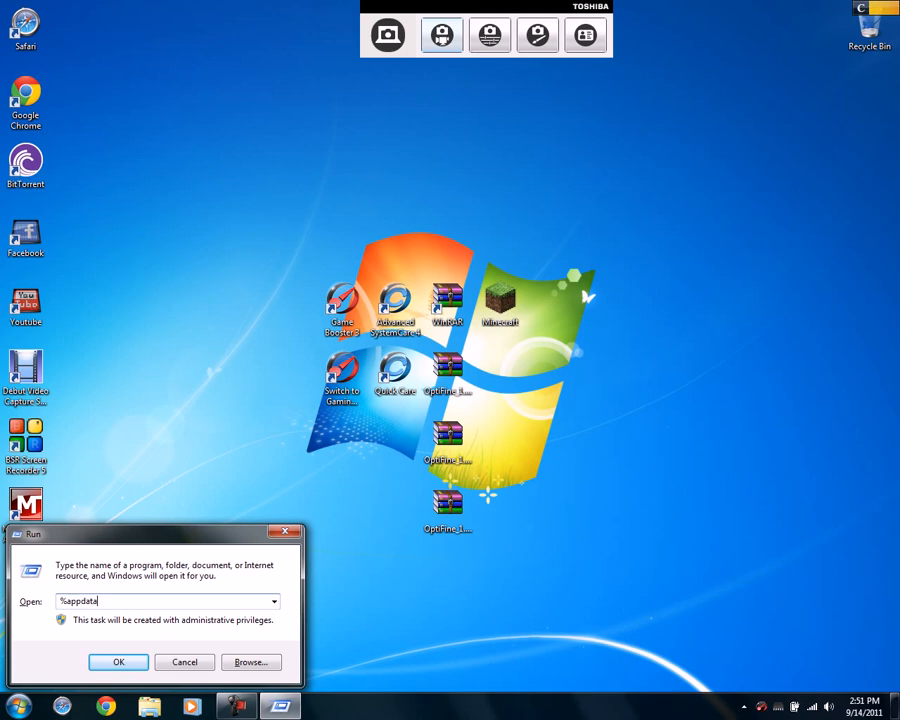
{"action": "left_click", "coordinate": [118, 662]}
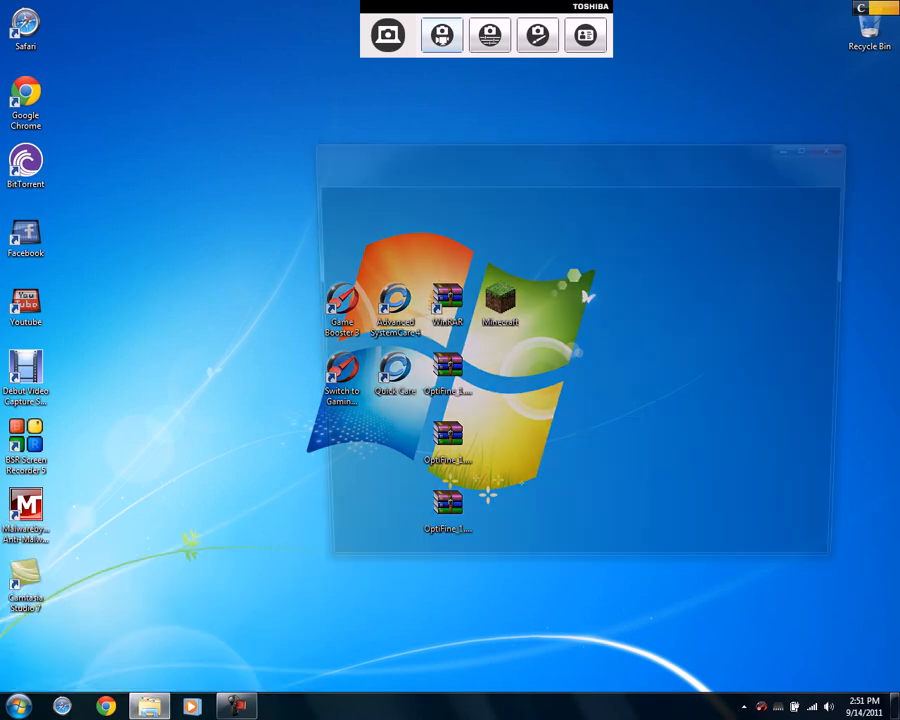
{"action": "left_click", "coordinate": [149, 706]}
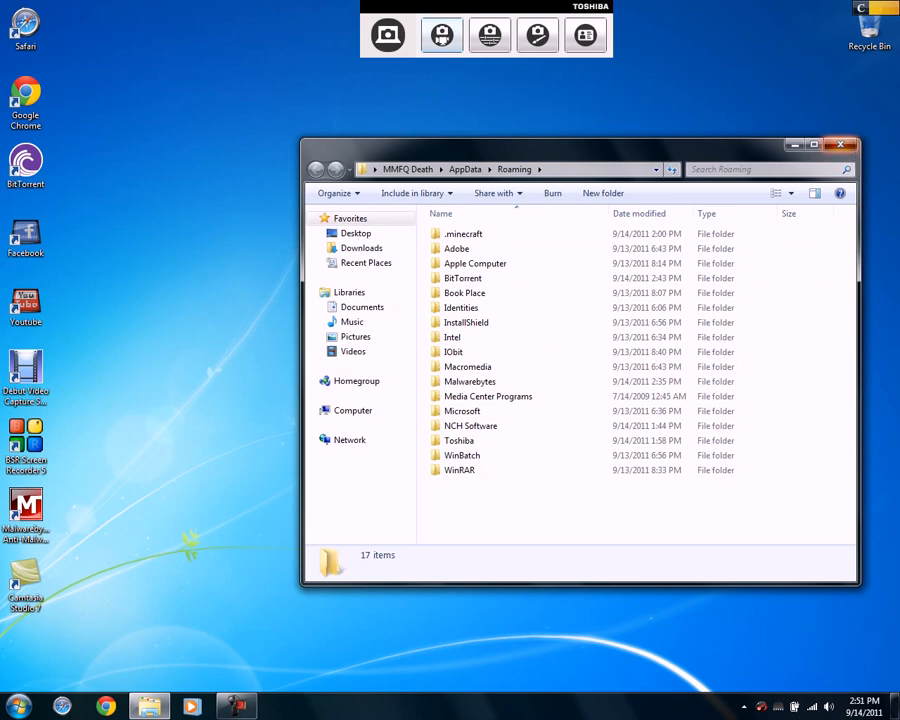
{"action": "left_click", "coordinate": [841, 144]}
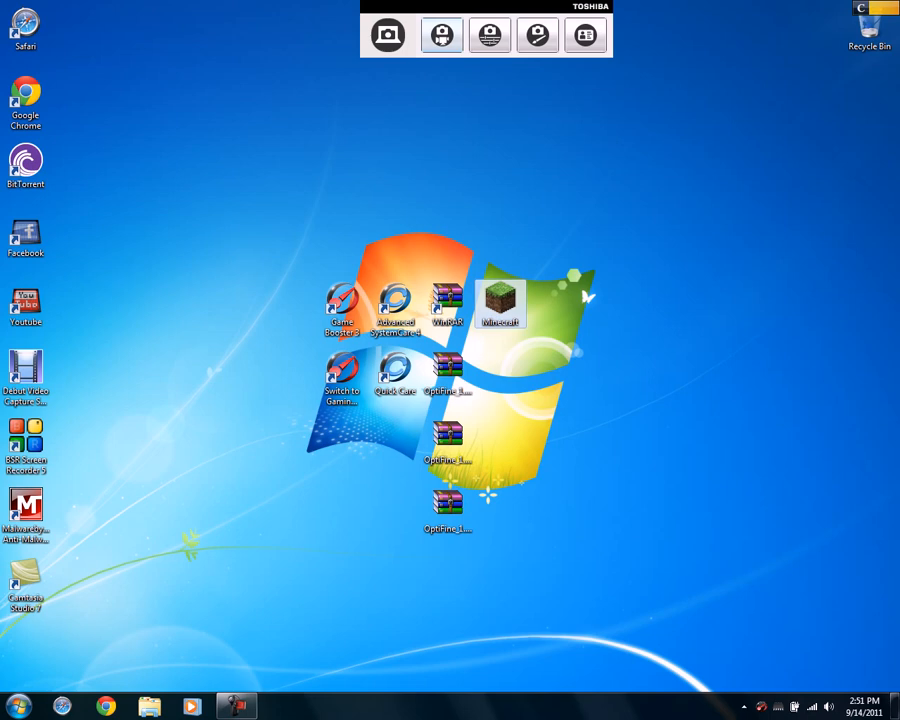
{"action": "double_click", "coordinate": [501, 300]}
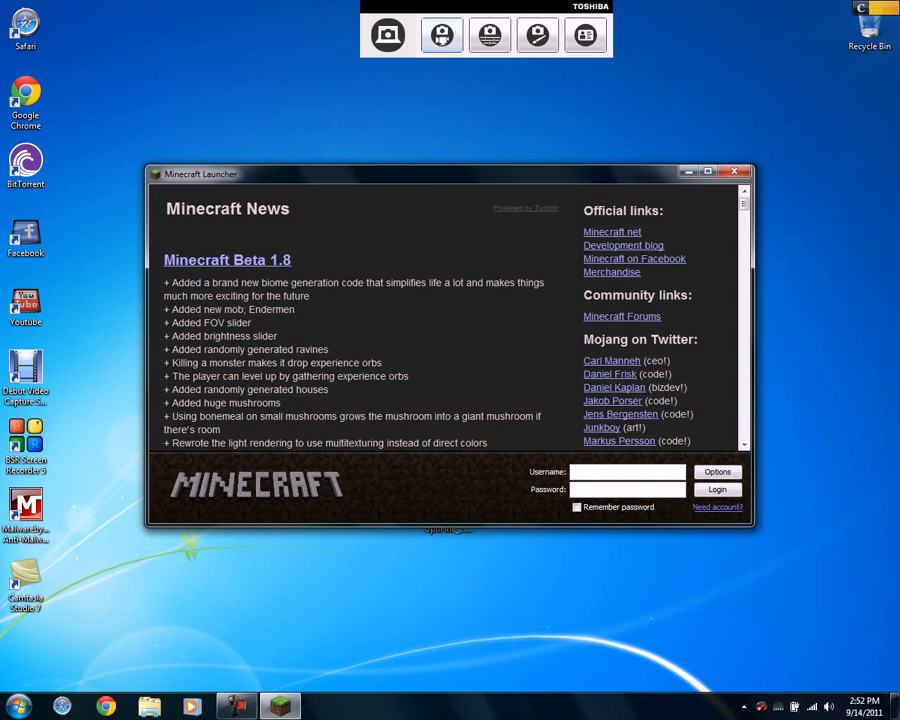
{"action": "mouse_move", "coordinate": [734, 171]}
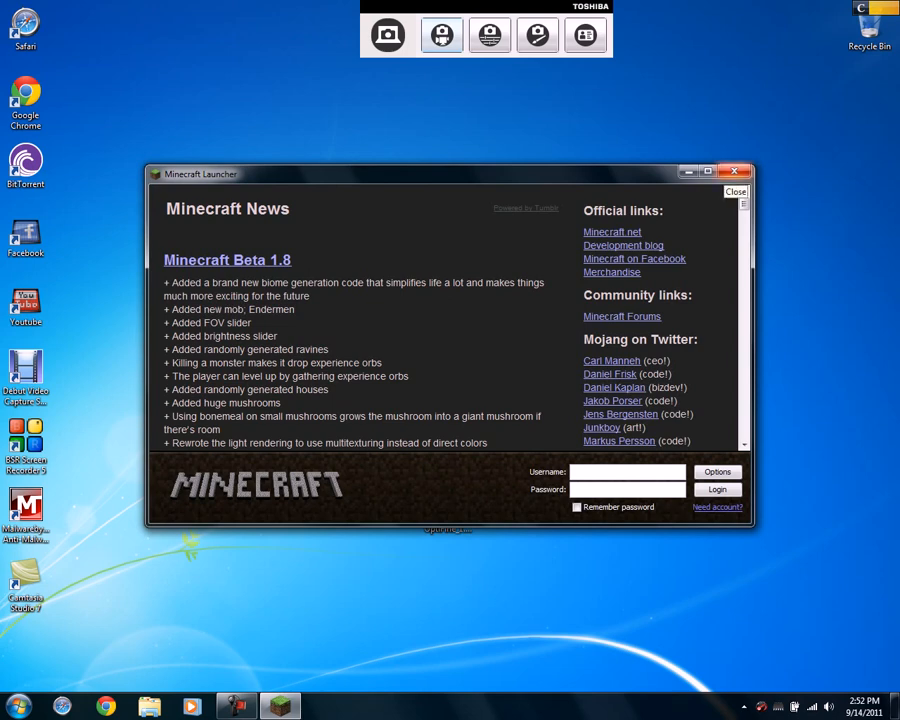
{"action": "left_click", "coordinate": [734, 171]}
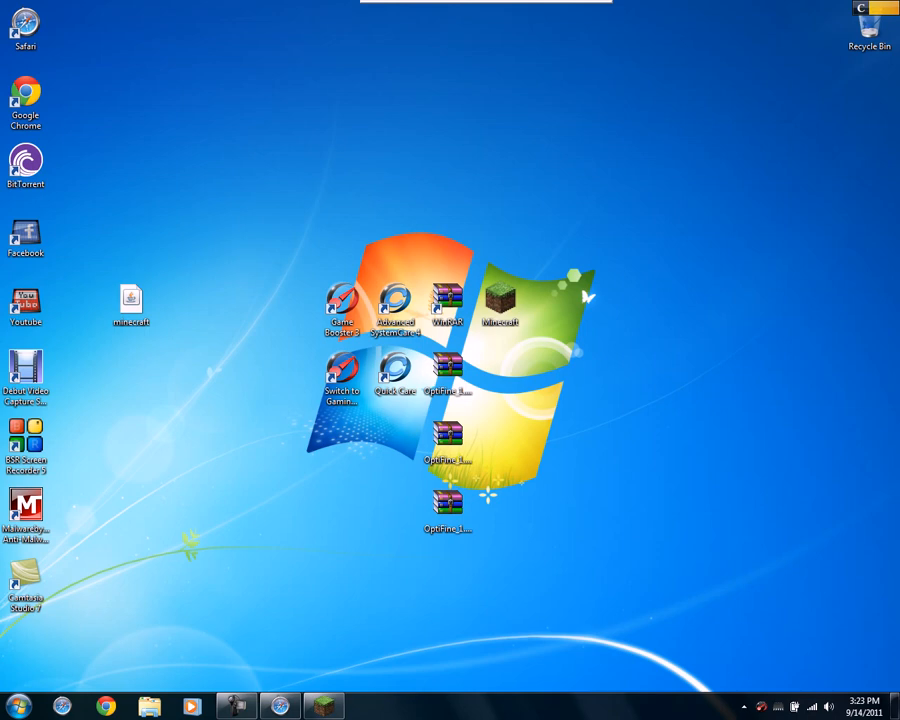
Drag one OptiFine 1.7.3 archive beside the others so the three form a row
{"action": "double_click", "coordinate": [499, 300]}
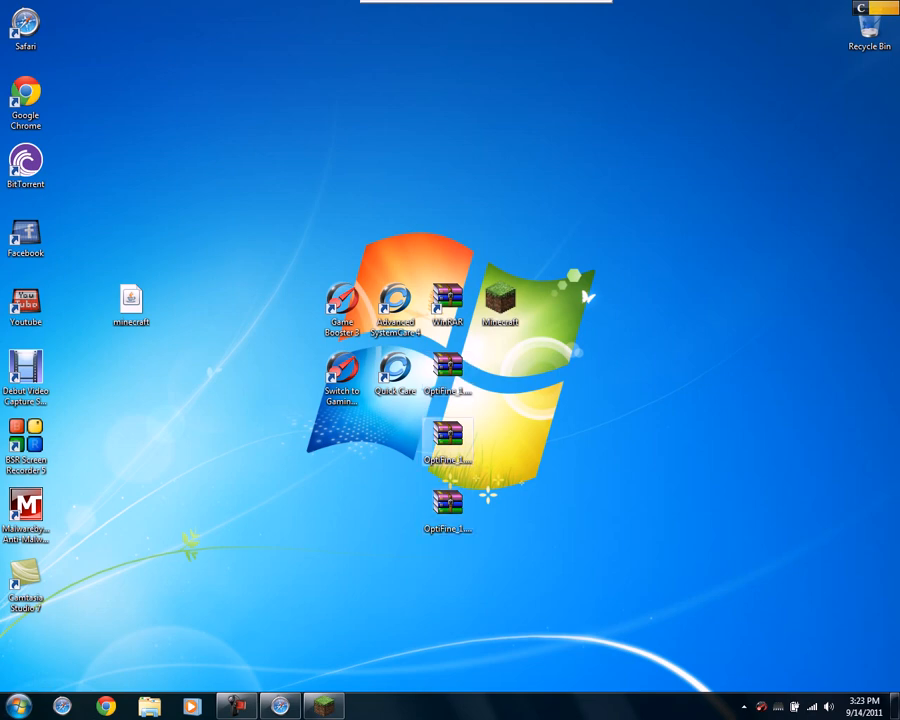
{"action": "left_click", "coordinate": [448, 370]}
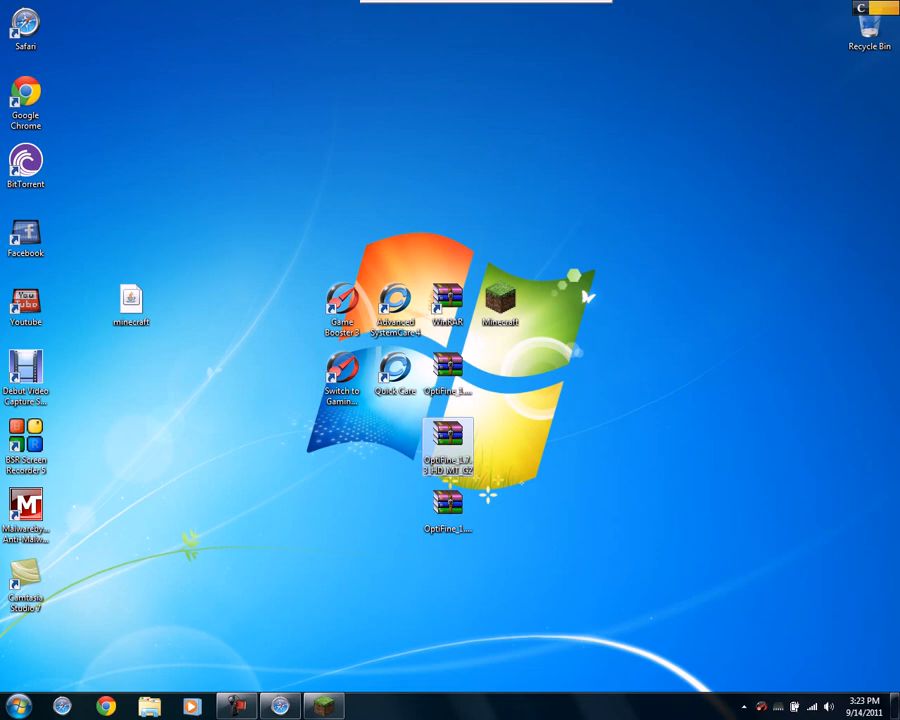
{"action": "left_click_drag", "start_coordinate": [448, 445], "coordinate": [553, 445]}
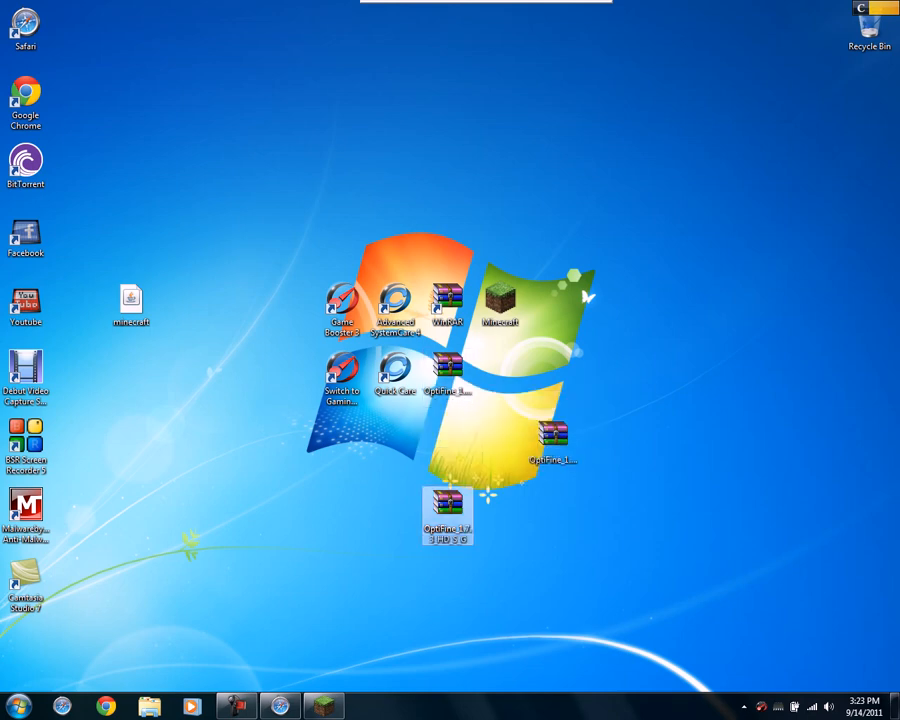
{"action": "mouse_move", "coordinate": [447, 375]}
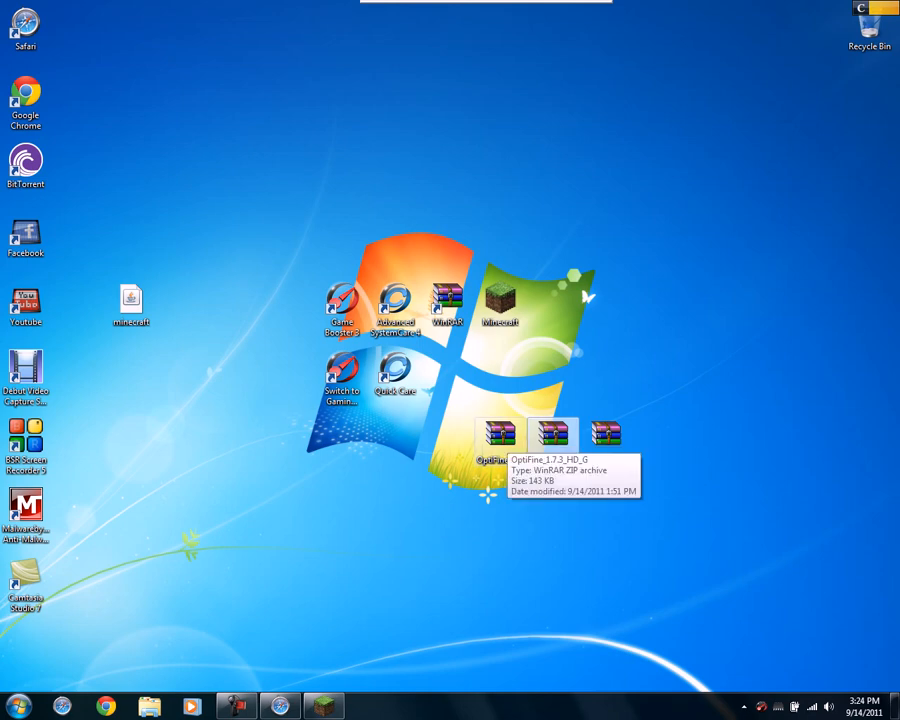
{"action": "mouse_move", "coordinate": [605, 437]}
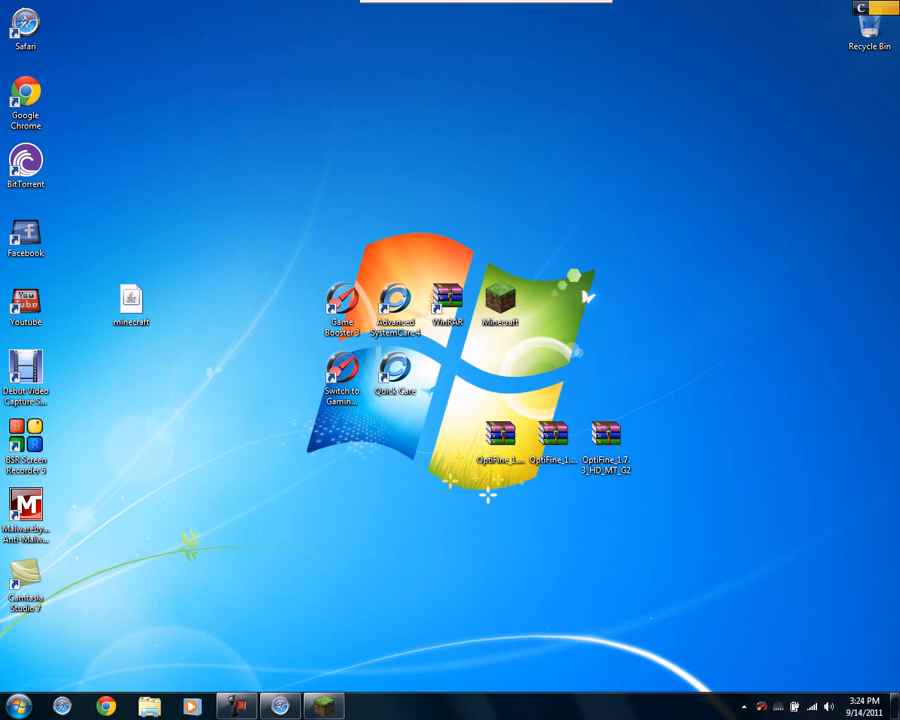
Browse %appdata% to .minecraft > bin and bring up open-with options for minecraft.jar
{"action": "left_click", "coordinate": [16, 706]}
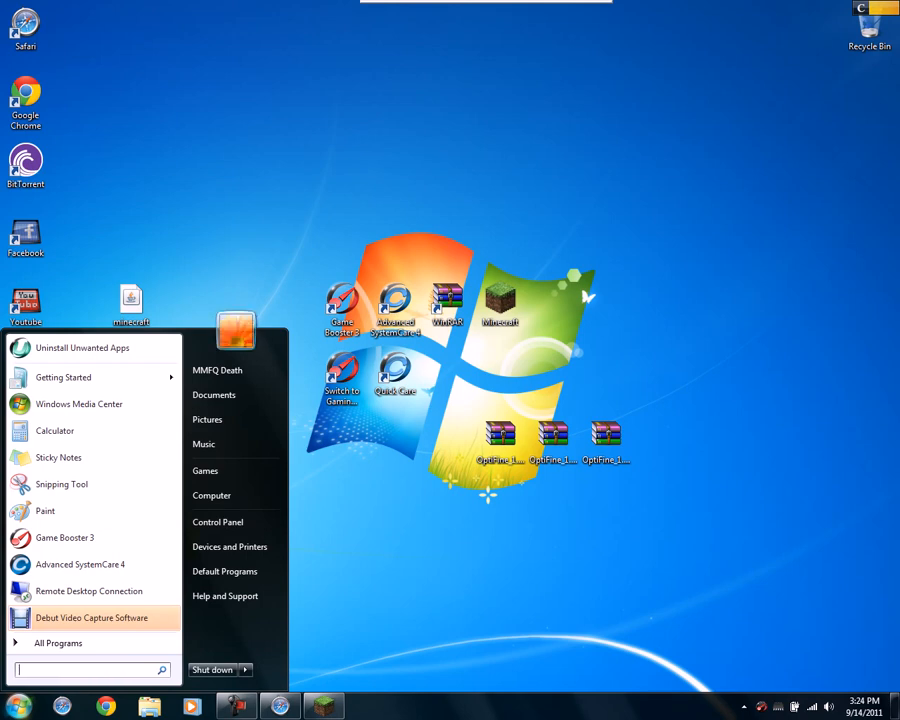
{"action": "type", "text": "%appdat%"}
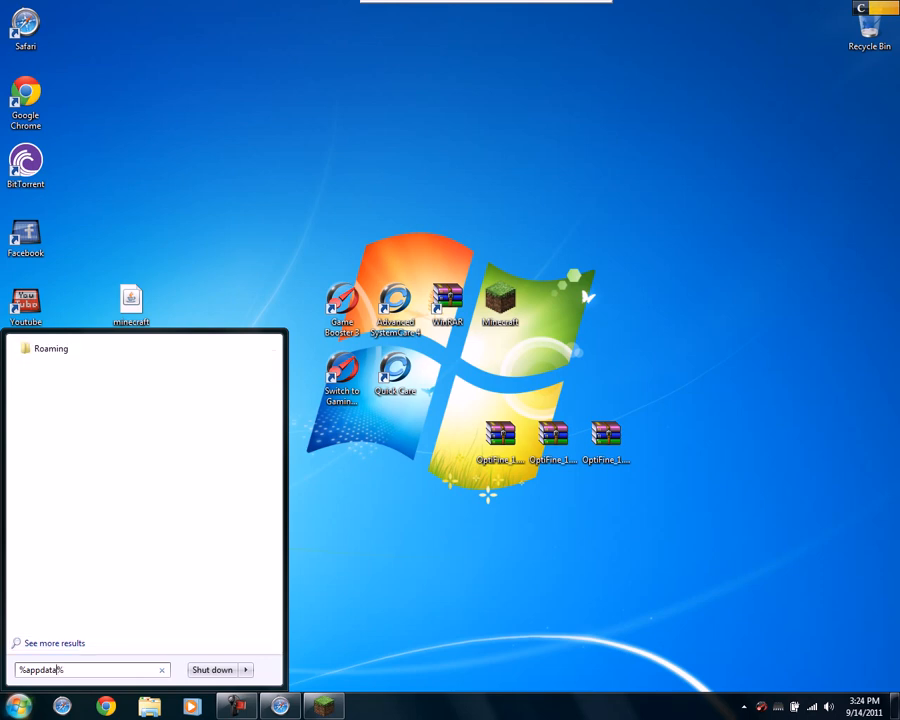
{"action": "key", "text": "Return"}
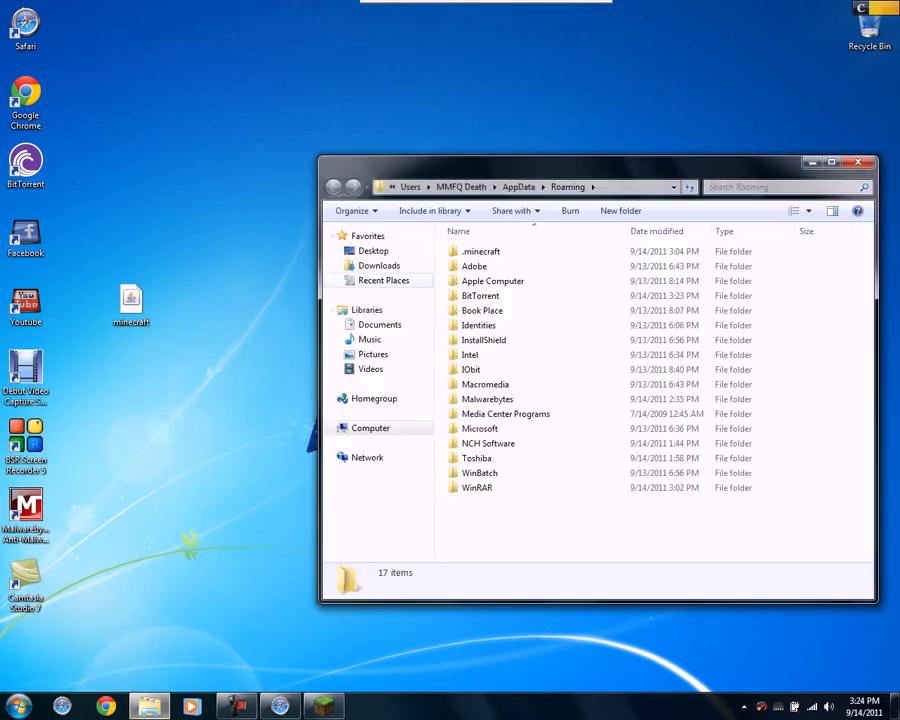
{"action": "left_click", "coordinate": [480, 251]}
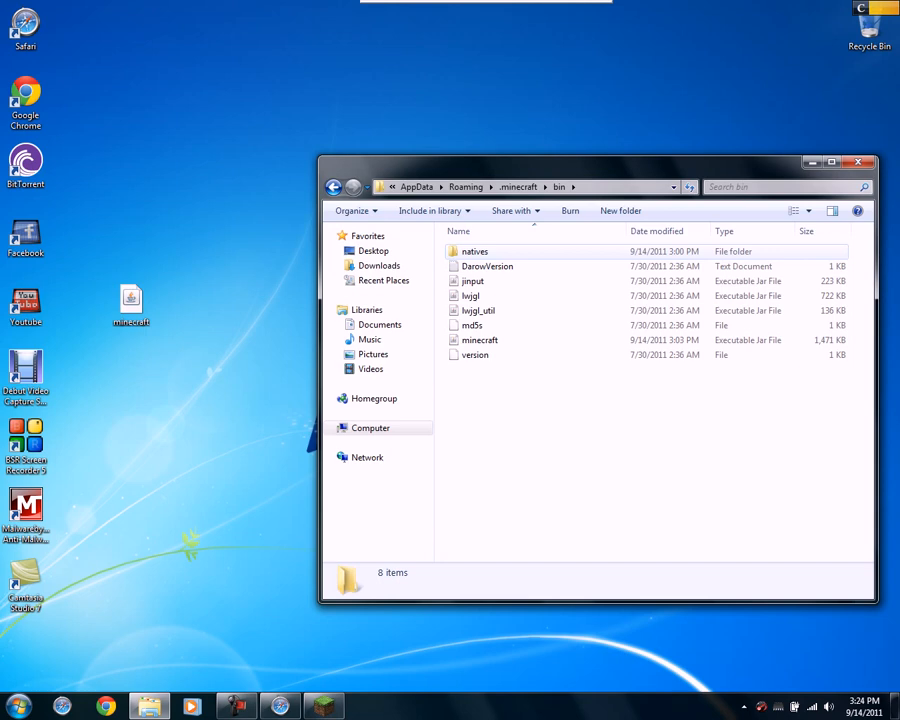
{"action": "left_click", "coordinate": [480, 340]}
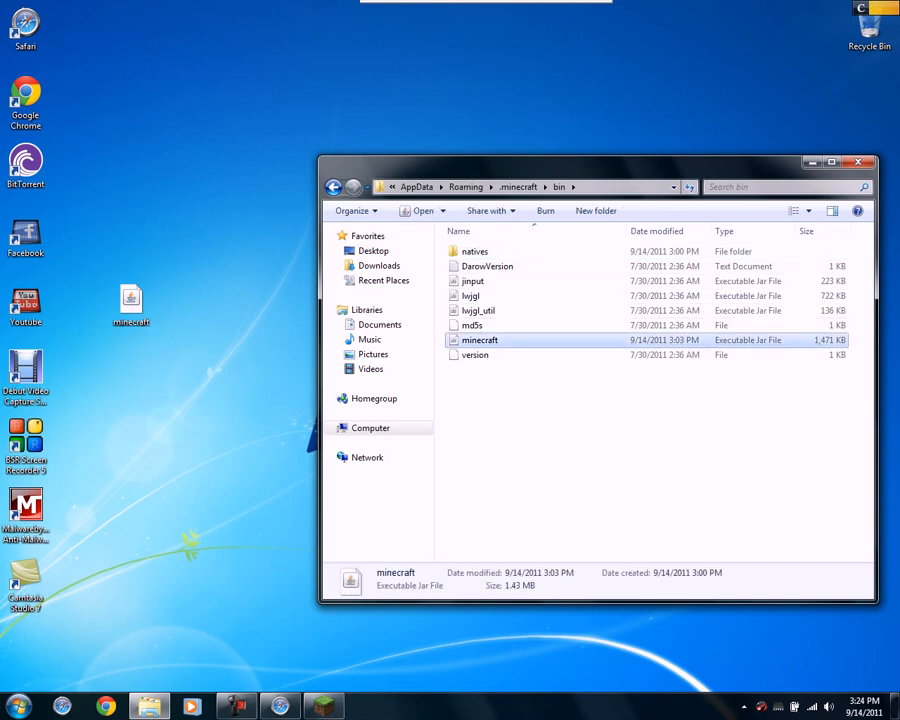
{"action": "right_click", "coordinate": [479, 340]}
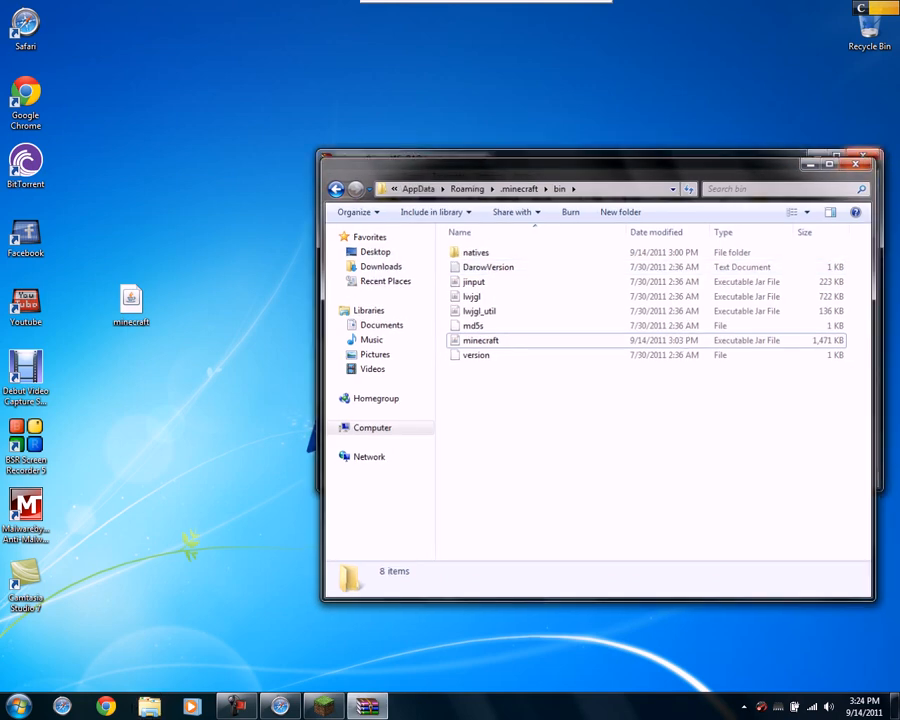
Add the OptiFine_1.7.3_HD_MT_G2 archive's files into minecraft.jar in WinRAR and confirm the update
{"action": "double_click", "coordinate": [481, 340]}
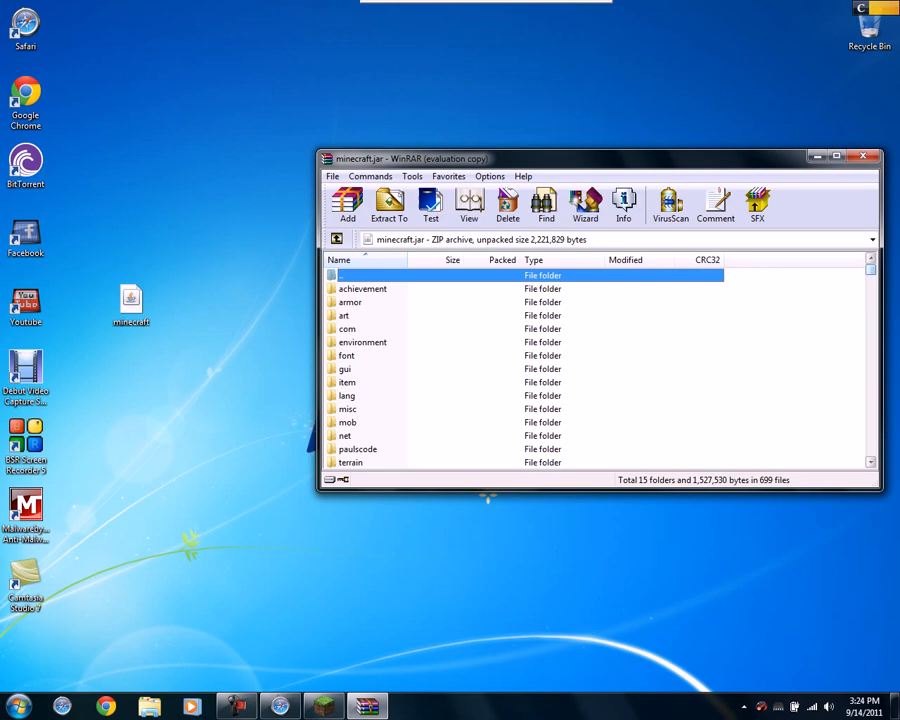
{"action": "scroll", "scroll_direction": "down", "scroll_amount": 3}
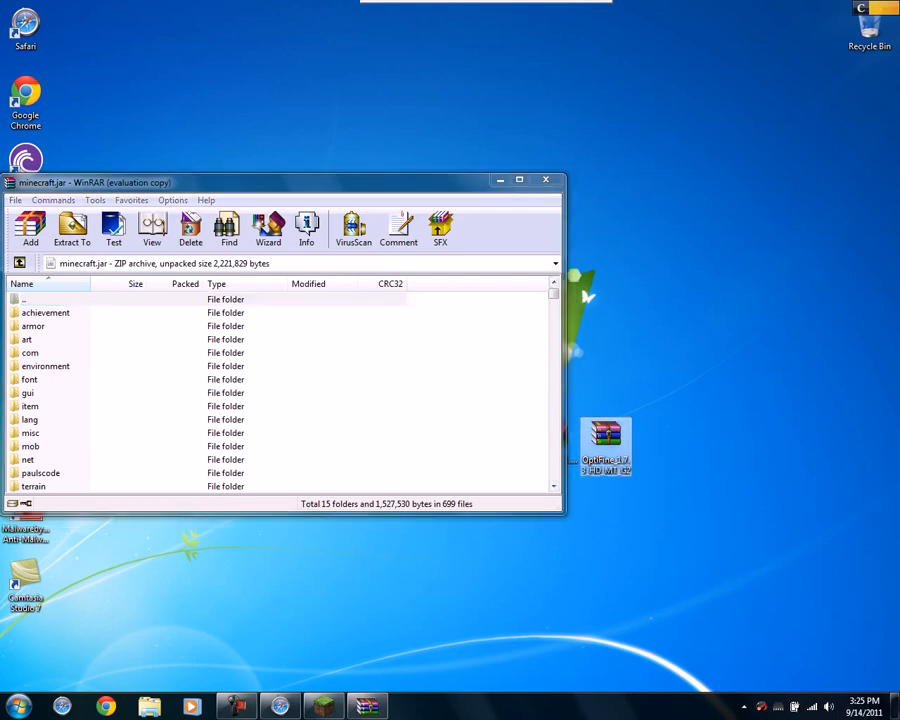
{"action": "right_click", "coordinate": [605, 440]}
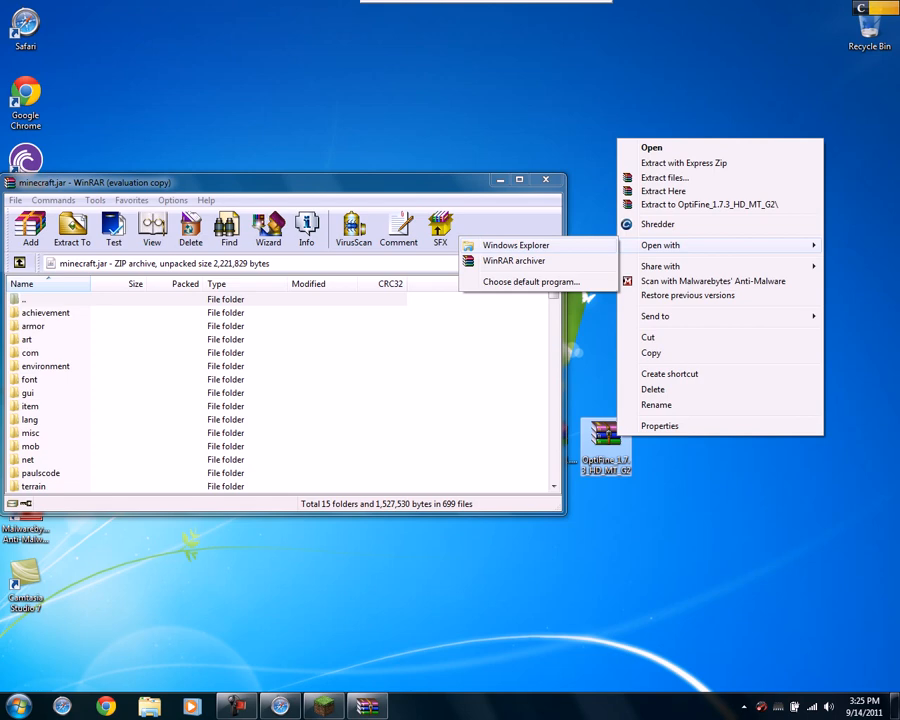
{"action": "left_click", "coordinate": [513, 260]}
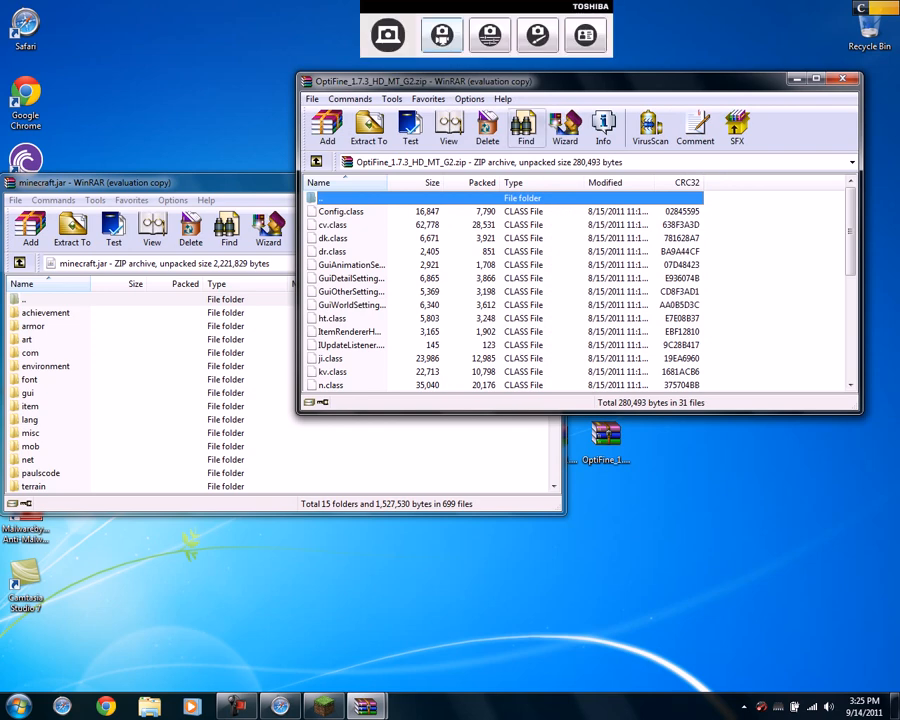
{"action": "scroll", "scroll_direction": "down", "scroll_amount": 3}
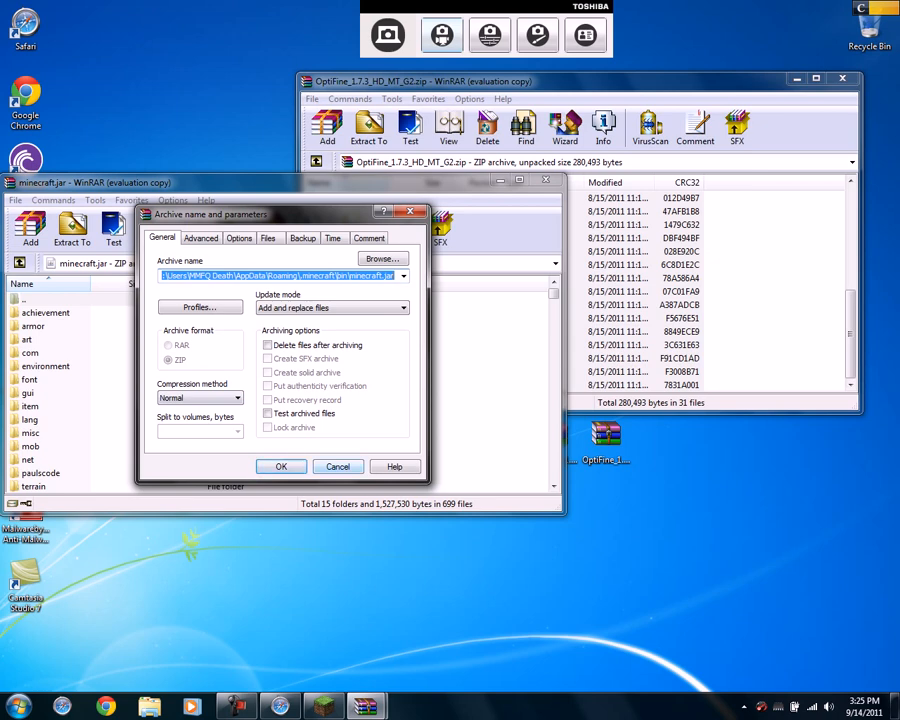
{"action": "left_click", "coordinate": [338, 466]}
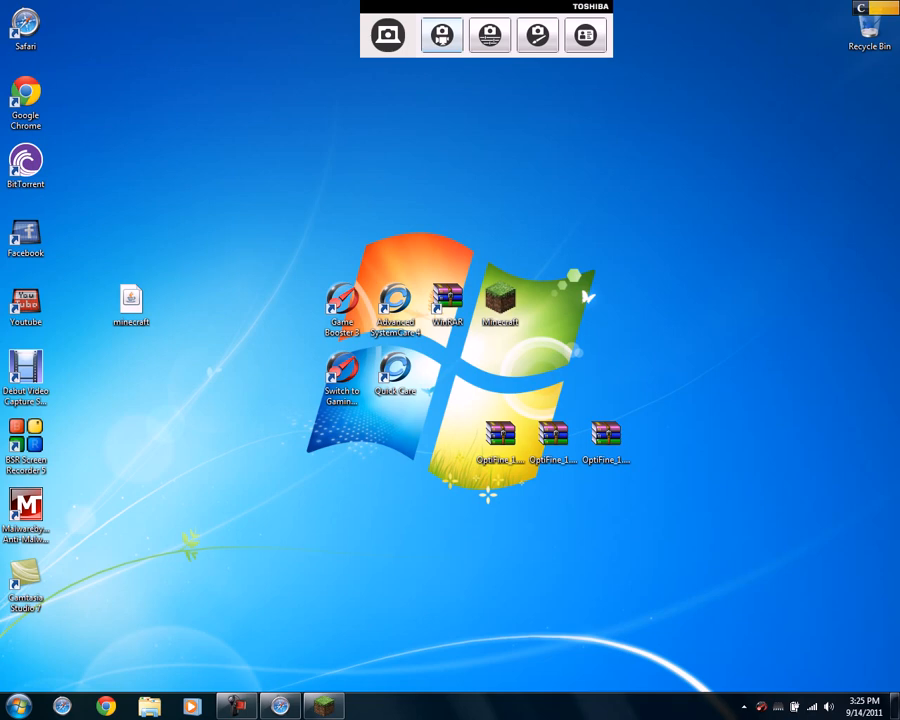
Launch Minecraft and load the New World singleplayer save
{"action": "double_click", "coordinate": [500, 305]}
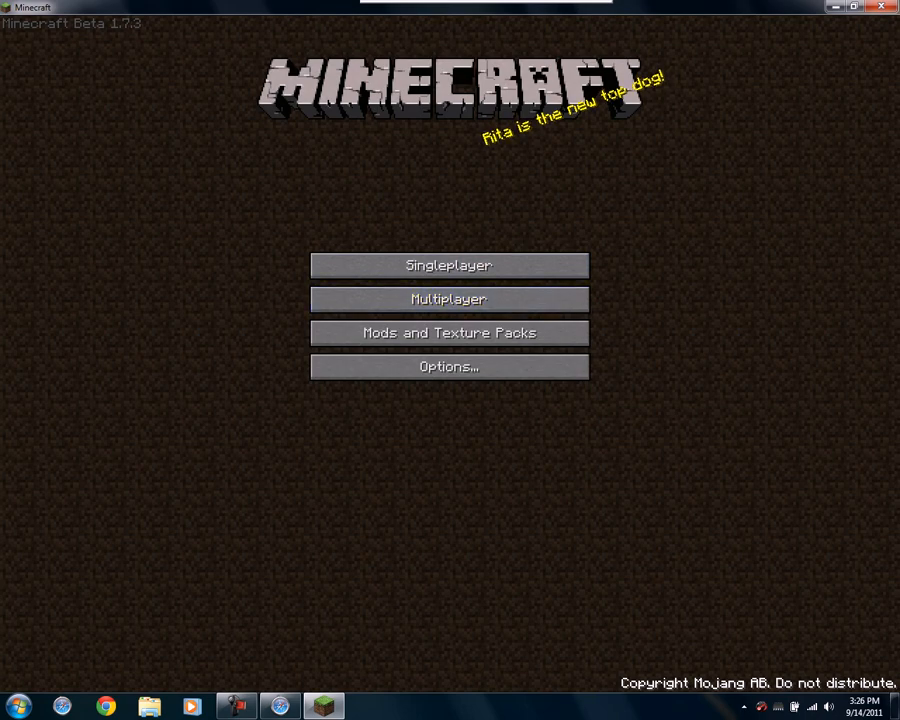
{"action": "mouse_move", "coordinate": [448, 265]}
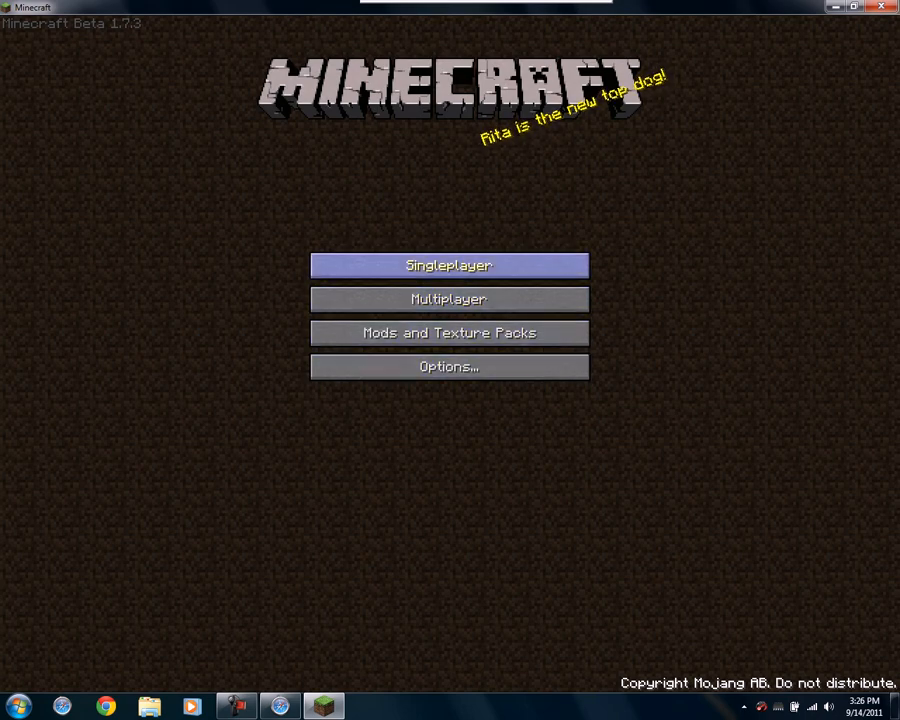
{"action": "left_click", "coordinate": [448, 265]}
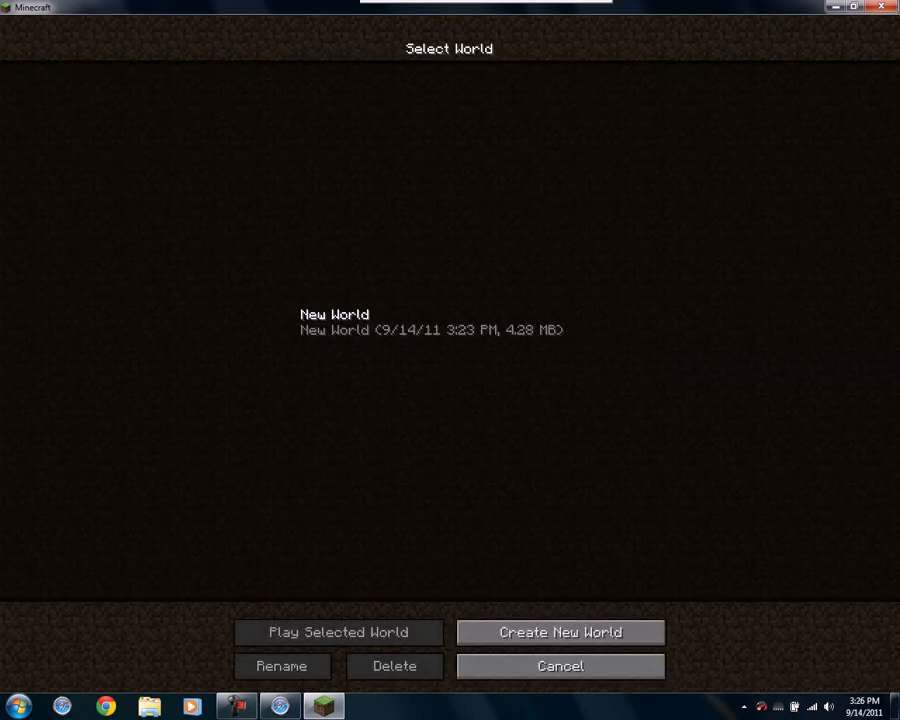
{"action": "left_click", "coordinate": [338, 632]}
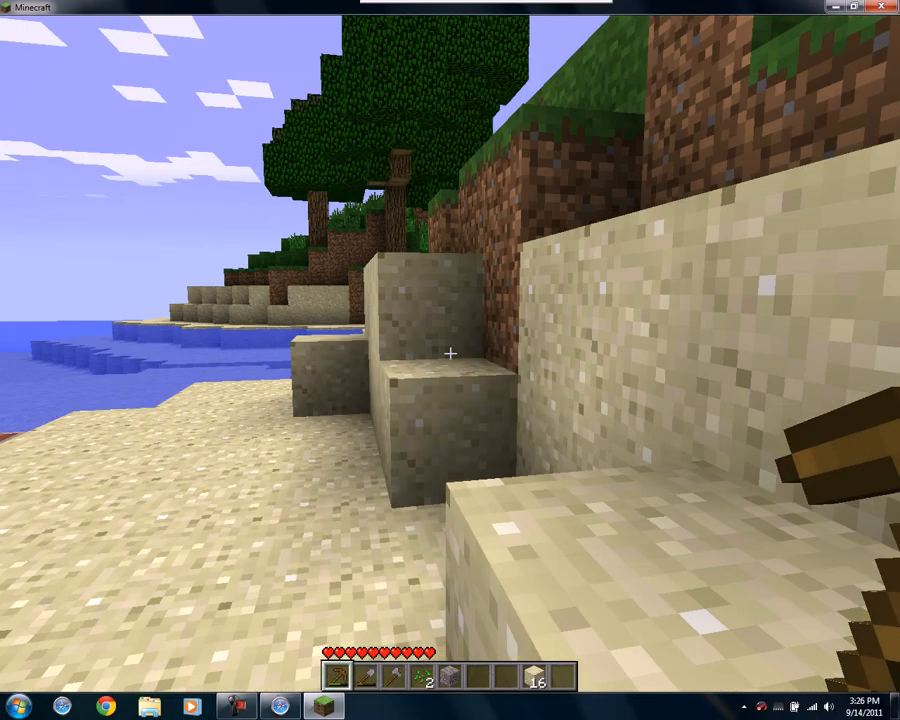
{"action": "mouse_move", "coordinate": [450, 354]}
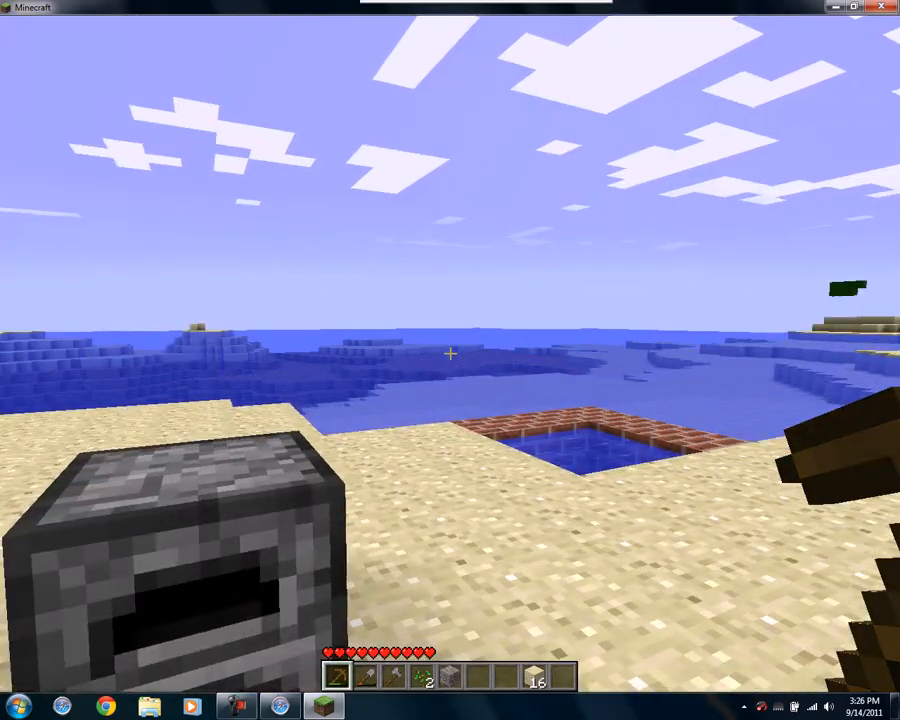
From the pause menu, set Mipmap Level to 4 in Video Settings
{"action": "key", "text": "Escape"}
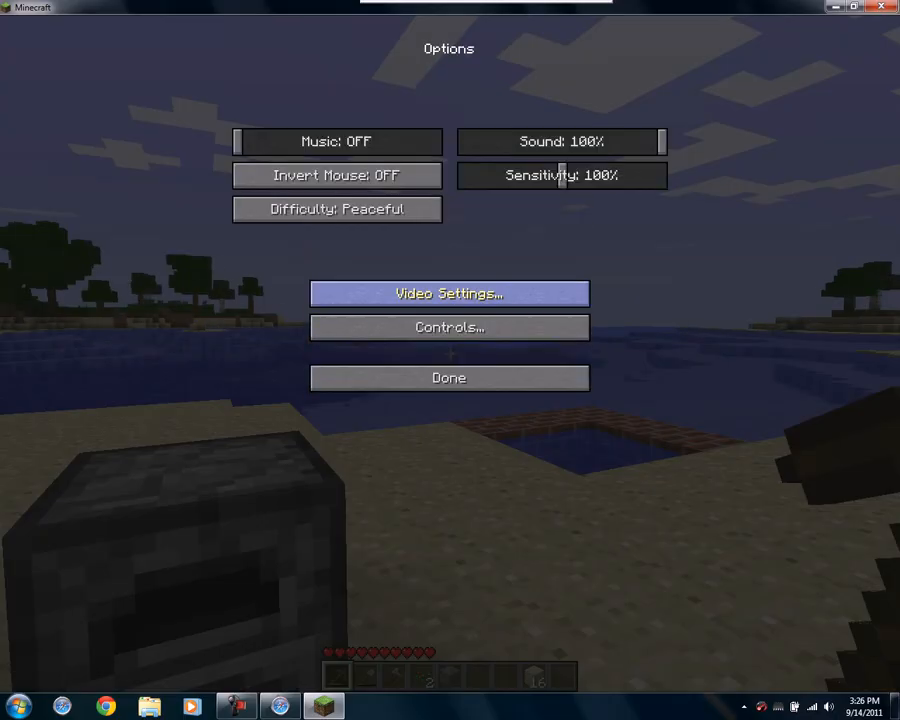
{"action": "left_click", "coordinate": [448, 293]}
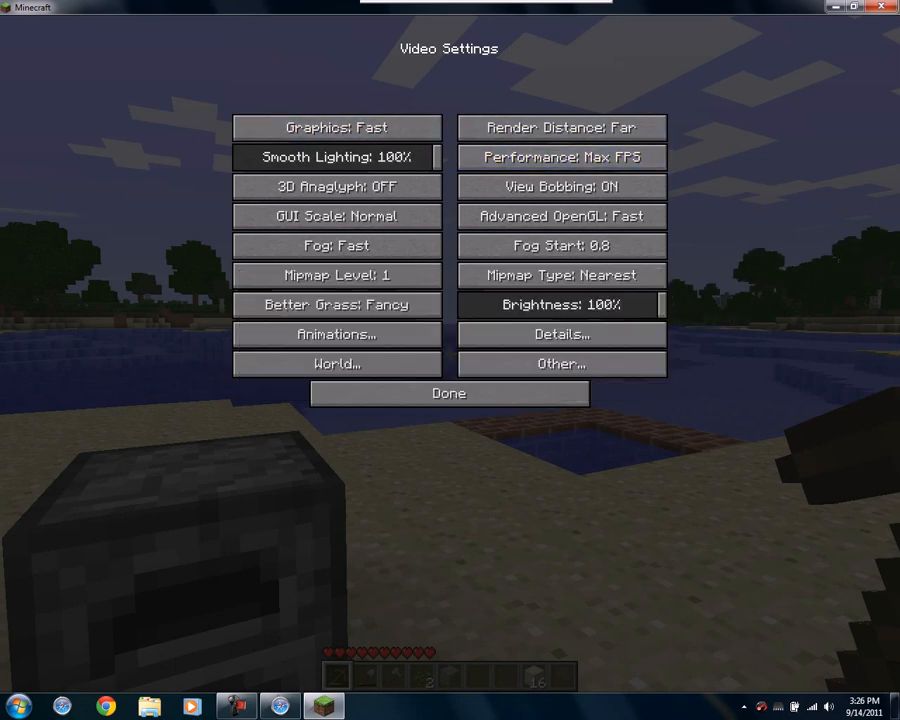
{"action": "mouse_move", "coordinate": [336, 215]}
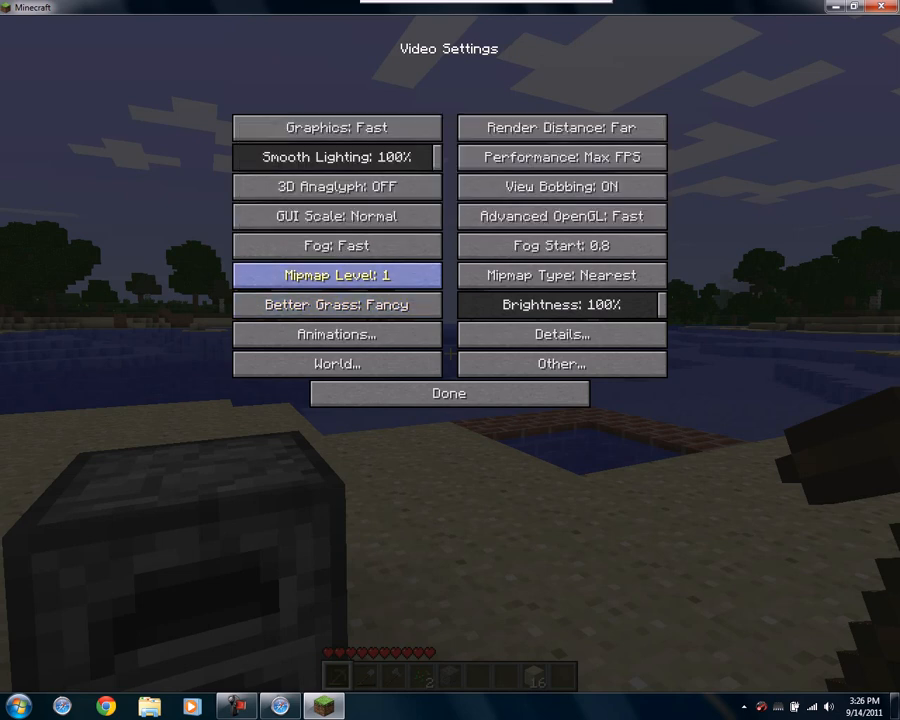
{"action": "left_click", "coordinate": [336, 275]}
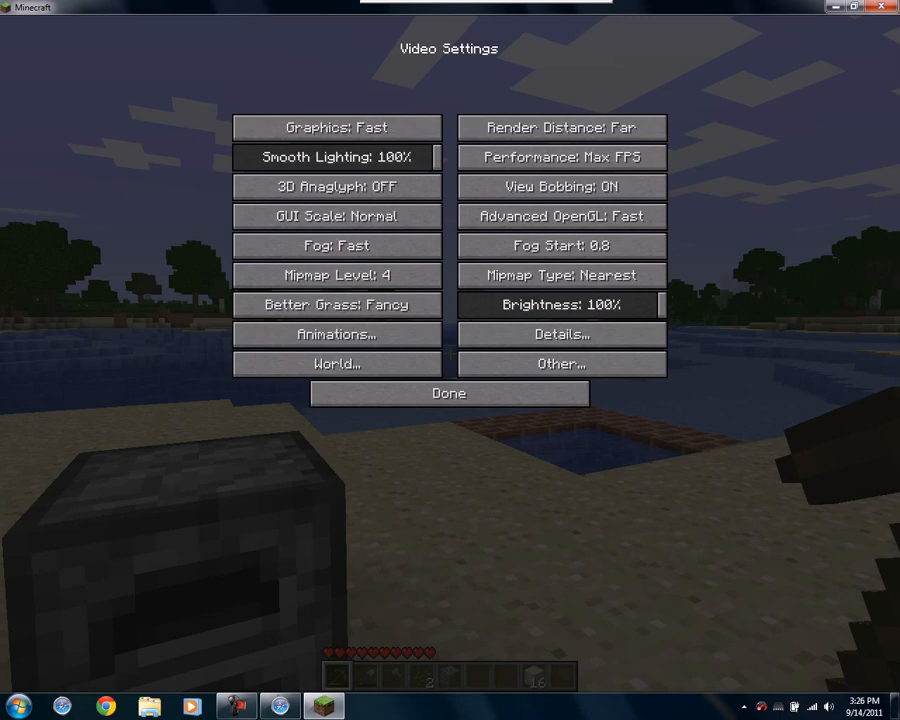
{"action": "left_click", "coordinate": [561, 364]}
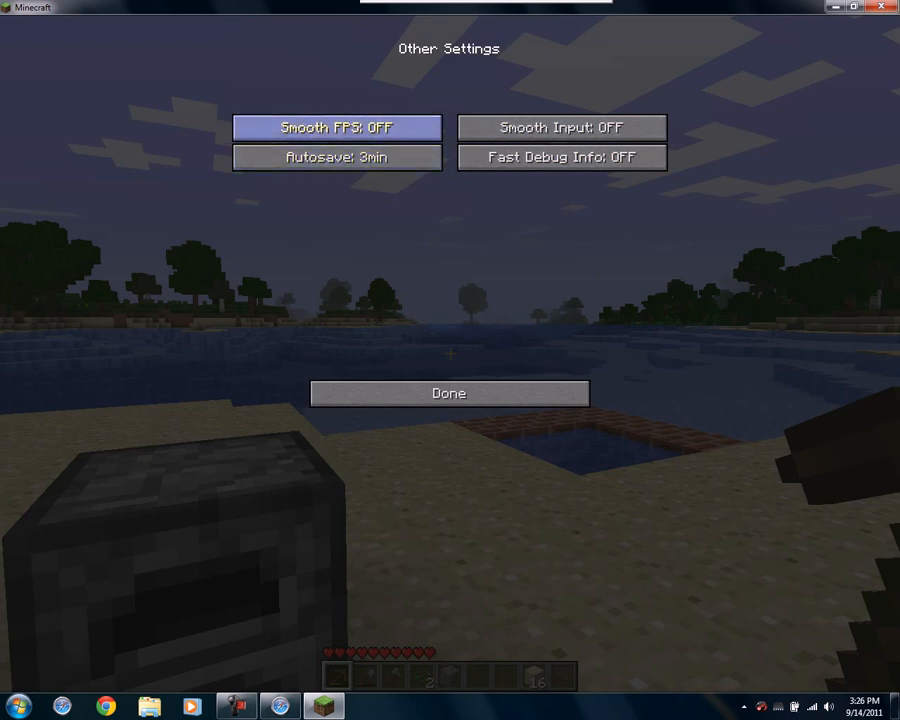
{"action": "mouse_move", "coordinate": [337, 127]}
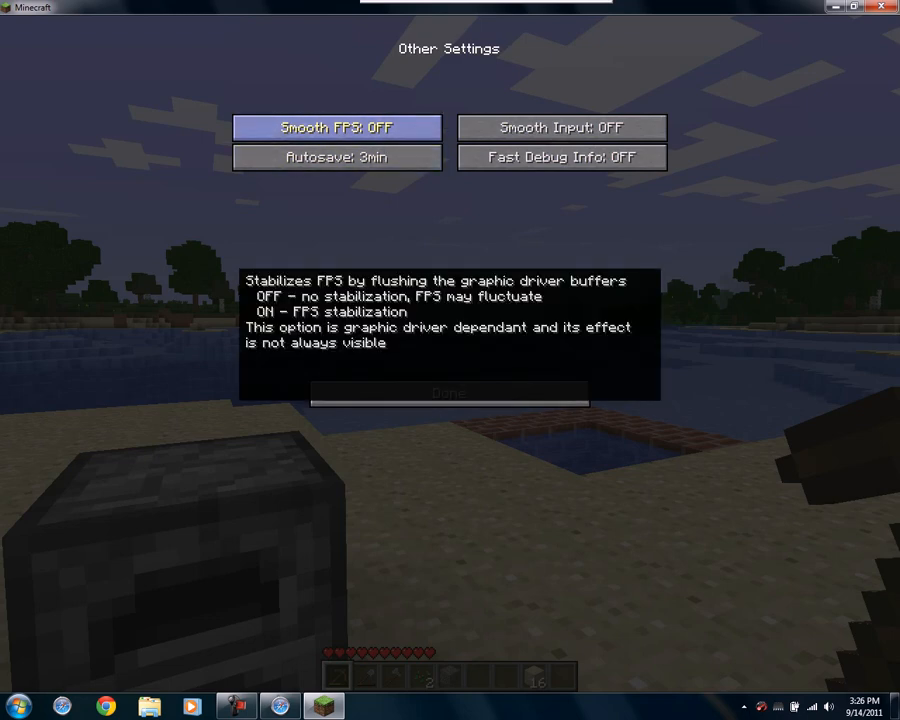
Switch Smooth FPS to ON in Other Settings and return to Video Settings
{"action": "left_click", "coordinate": [337, 127]}
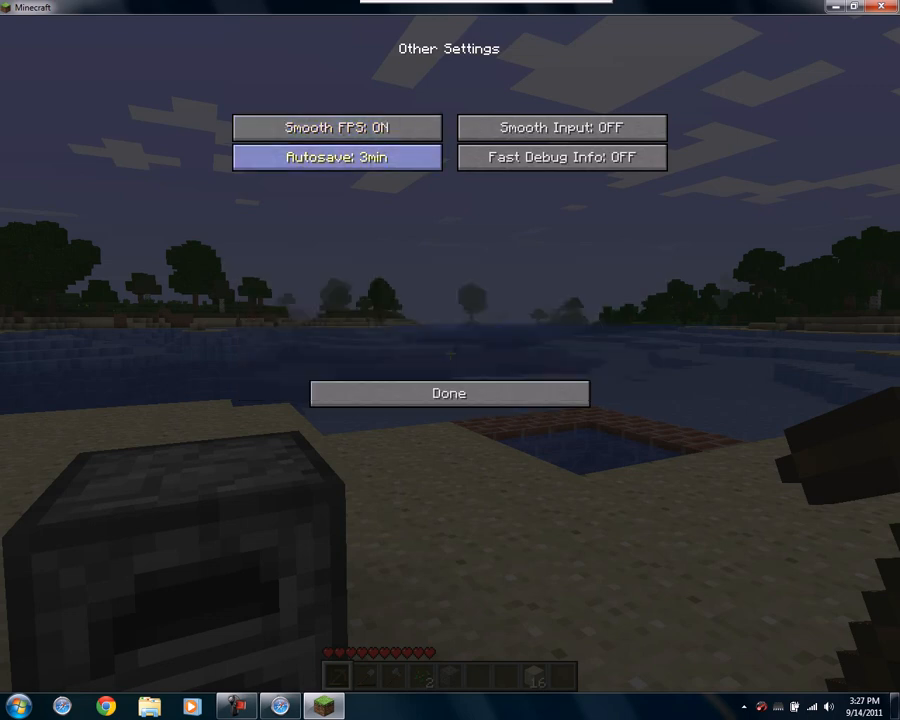
{"action": "mouse_move", "coordinate": [561, 127]}
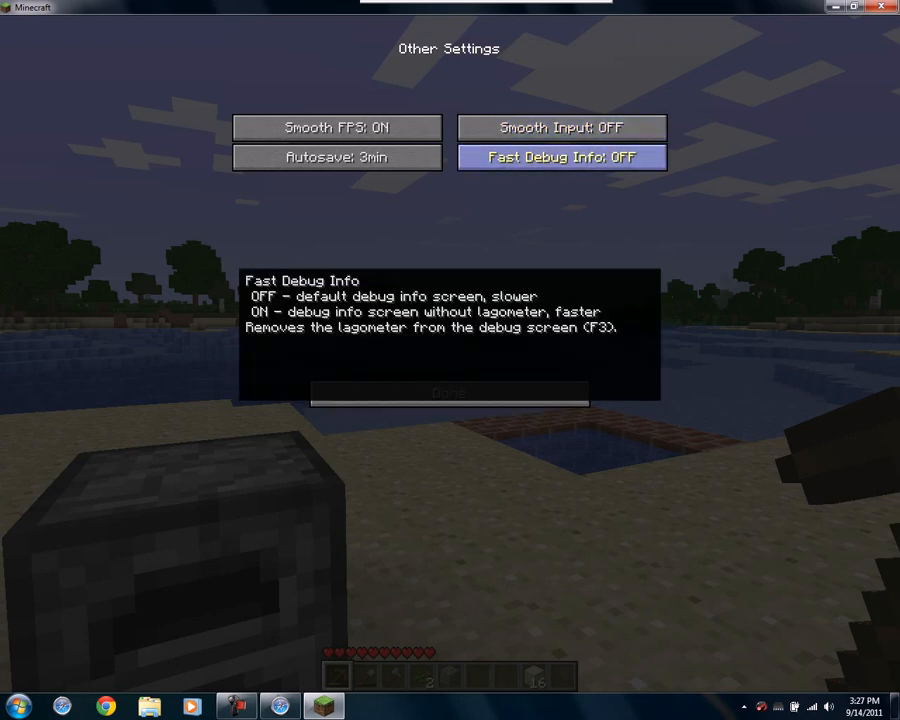
{"action": "mouse_move", "coordinate": [336, 157]}
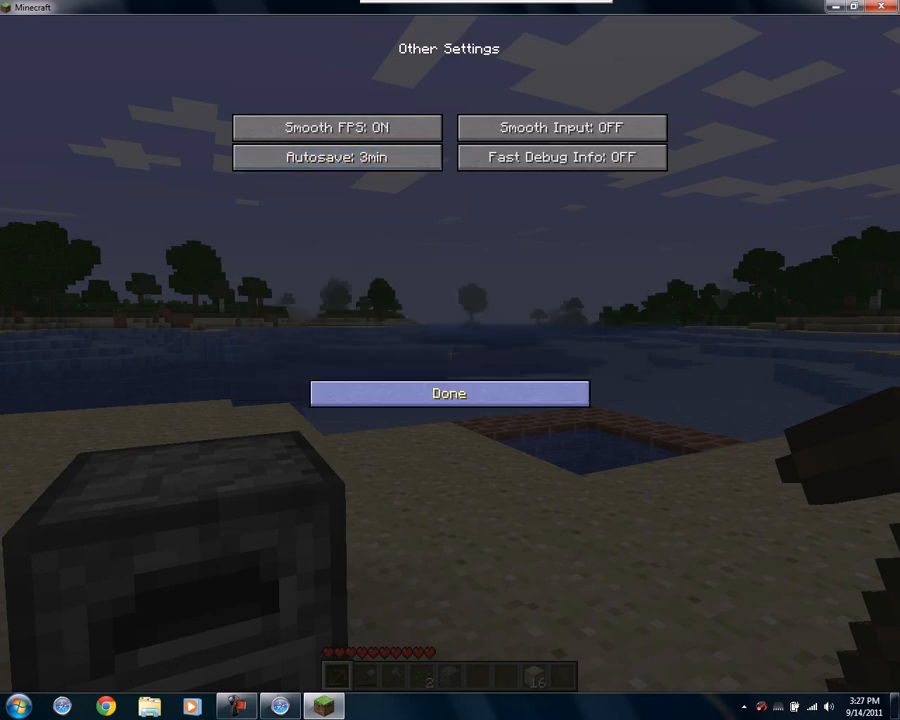
{"action": "left_click", "coordinate": [449, 392]}
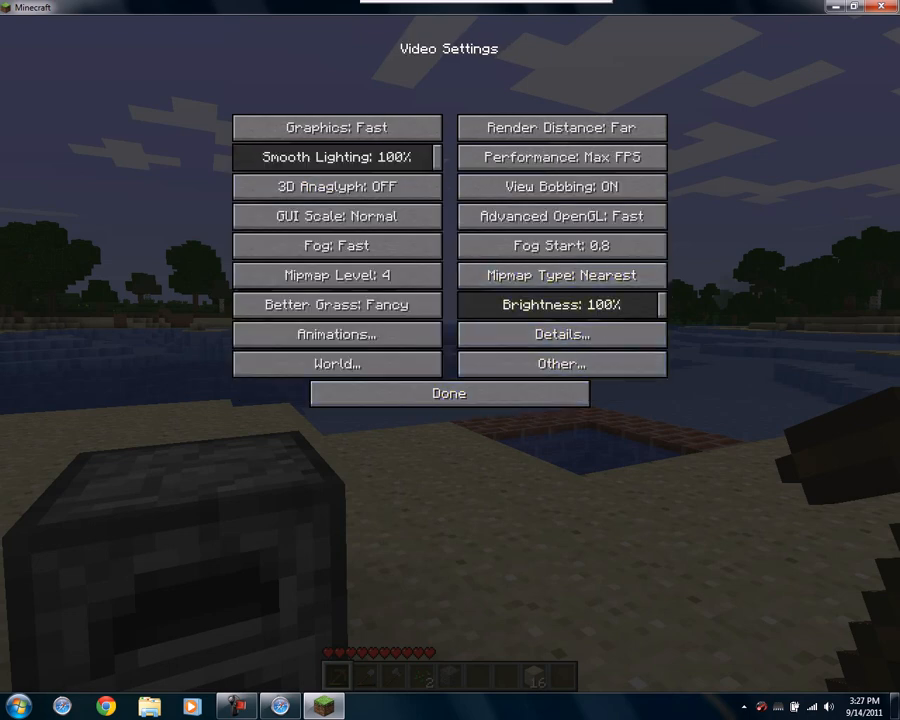
{"action": "left_click", "coordinate": [561, 334]}
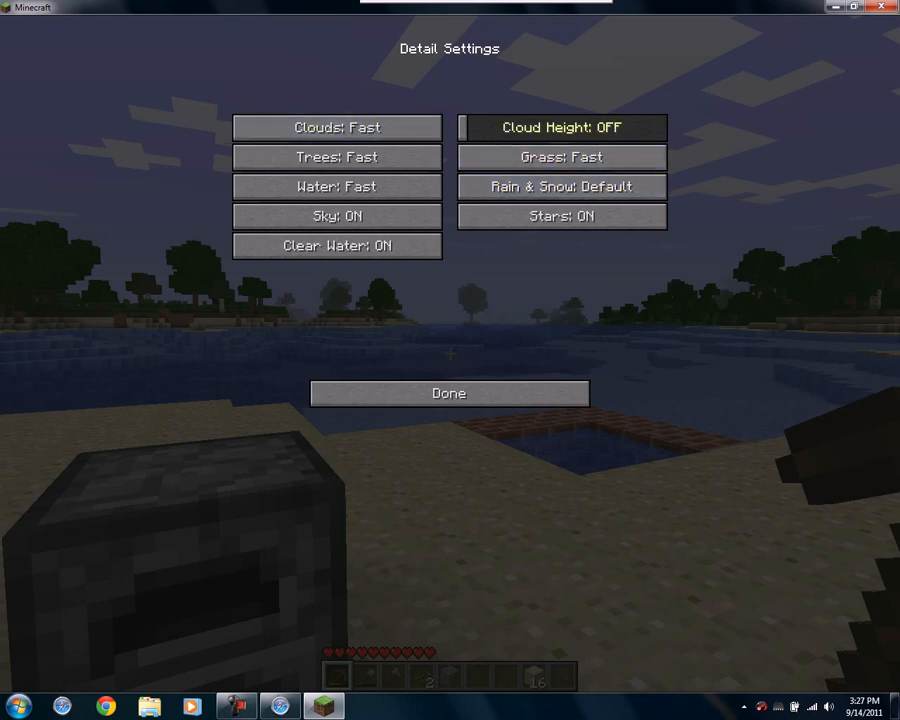
{"action": "left_click", "coordinate": [561, 127]}
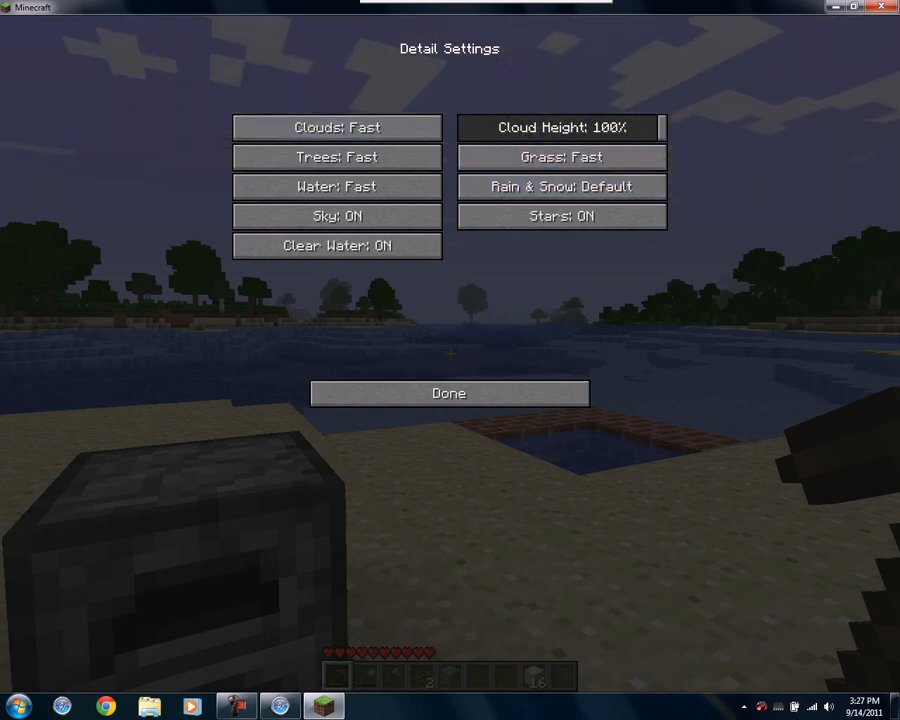
{"action": "left_click", "coordinate": [561, 127]}
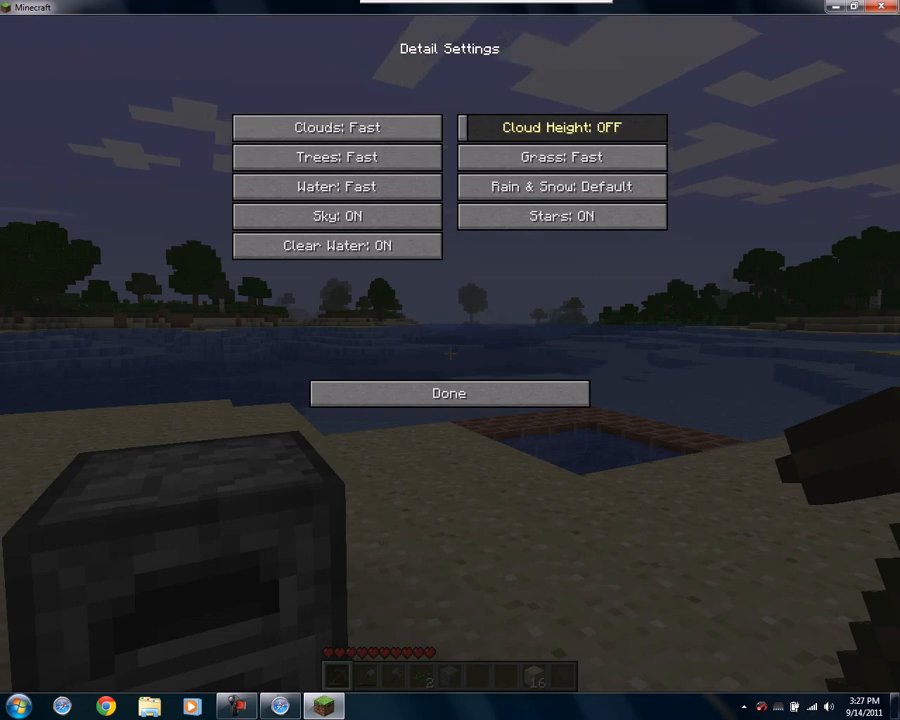
{"action": "left_click", "coordinate": [561, 127]}
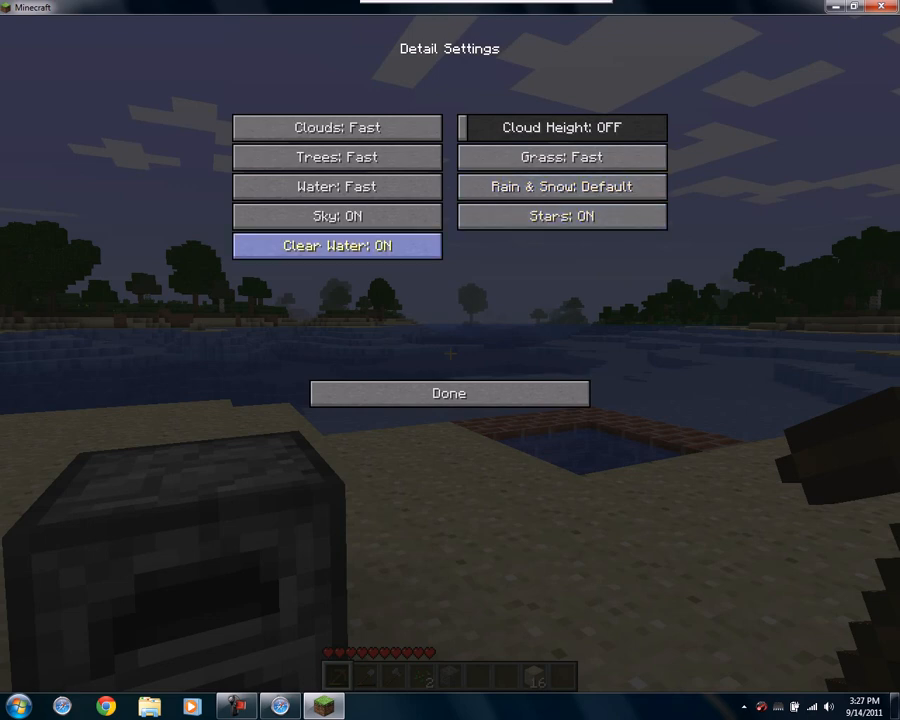
{"action": "left_click", "coordinate": [337, 245]}
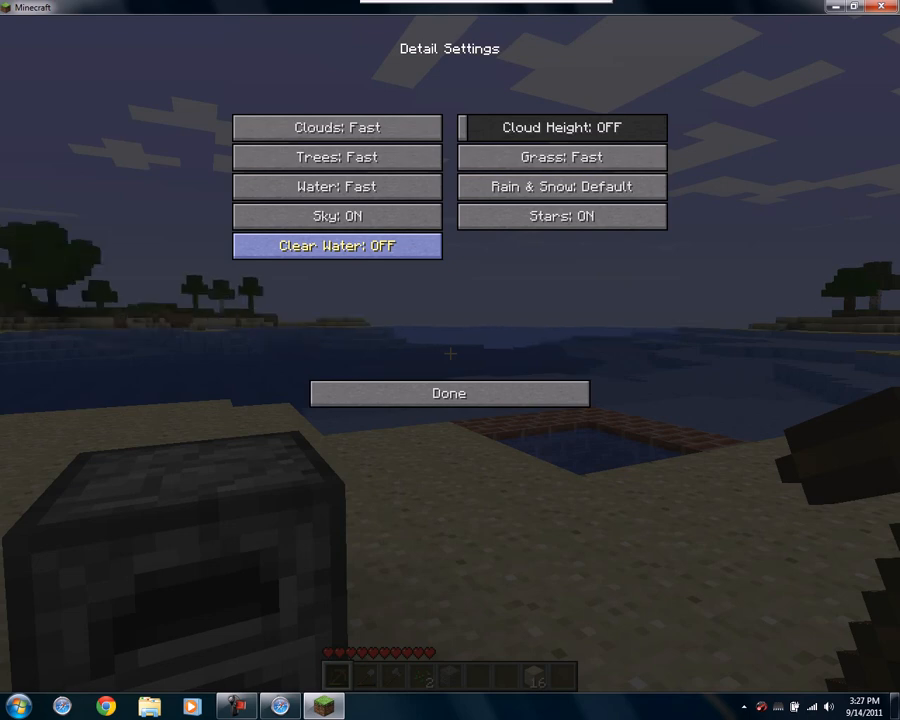
{"action": "left_click", "coordinate": [337, 246]}
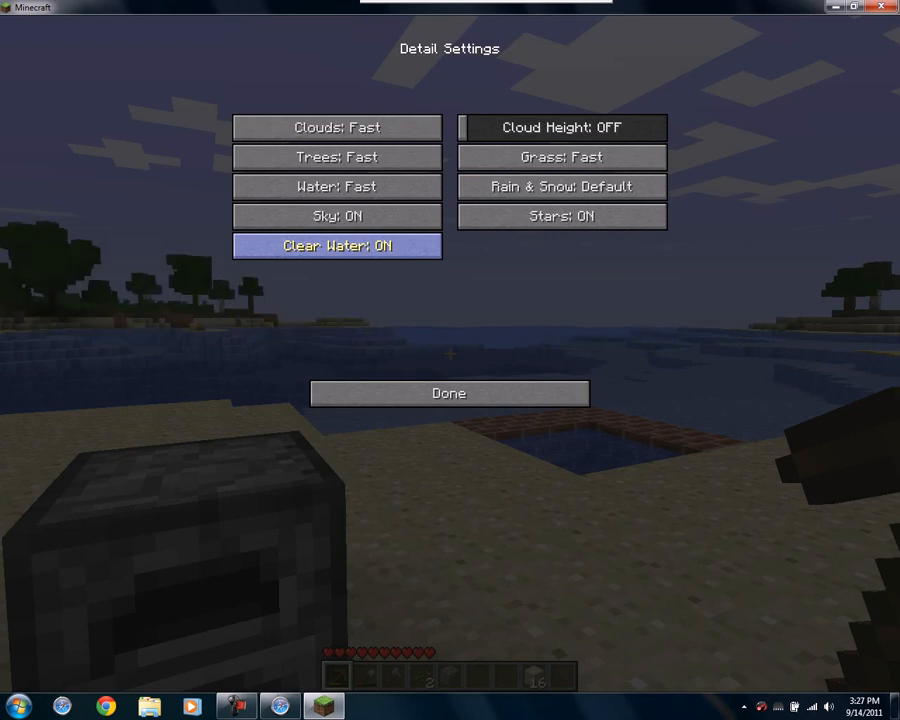
{"action": "left_click", "coordinate": [337, 216]}
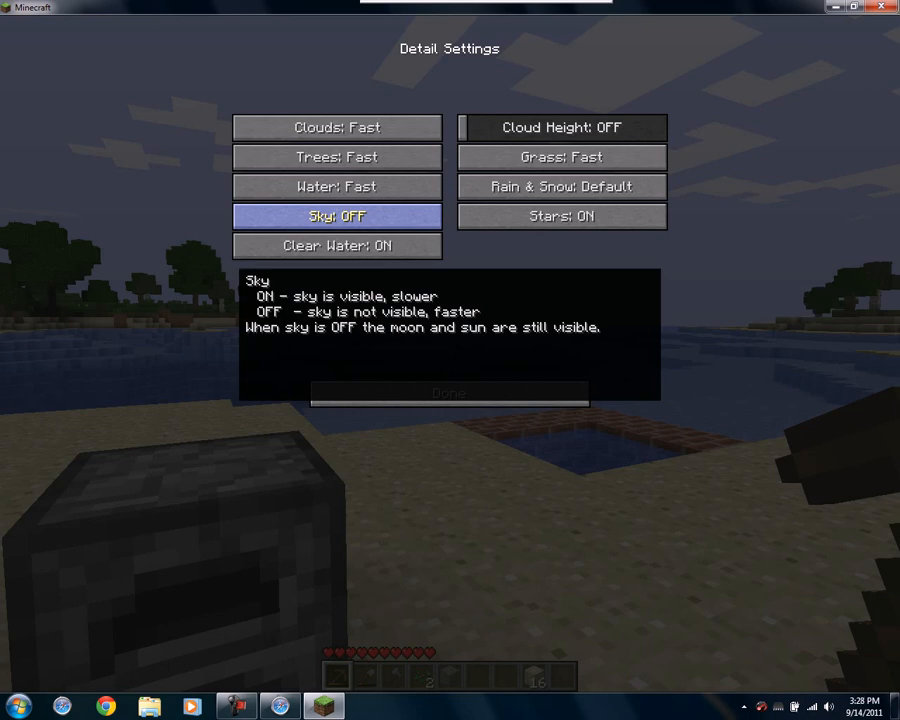
{"action": "left_click", "coordinate": [337, 216]}
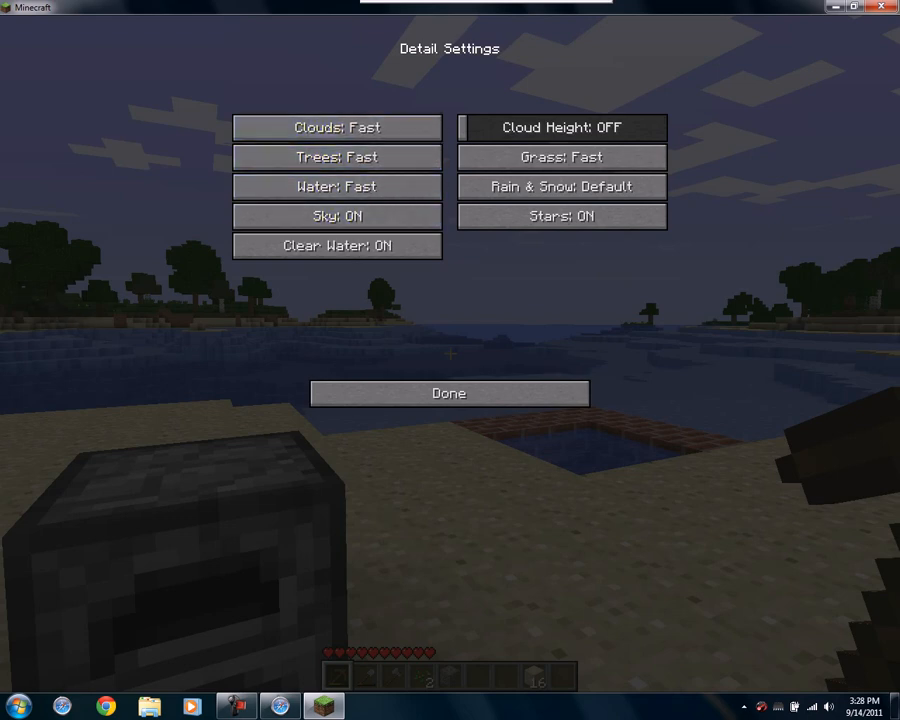
{"action": "left_click", "coordinate": [448, 392]}
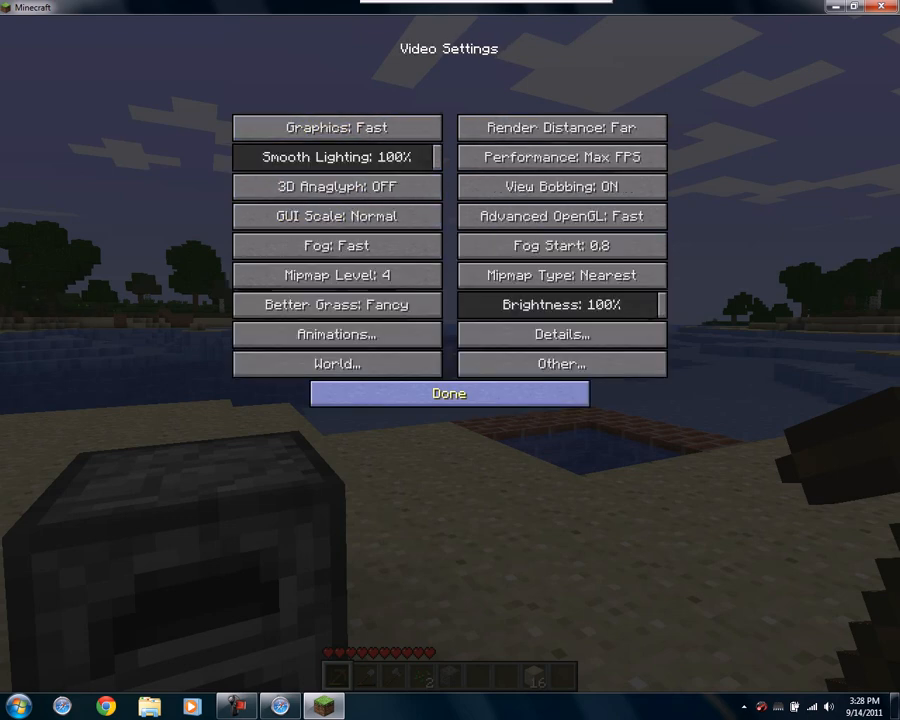
Raise Preloaded Chunks from 4 to 8 in World Settings and exit to the game menu
{"action": "left_click", "coordinate": [336, 363]}
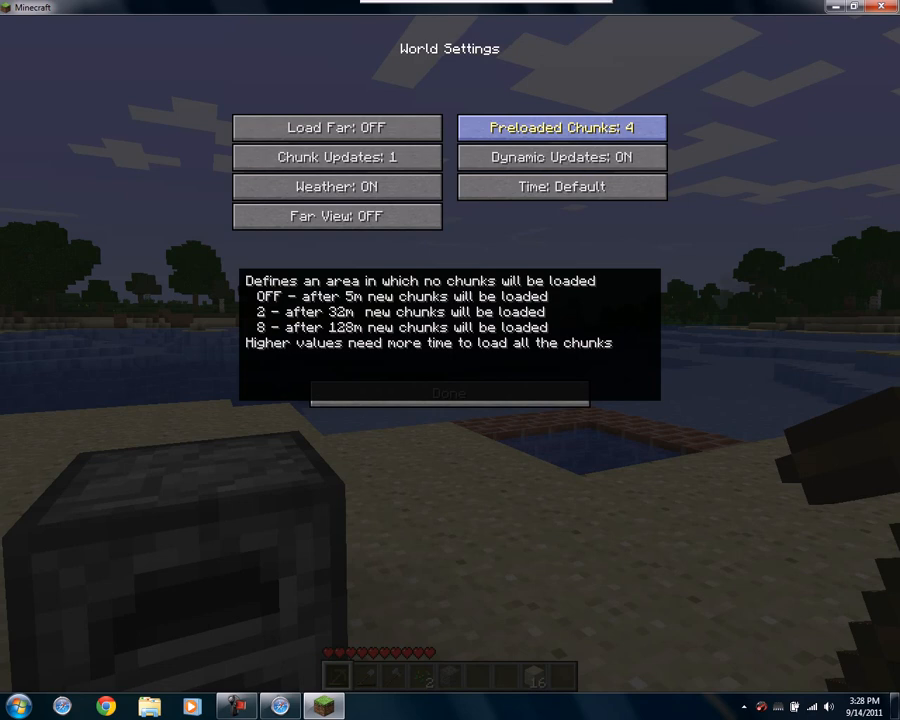
{"action": "left_click", "coordinate": [561, 127]}
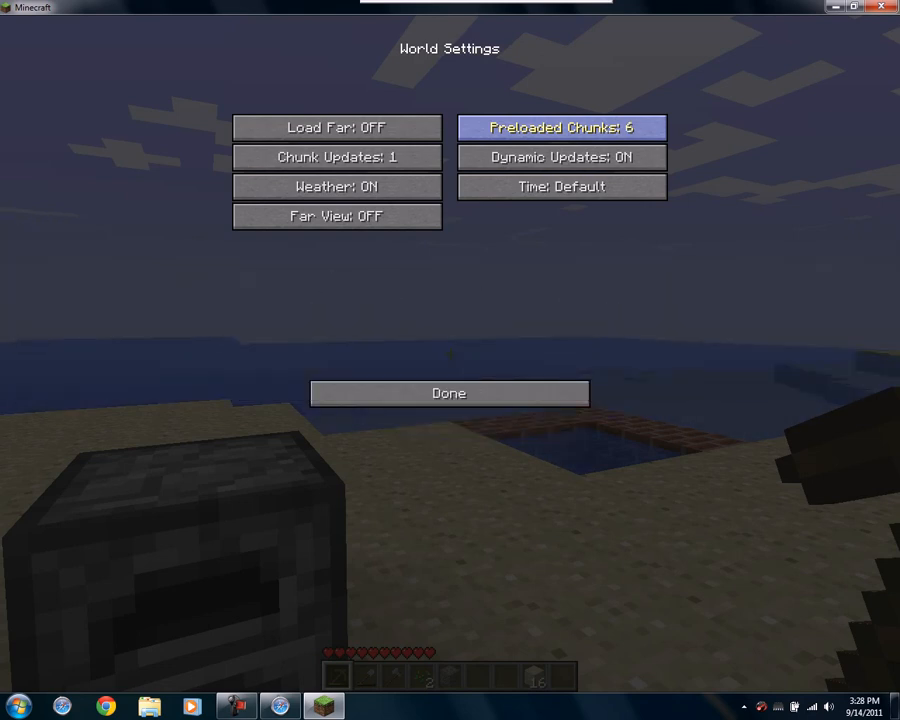
{"action": "left_click", "coordinate": [561, 127]}
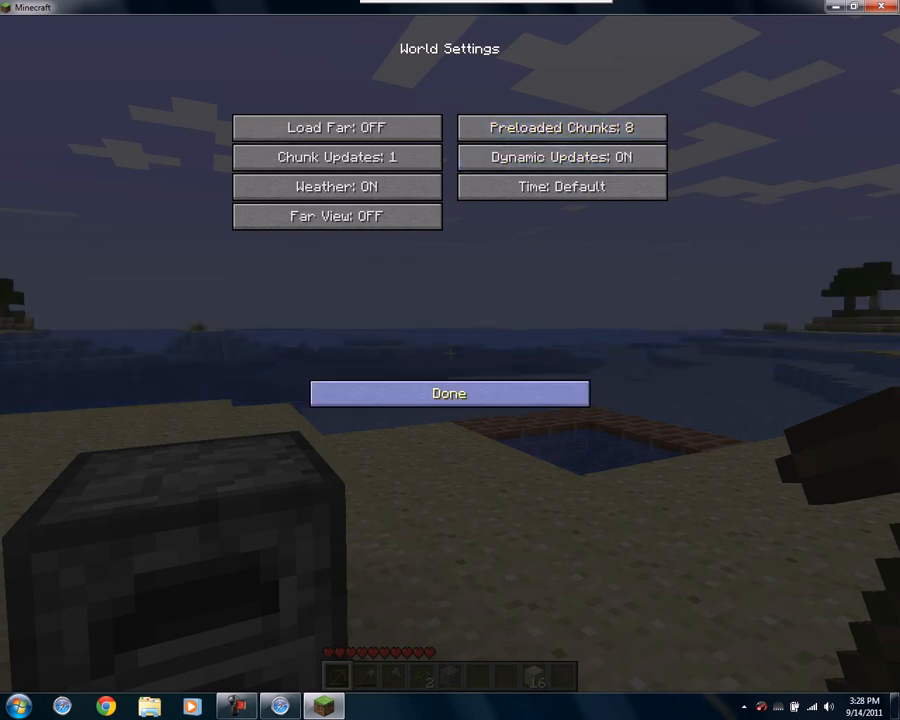
{"action": "left_click", "coordinate": [449, 392]}
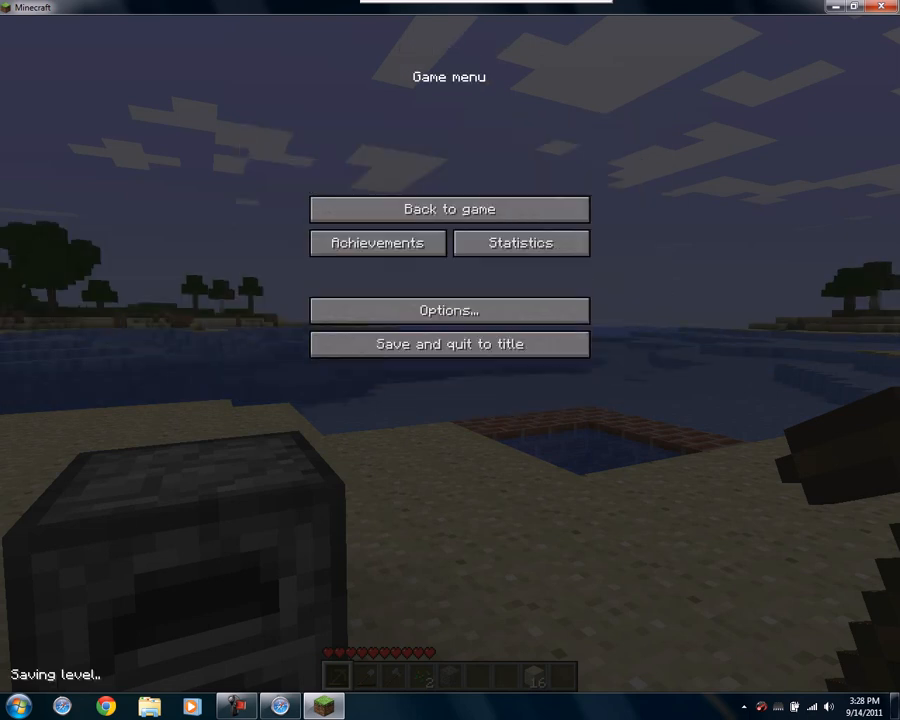
Resume the world and explore with the F3 debug overlay toggled on and off, then pause
{"action": "left_click", "coordinate": [449, 209]}
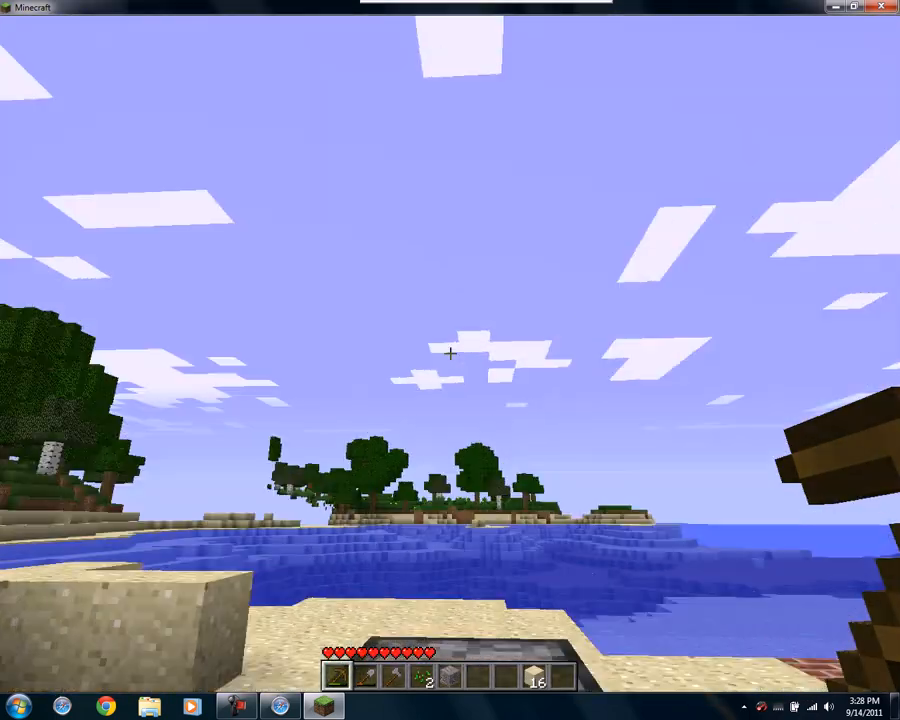
{"action": "key", "text": "F3"}
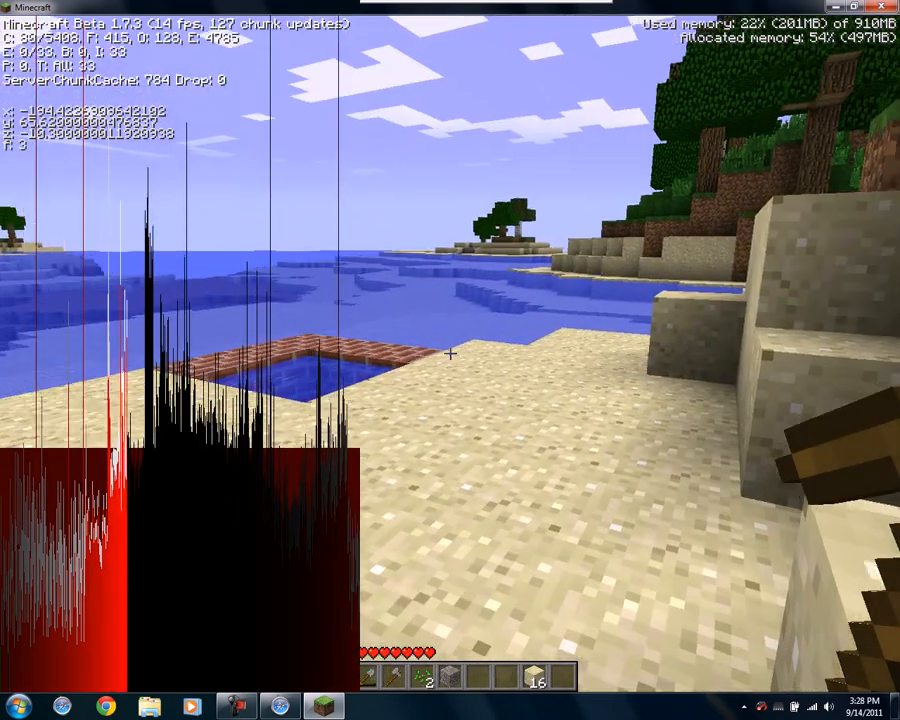
{"action": "mouse_move", "coordinate": [449, 353]}
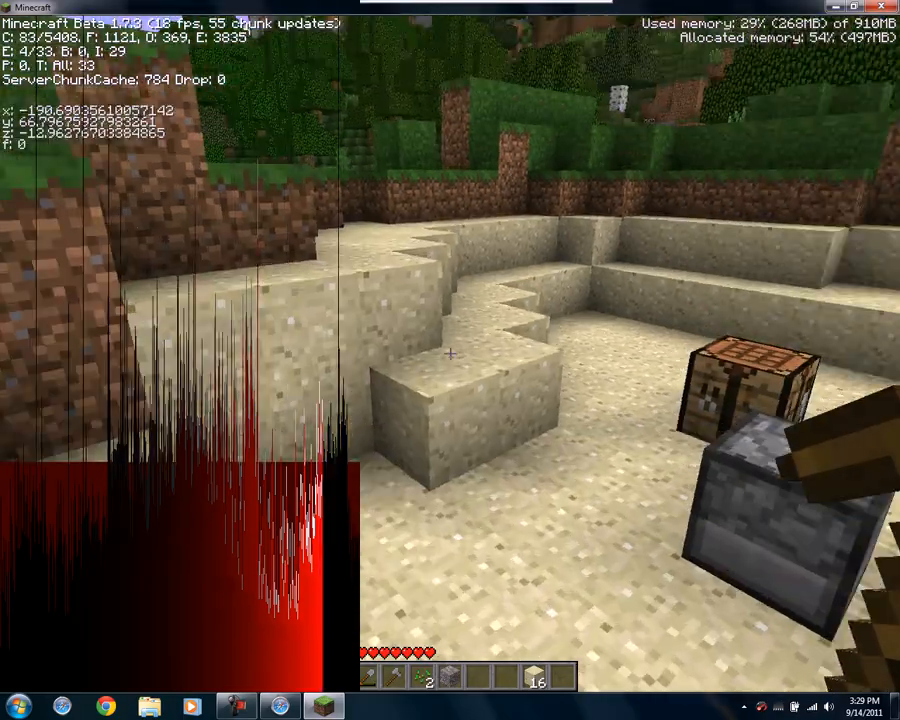
{"action": "mouse_move", "coordinate": [450, 354]}
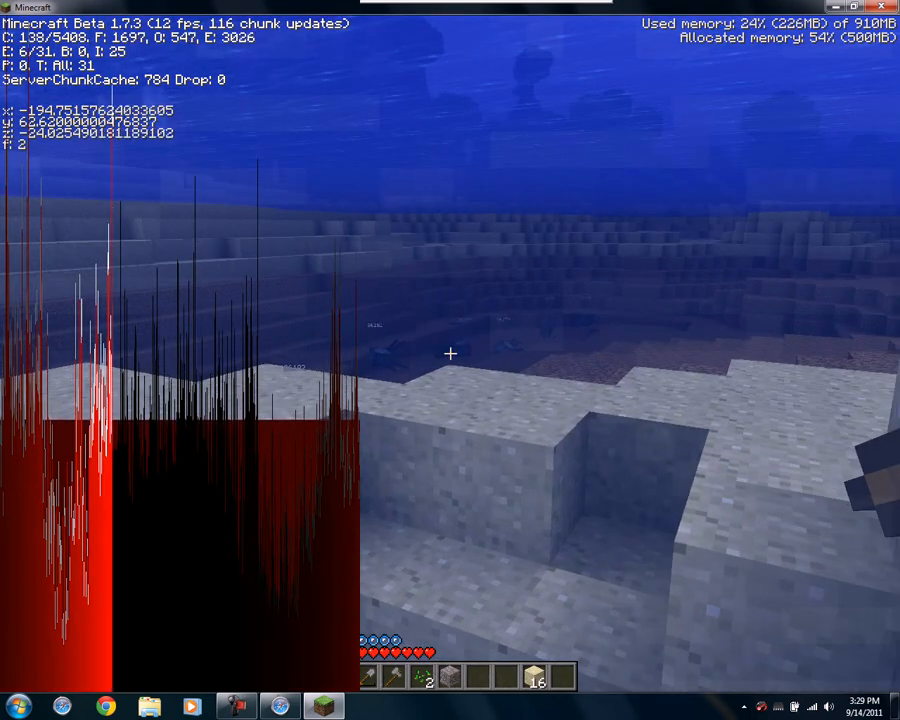
{"action": "key", "text": "F3"}
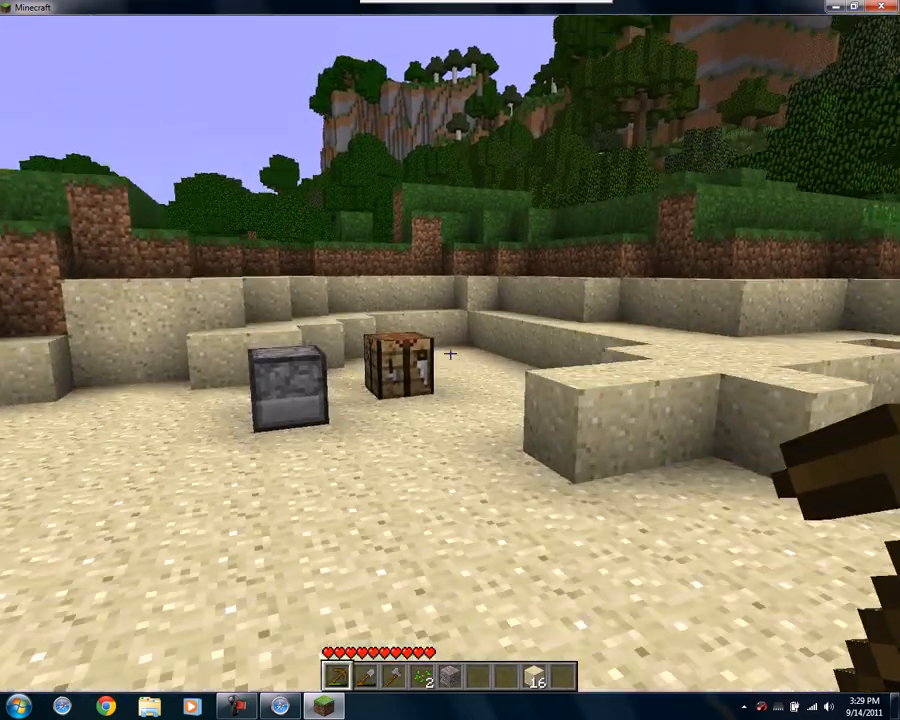
{"action": "mouse_move", "coordinate": [450, 354]}
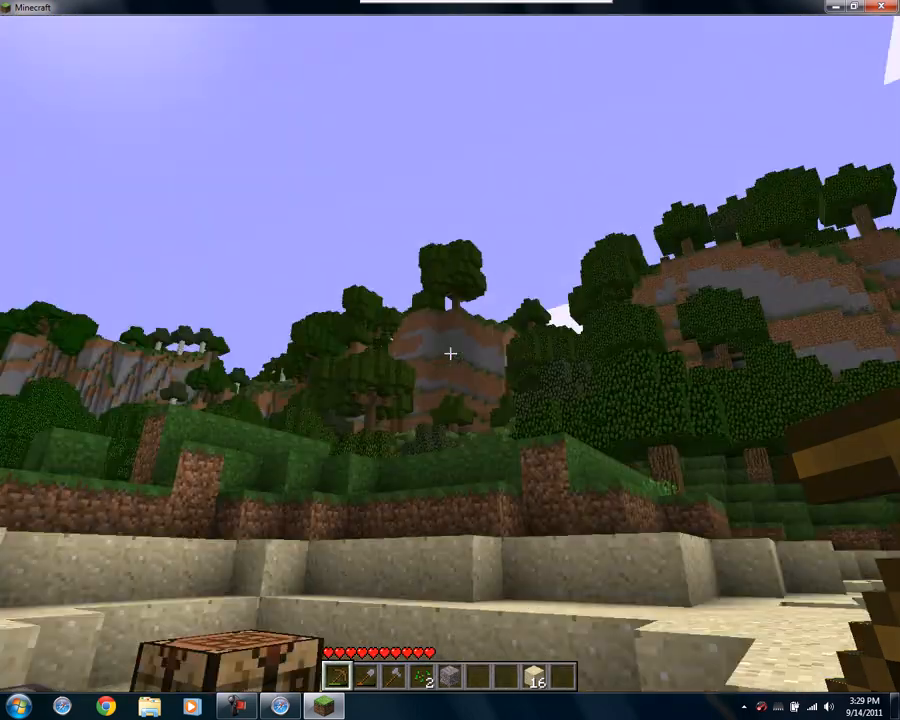
{"action": "mouse_move", "coordinate": [450, 354]}
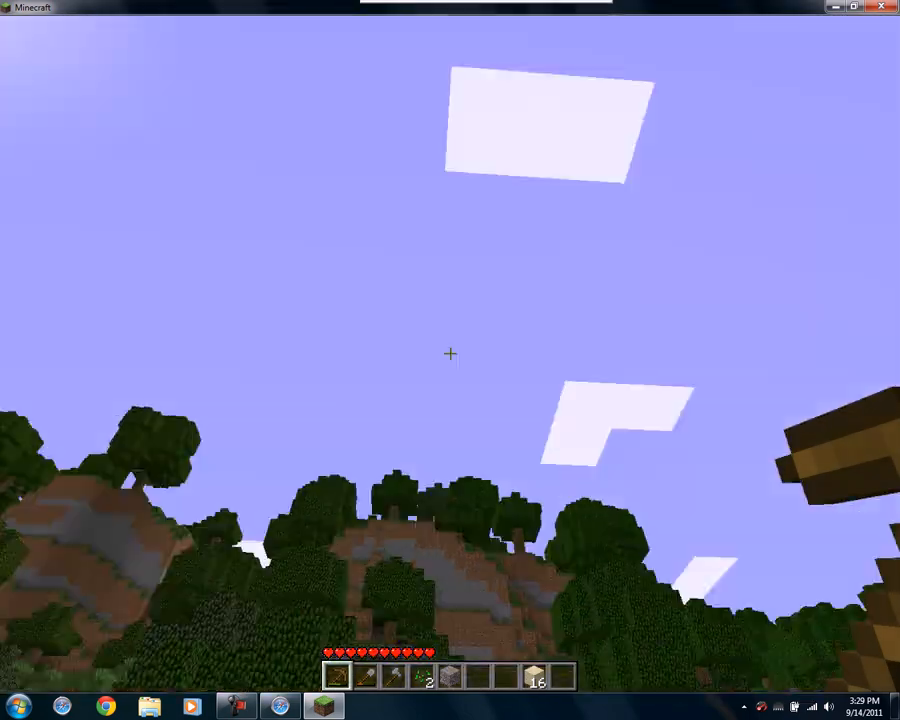
{"action": "mouse_move", "coordinate": [450, 360]}
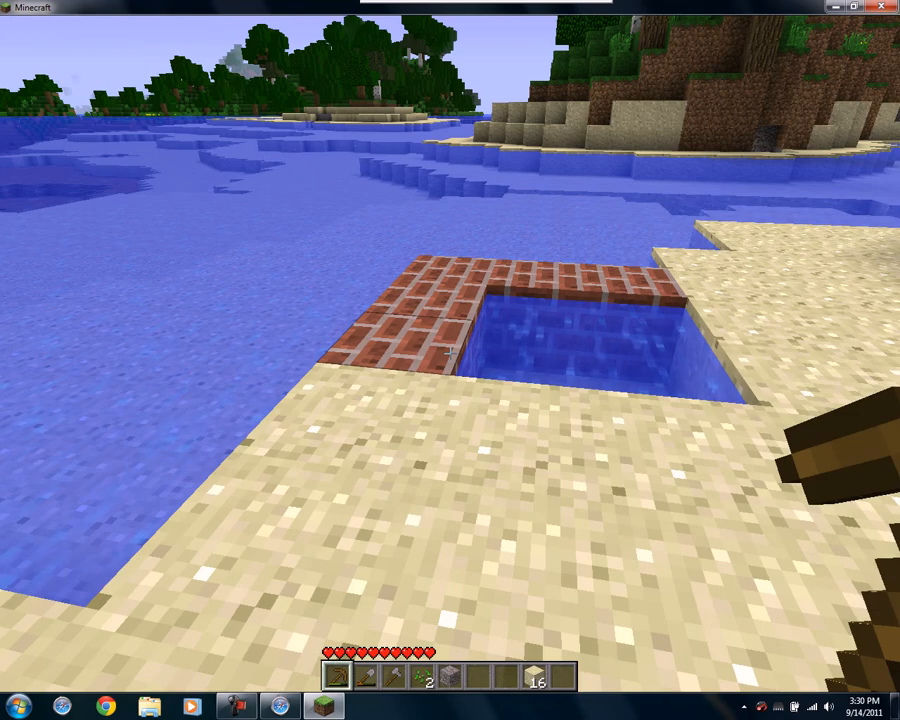
{"action": "mouse_move", "coordinate": [450, 353]}
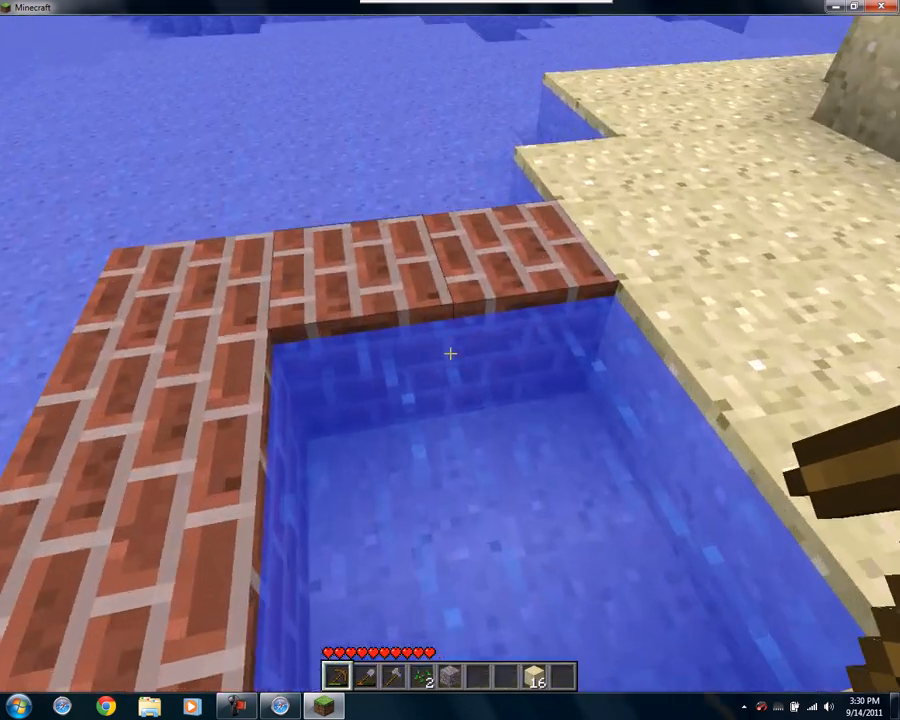
{"action": "mouse_move", "coordinate": [450, 355]}
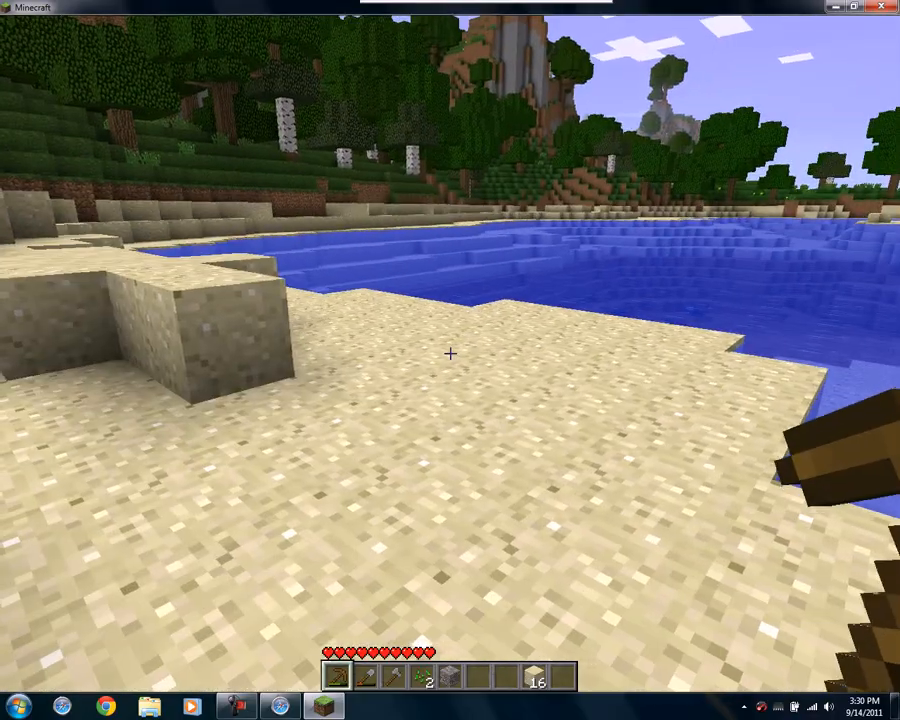
{"action": "key", "text": "Escape"}
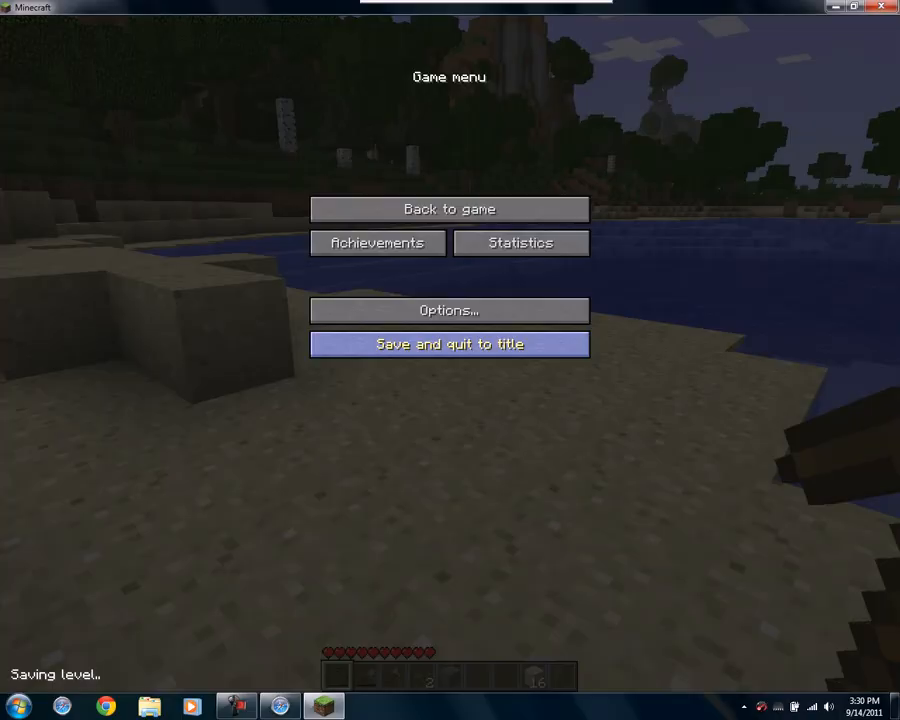
Save and quit the world, then launch Smart RAM from the desktop
{"action": "left_click", "coordinate": [449, 343]}
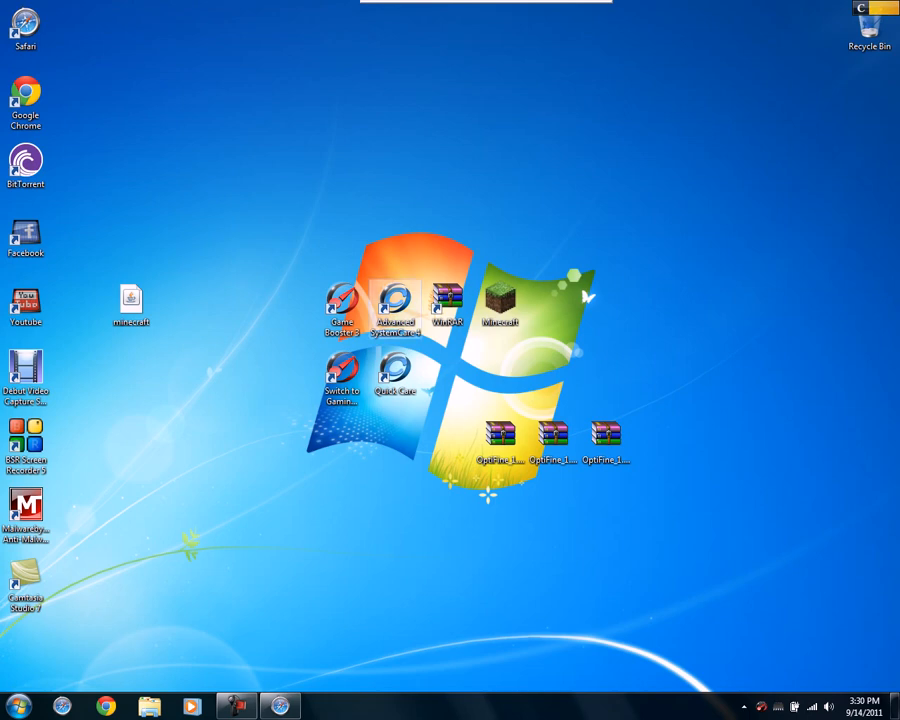
{"action": "left_click", "coordinate": [343, 300]}
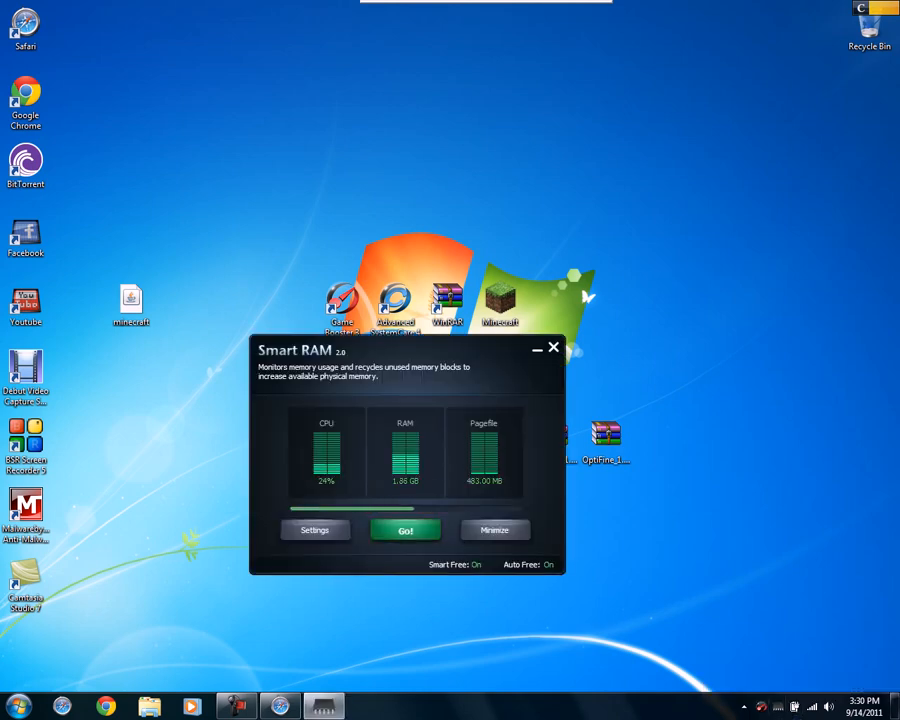
Run two memory cleans with Go!, then a Smart Clean from the mode dropdown
{"action": "left_click", "coordinate": [405, 530]}
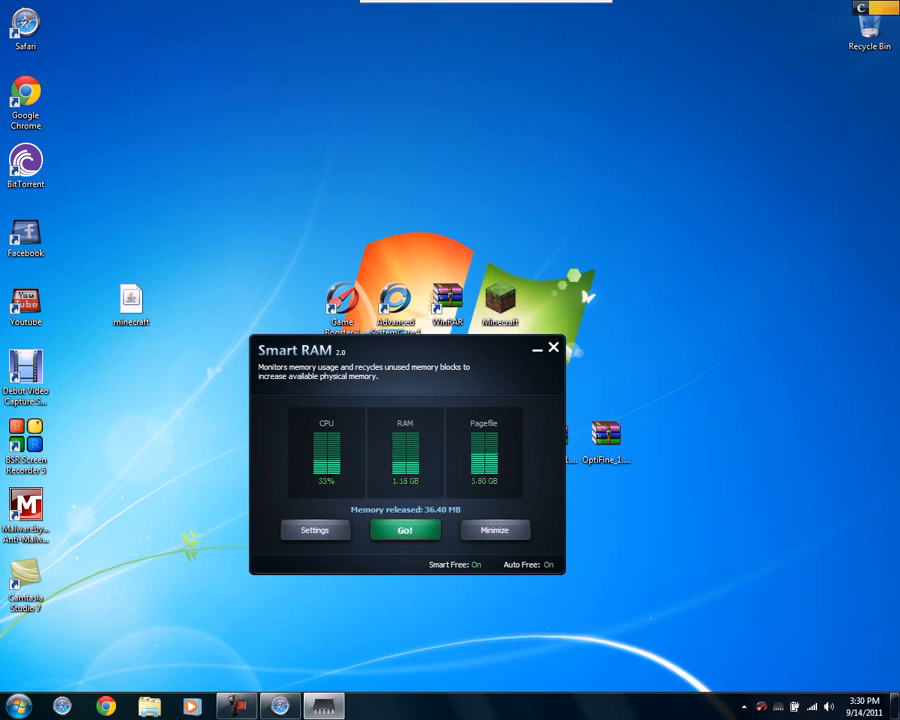
{"action": "left_click", "coordinate": [404, 530]}
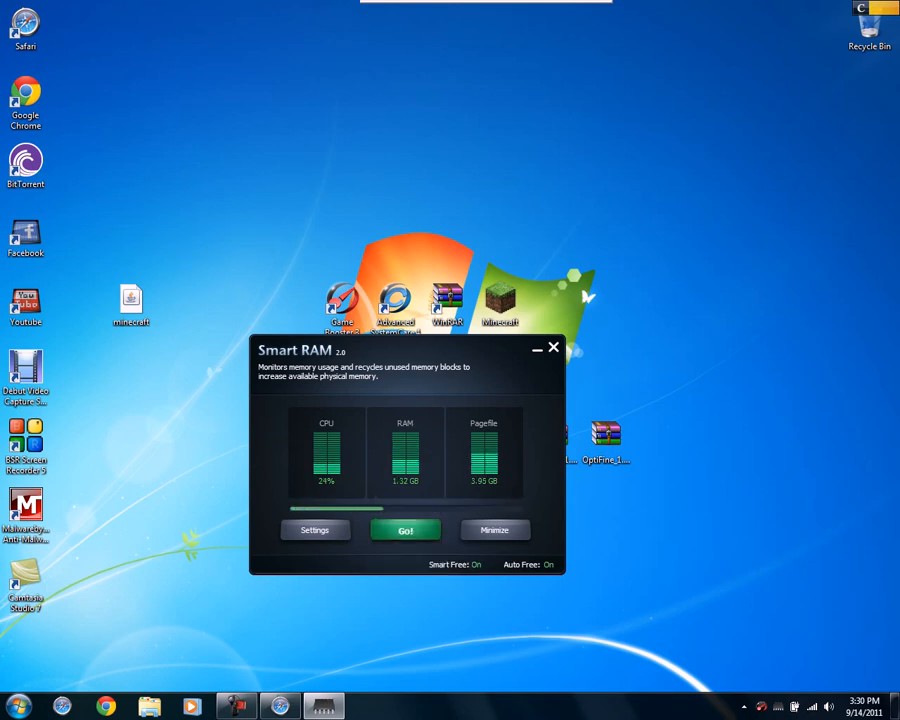
{"action": "left_click", "coordinate": [405, 530]}
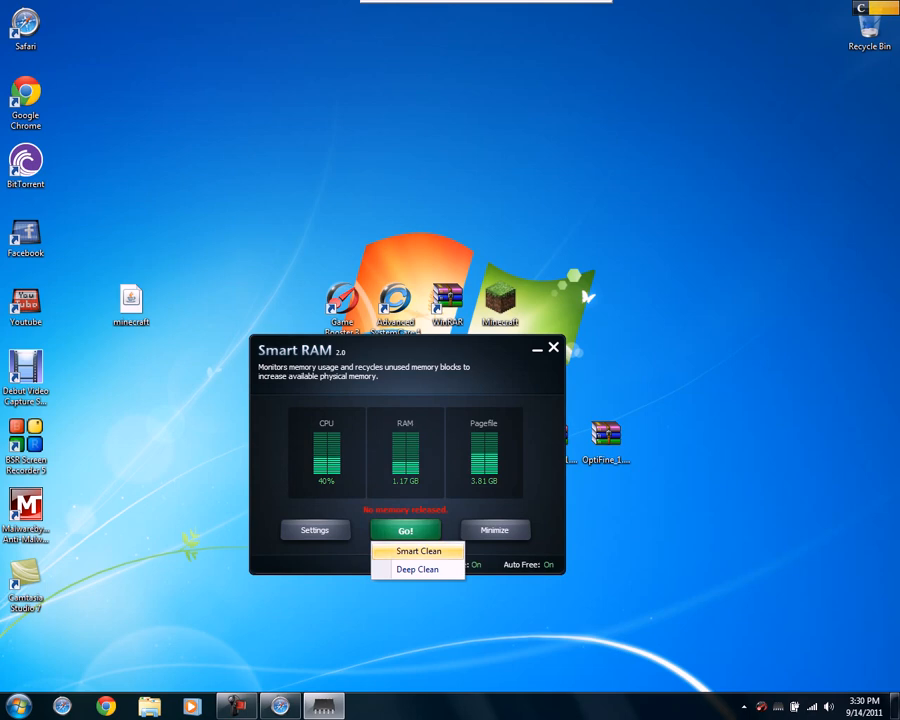
{"action": "left_click", "coordinate": [417, 551]}
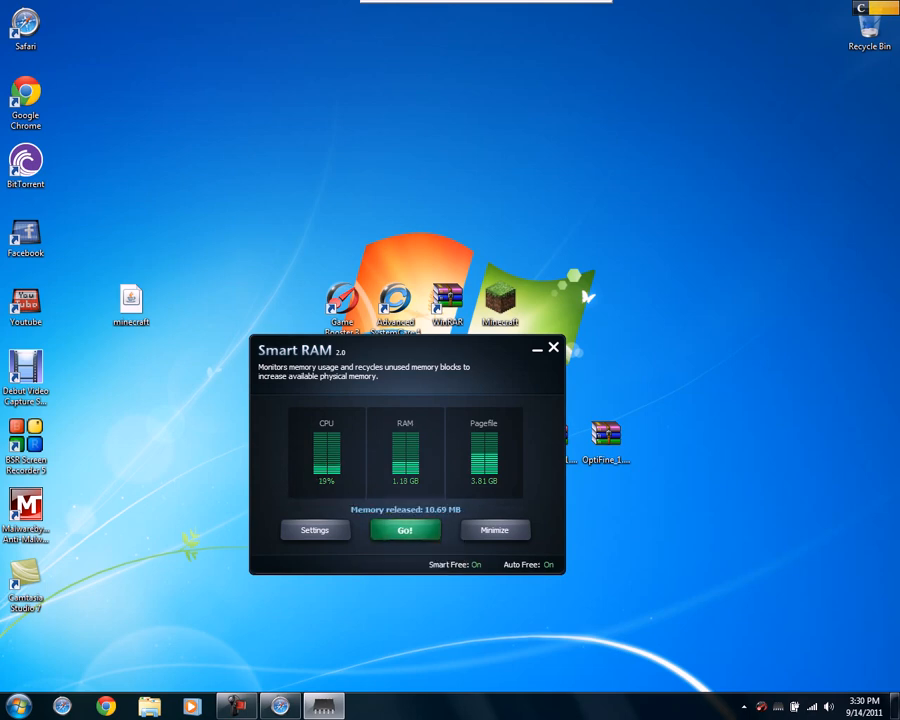
Run three more memory cleans, freeing up to 36.40 MB, and close Smart RAM
{"action": "left_click", "coordinate": [404, 529]}
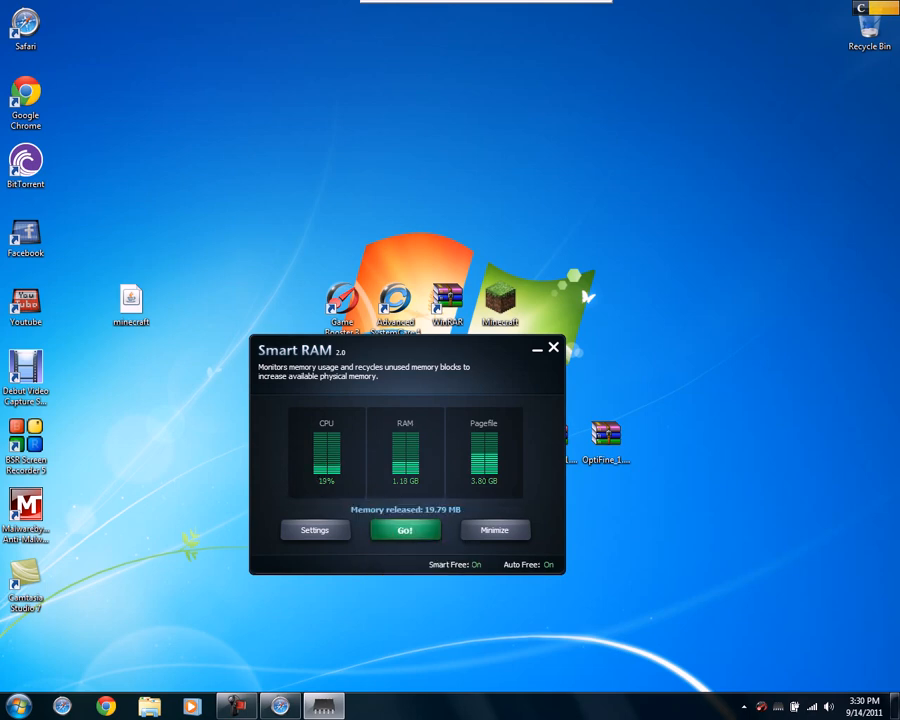
{"action": "left_click", "coordinate": [404, 530]}
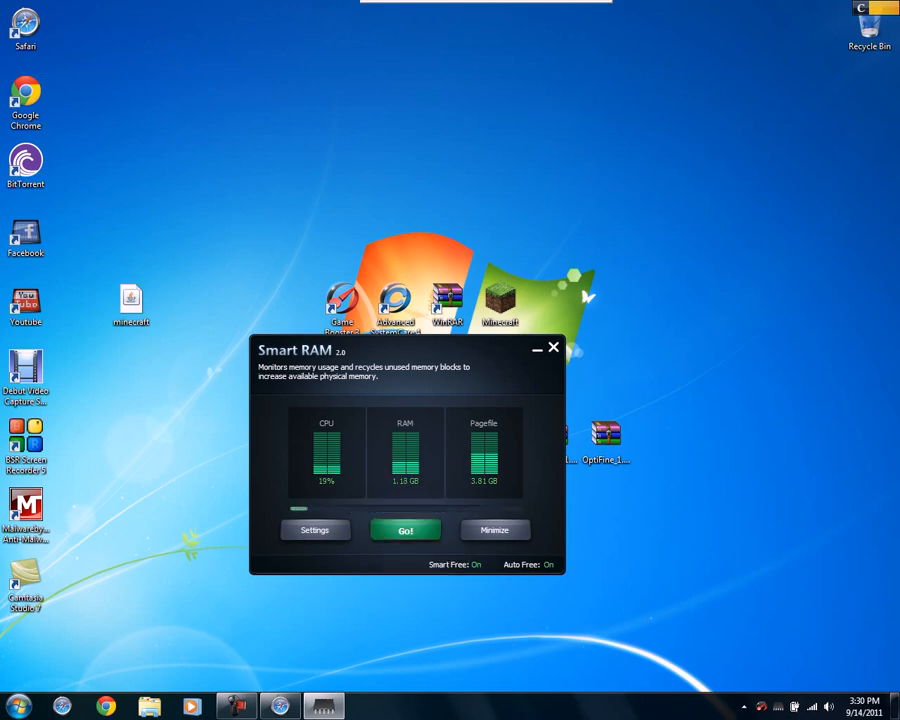
{"action": "left_click", "coordinate": [405, 530]}
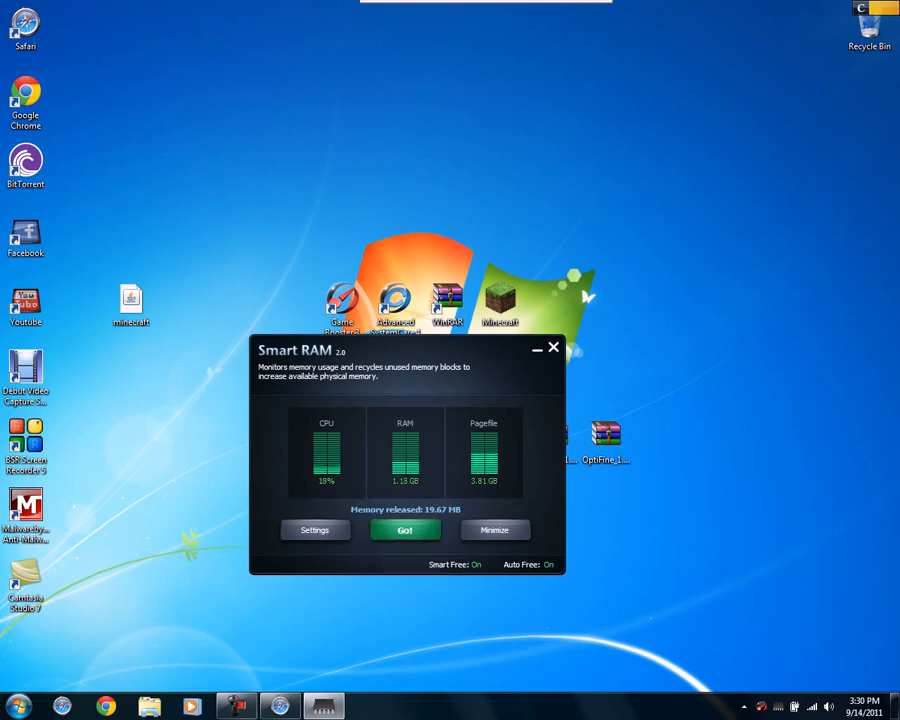
{"action": "left_click", "coordinate": [553, 347]}
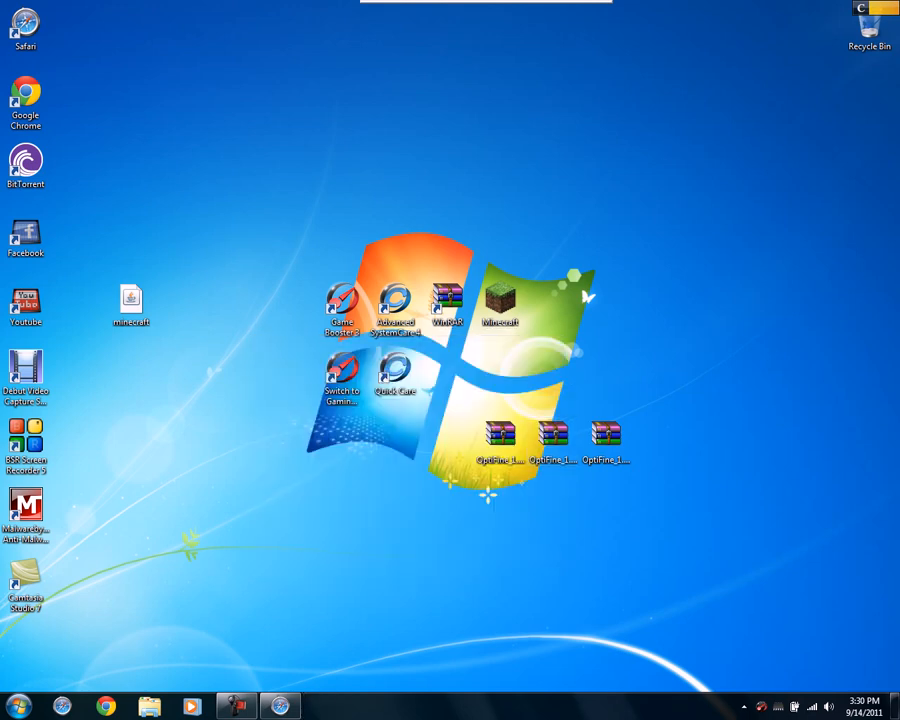